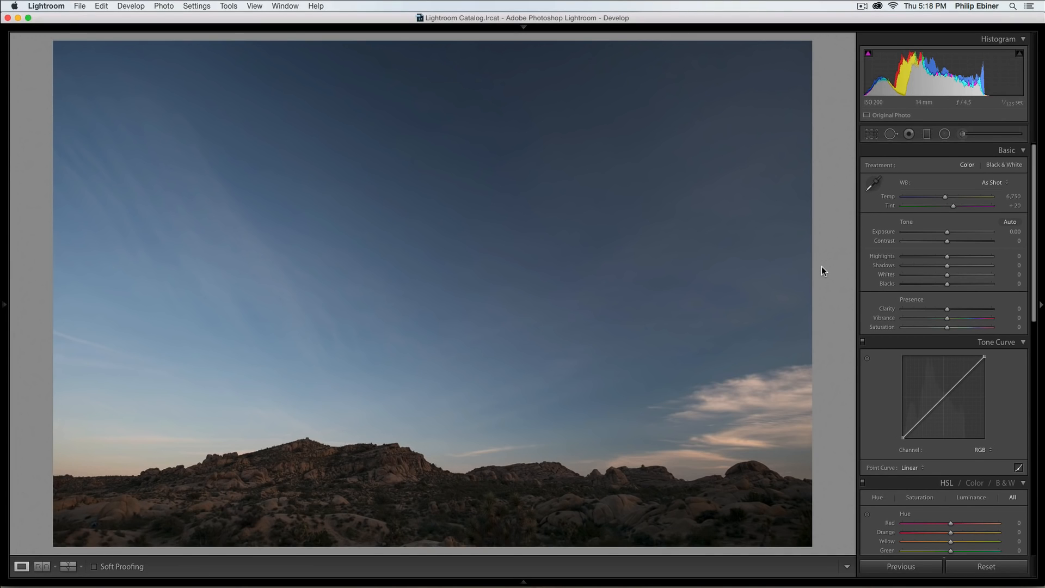
mouse_move(820, 274)
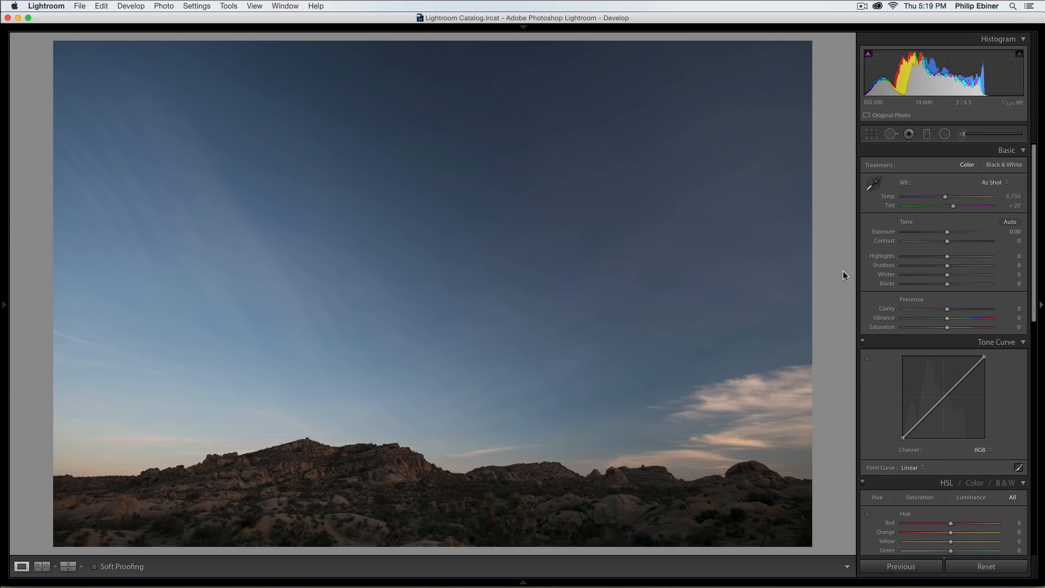
mouse_move(842, 276)
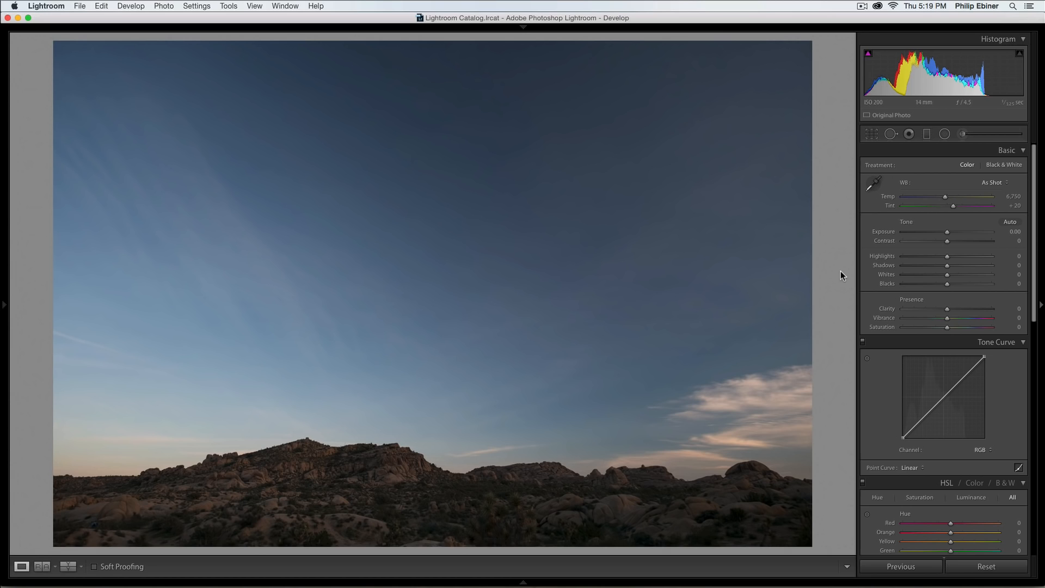
mouse_move(840, 265)
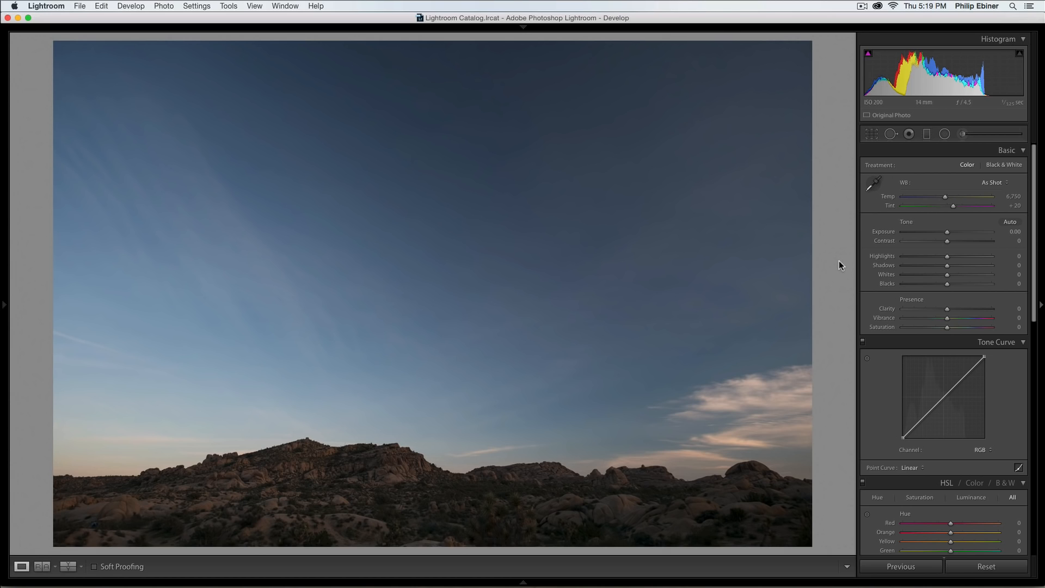
mouse_move(835, 267)
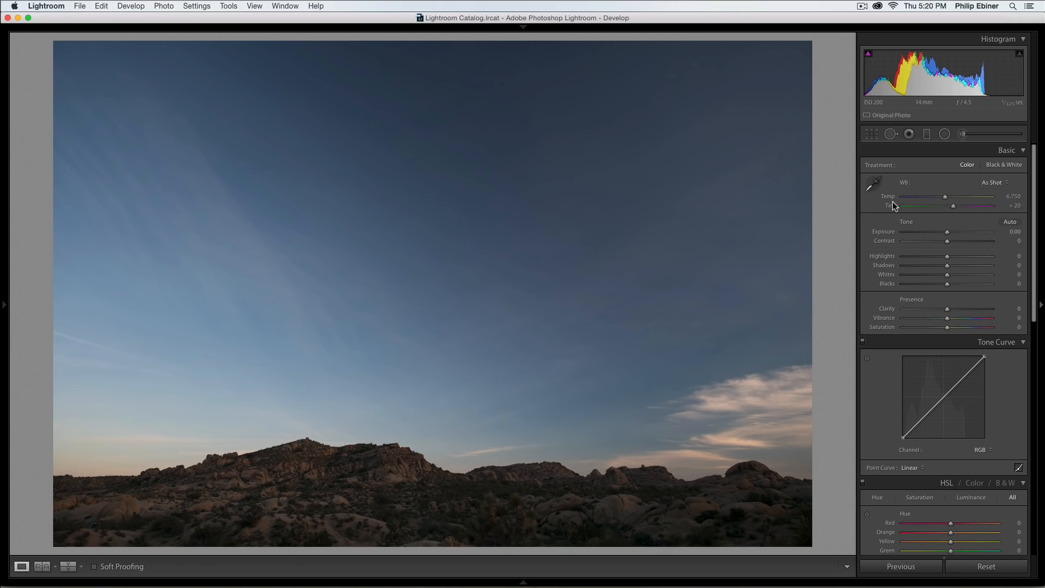
mouse_move(715, 143)
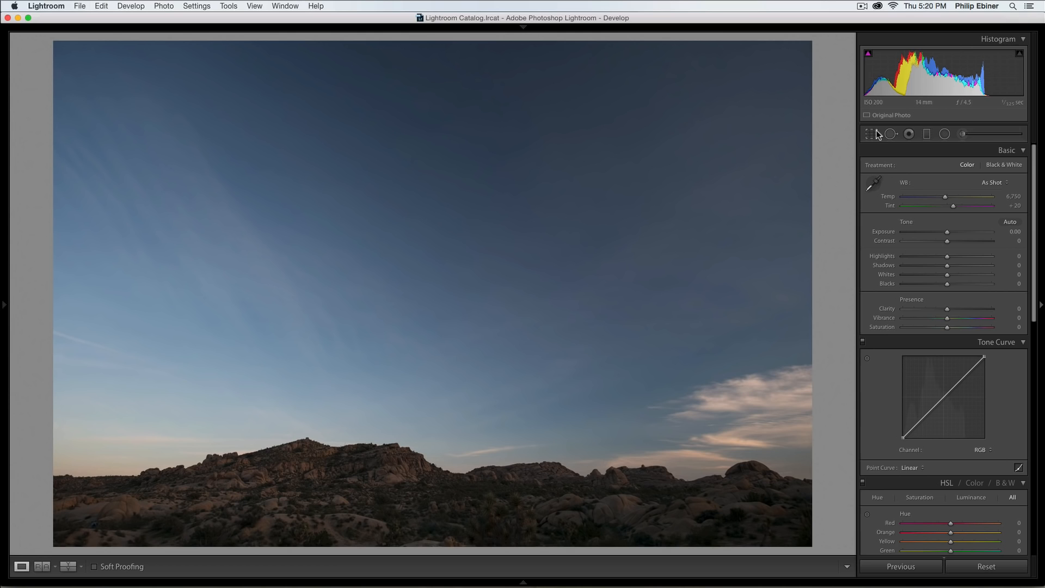
mouse_move(873, 142)
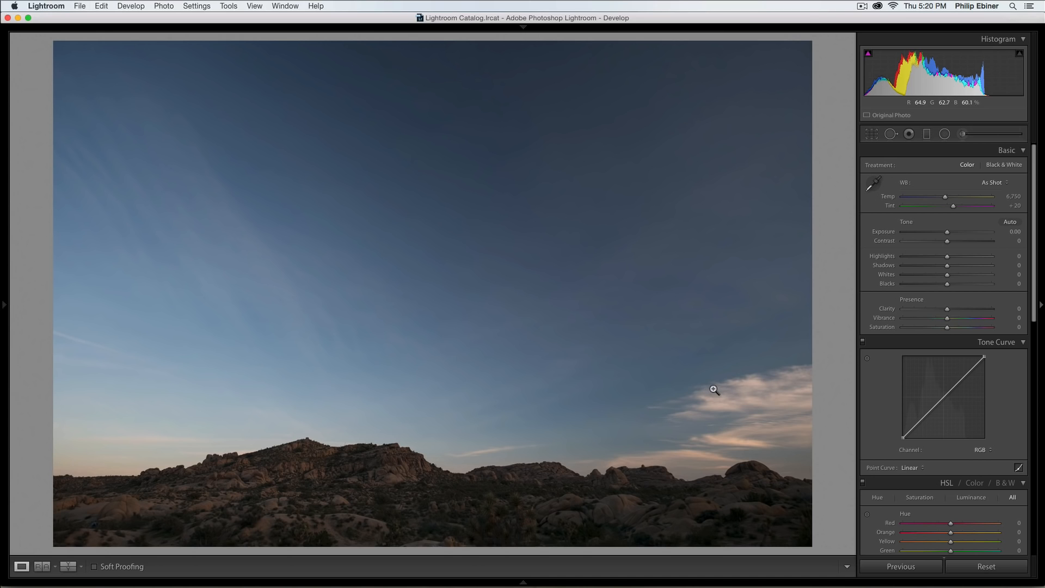
mouse_move(434, 209)
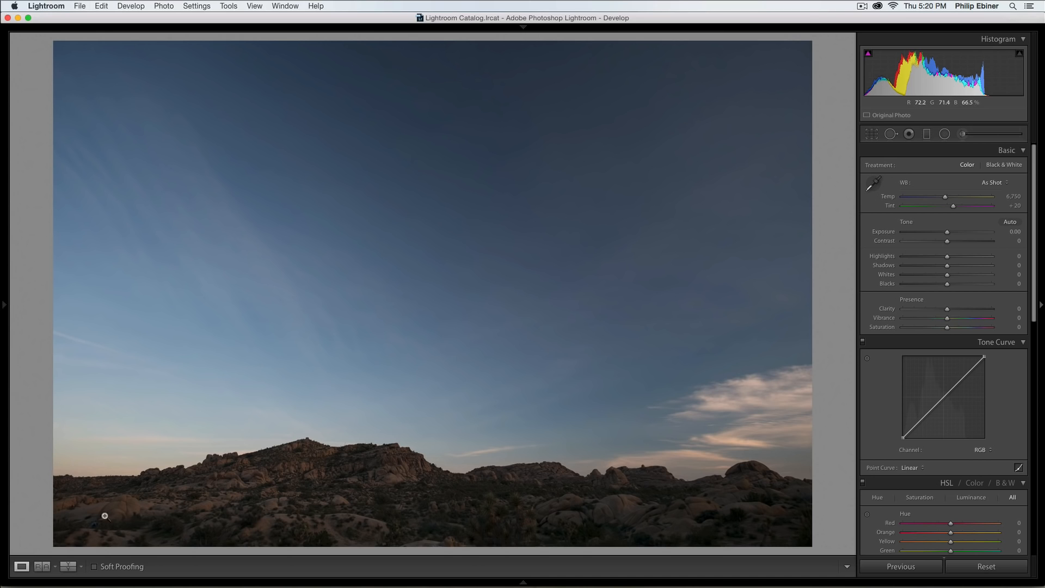
mouse_move(862, 100)
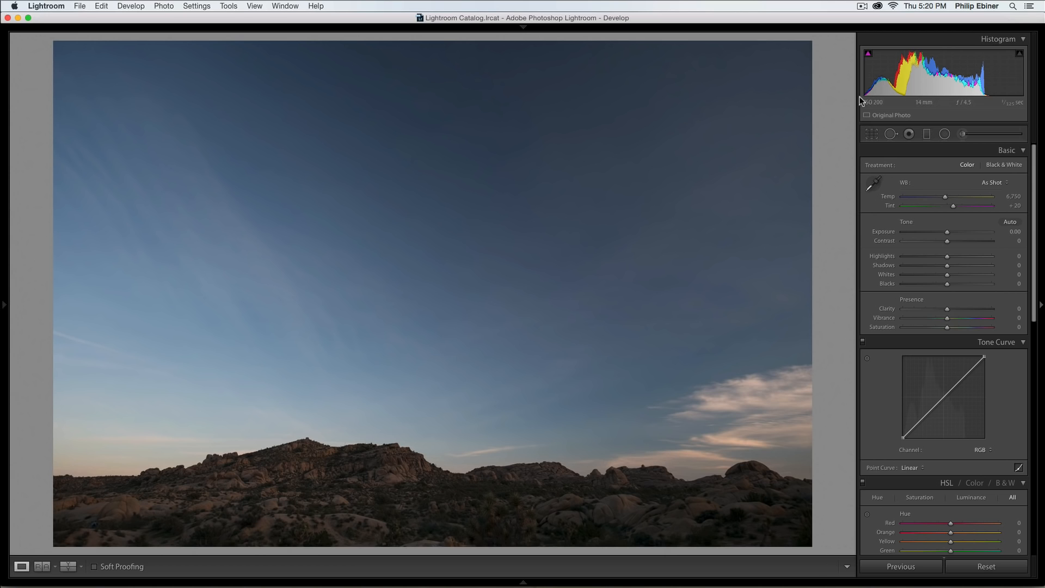
mouse_move(871, 114)
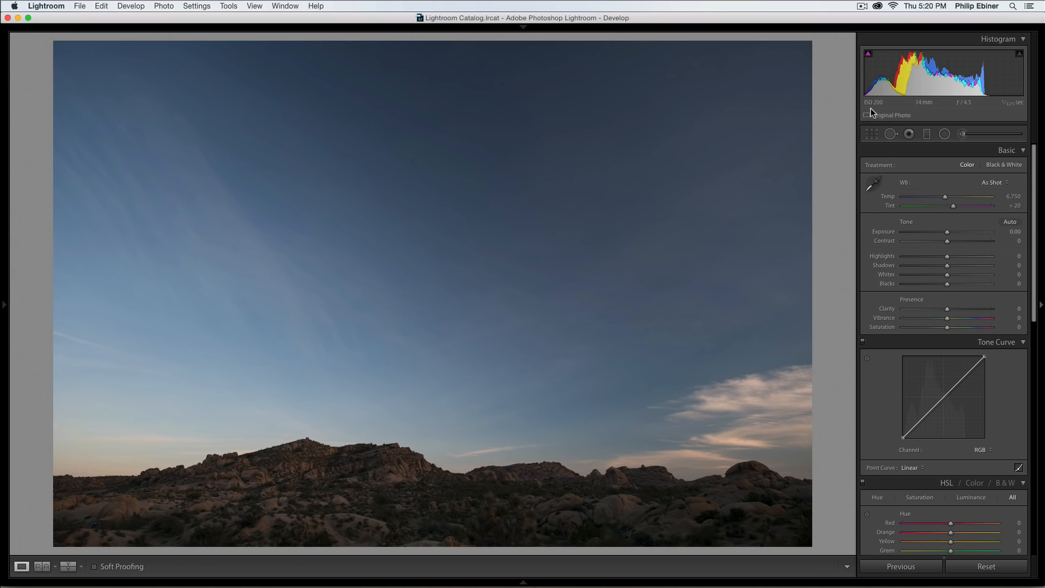
mouse_move(776, 391)
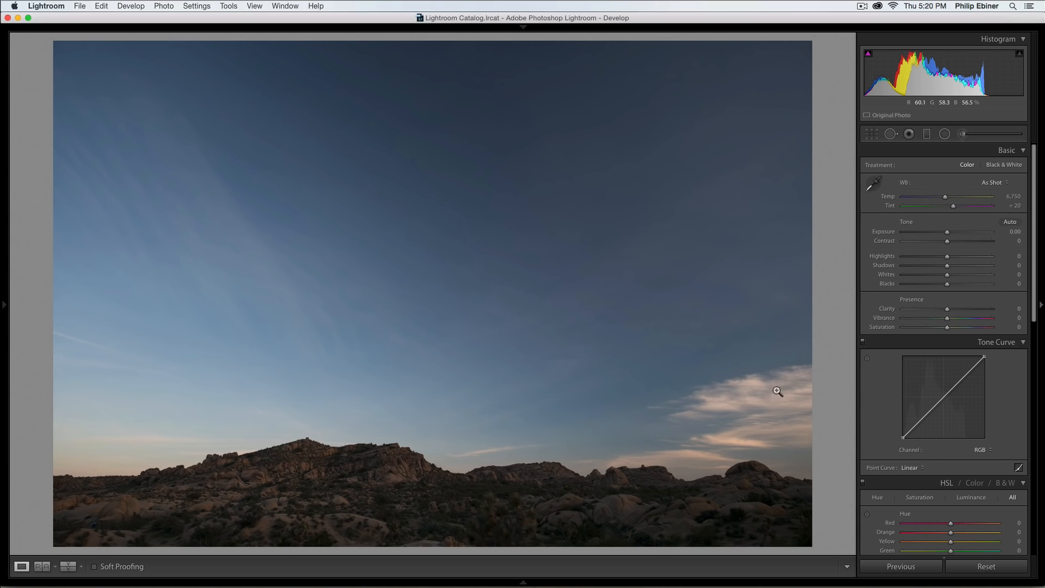
mouse_move(765, 364)
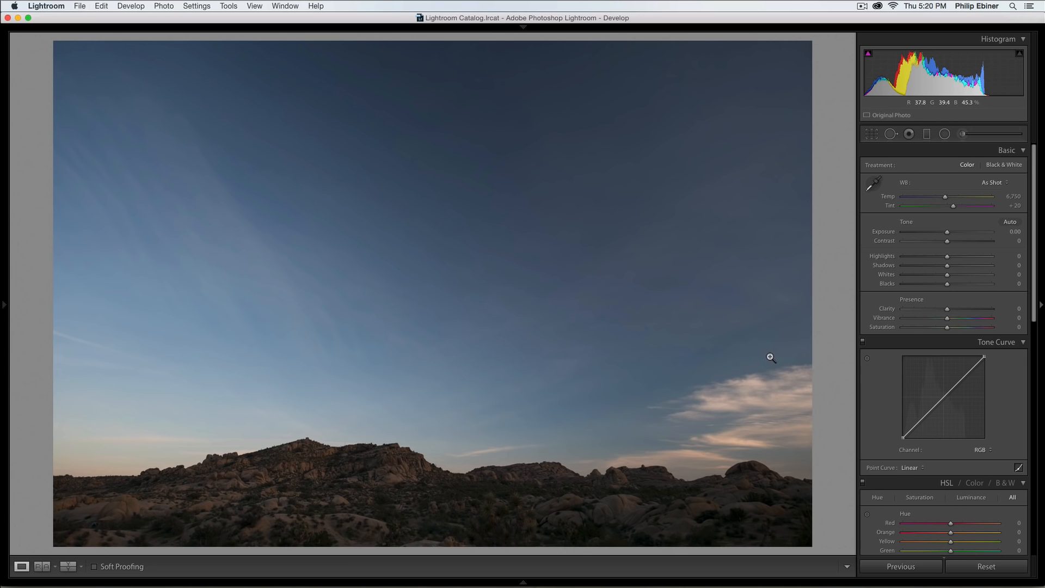
Apply a 16 x 9 crop to the desert landscape, positioning the frame to trim sky.
click(871, 133)
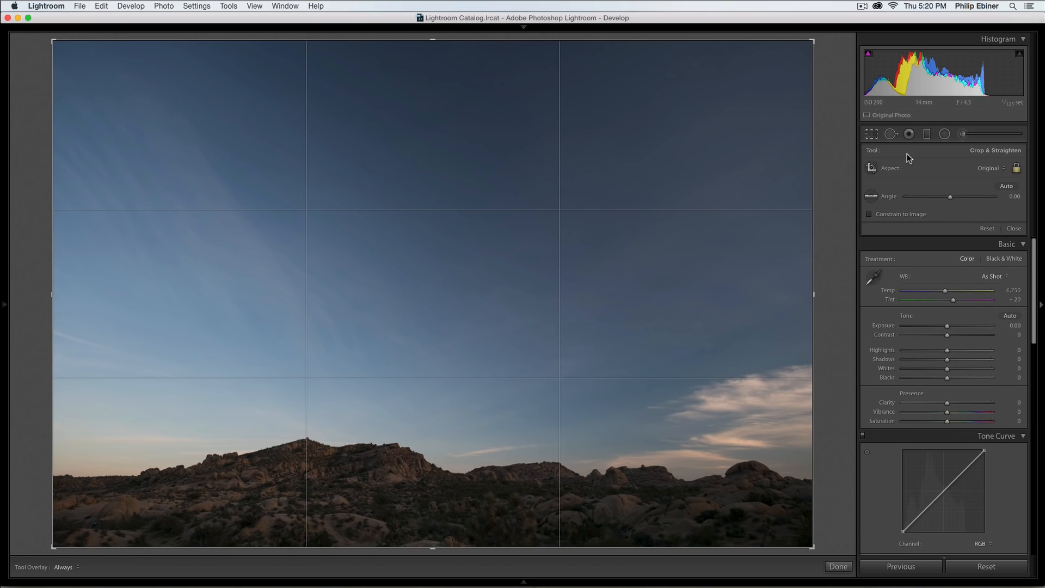
mouse_move(916, 172)
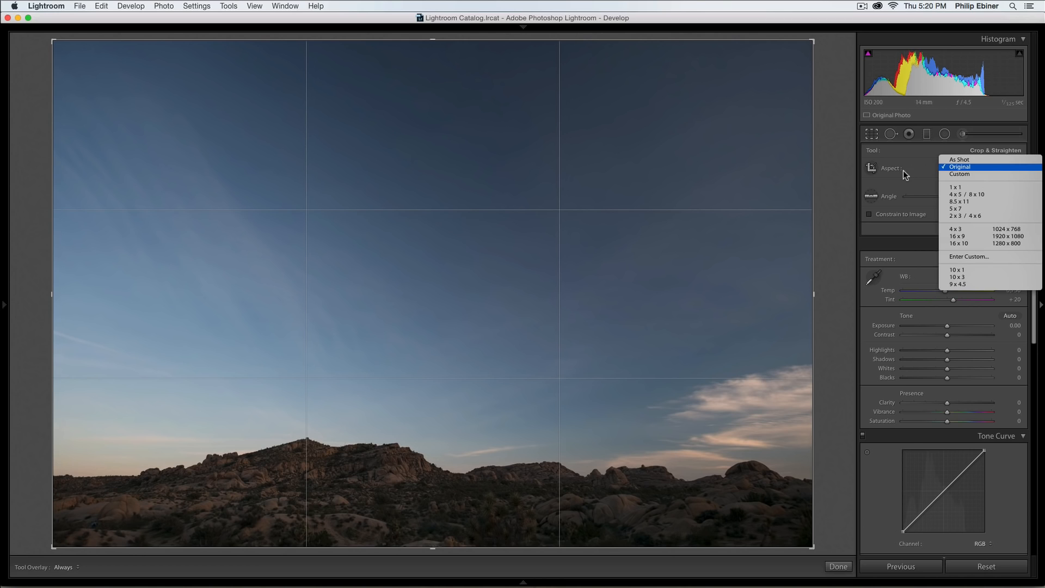
mouse_move(973, 229)
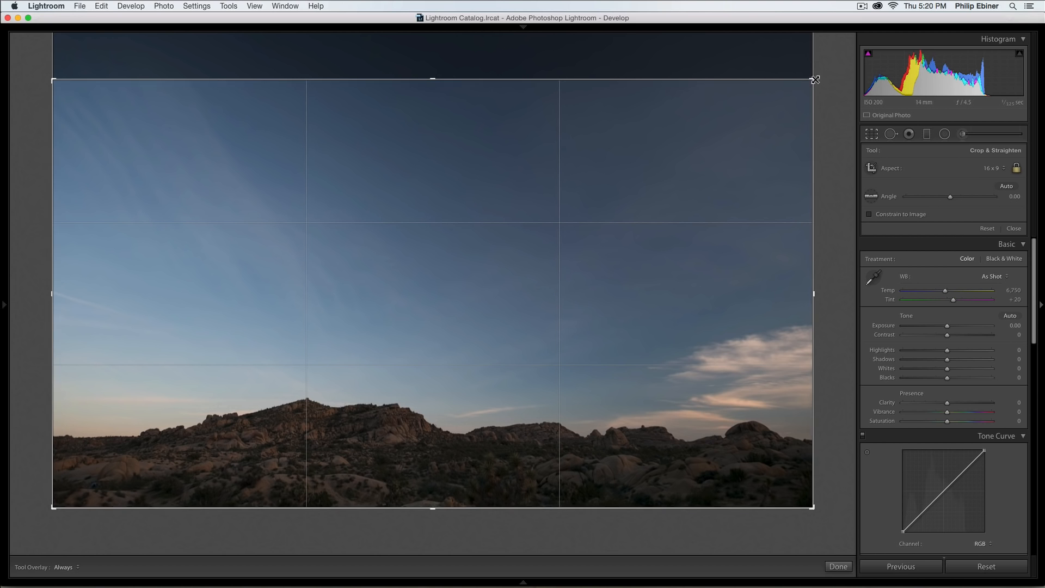
drag(814, 78, 790, 92)
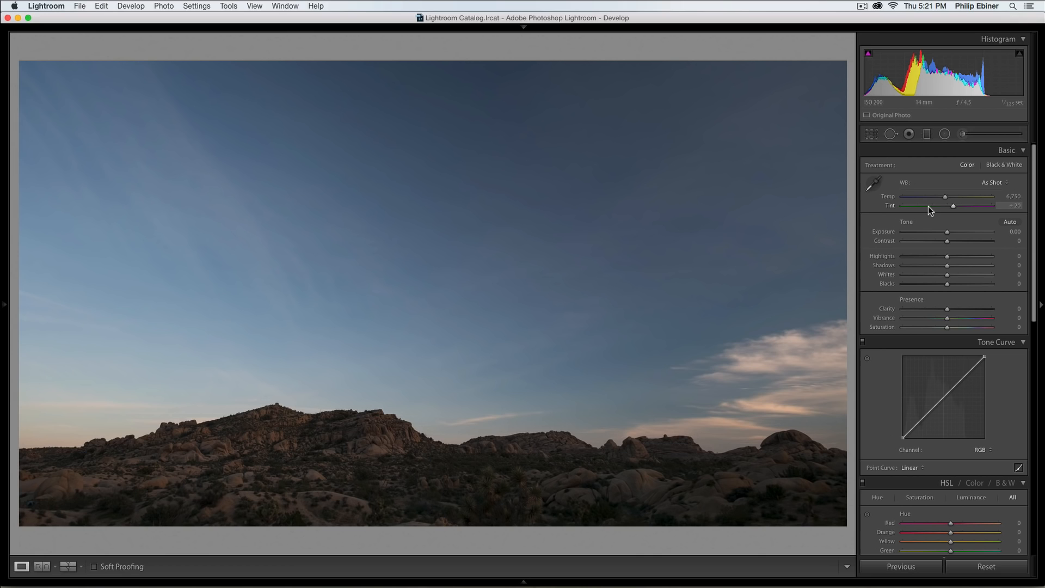
mouse_move(972, 232)
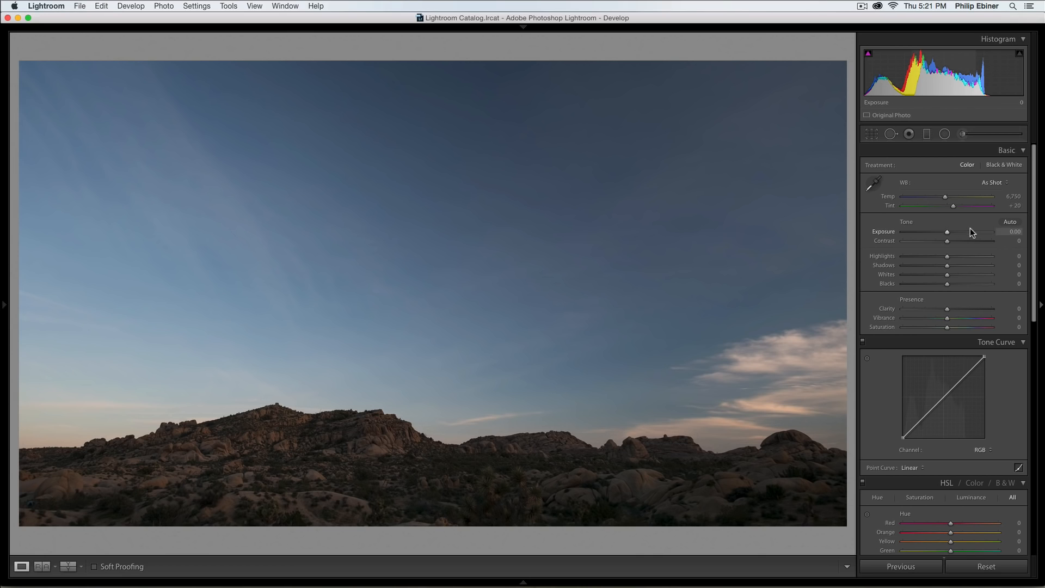
mouse_move(576, 364)
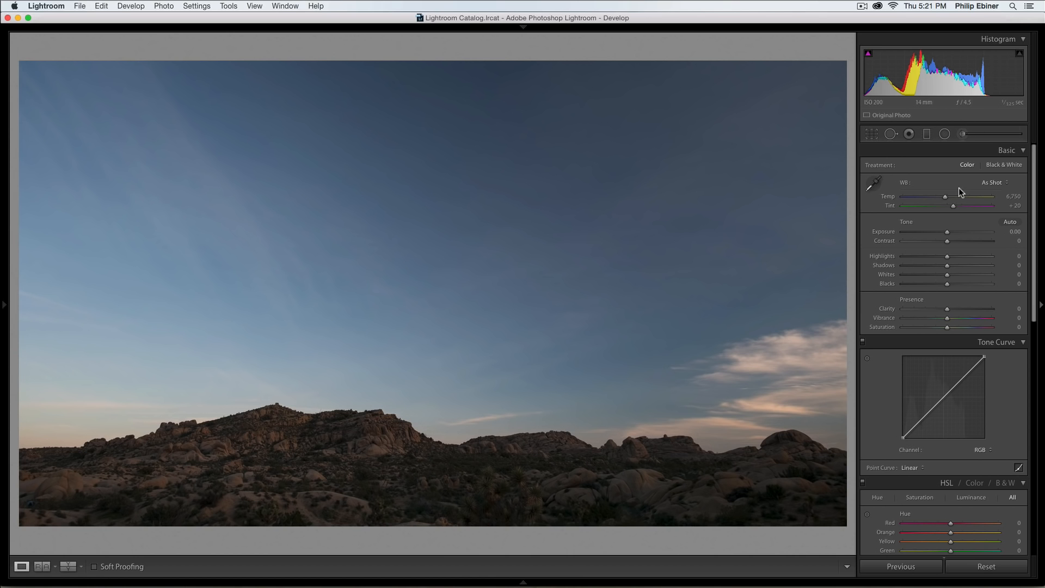
Warm the white balance Temp through several trial values, settling at 9,318.
drag(944, 196, 952, 197)
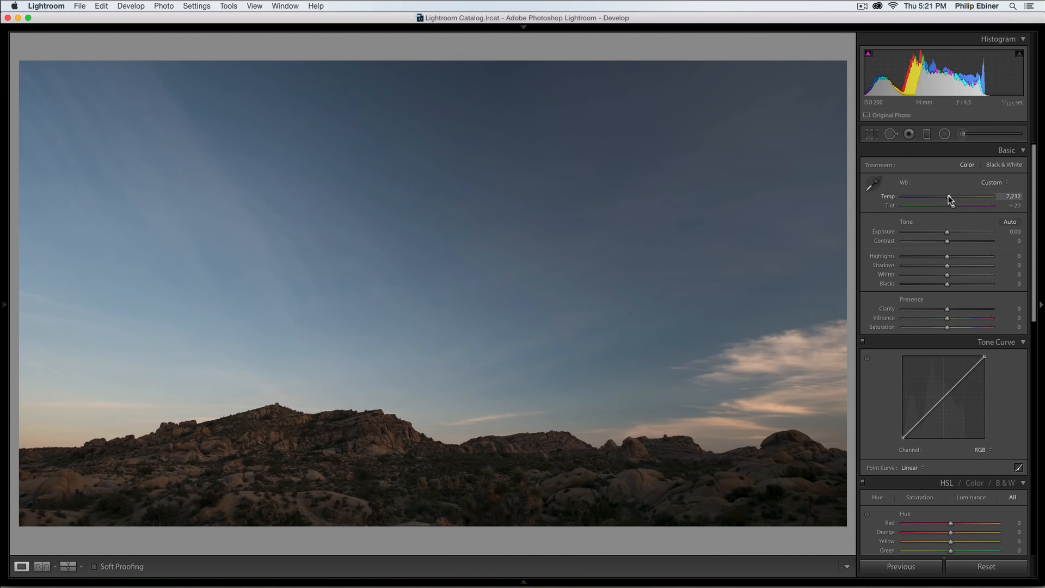
drag(947, 197, 993, 196)
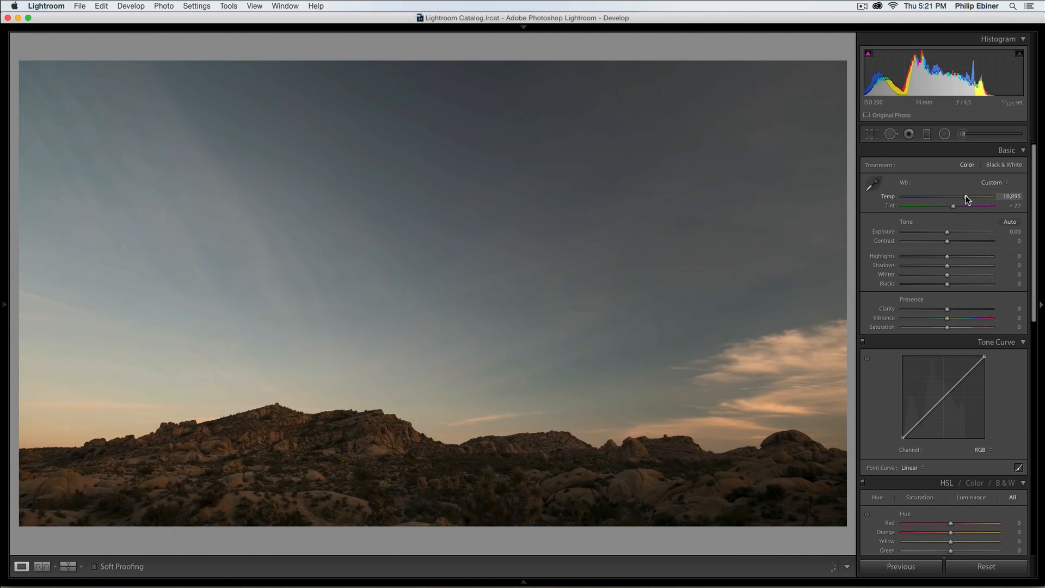
drag(970, 196, 963, 196)
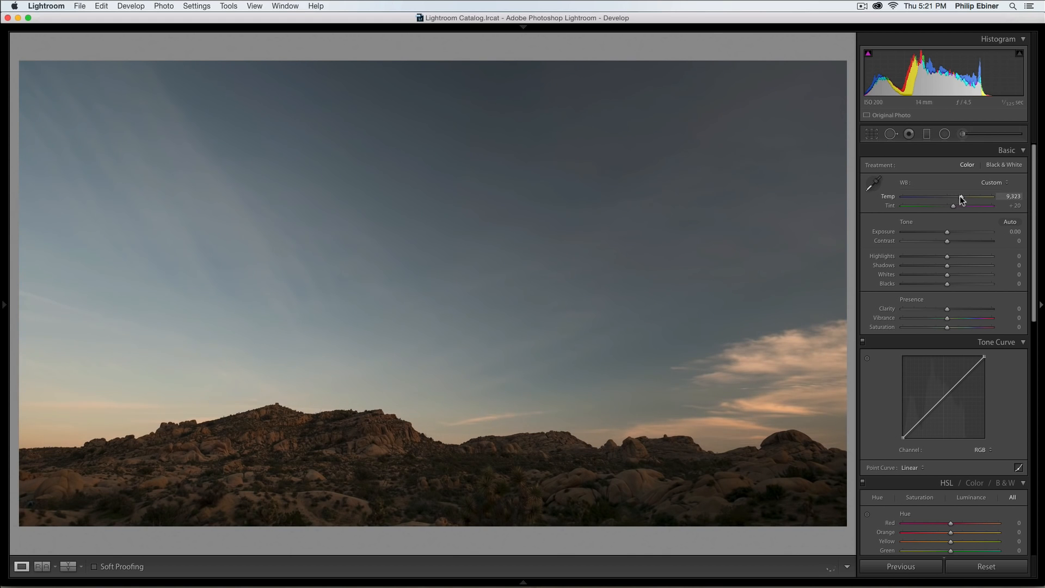
drag(952, 196, 991, 196)
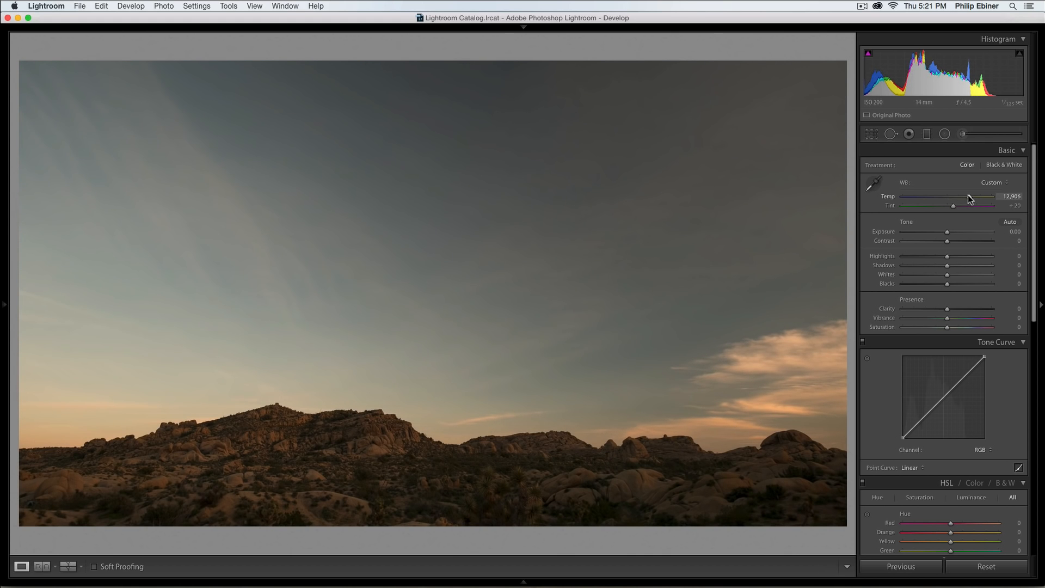
drag(979, 197, 986, 196)
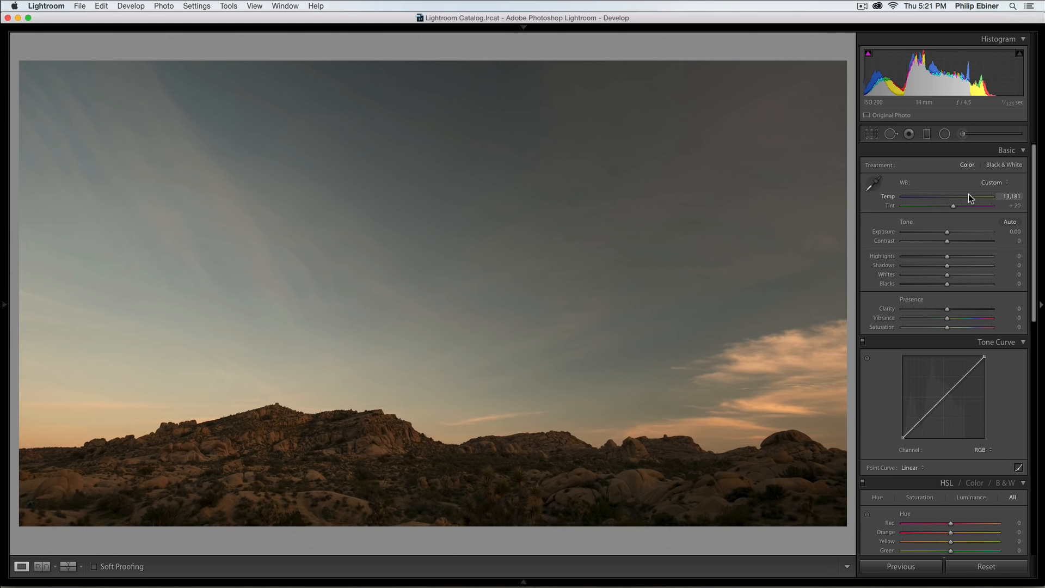
drag(975, 197, 965, 196)
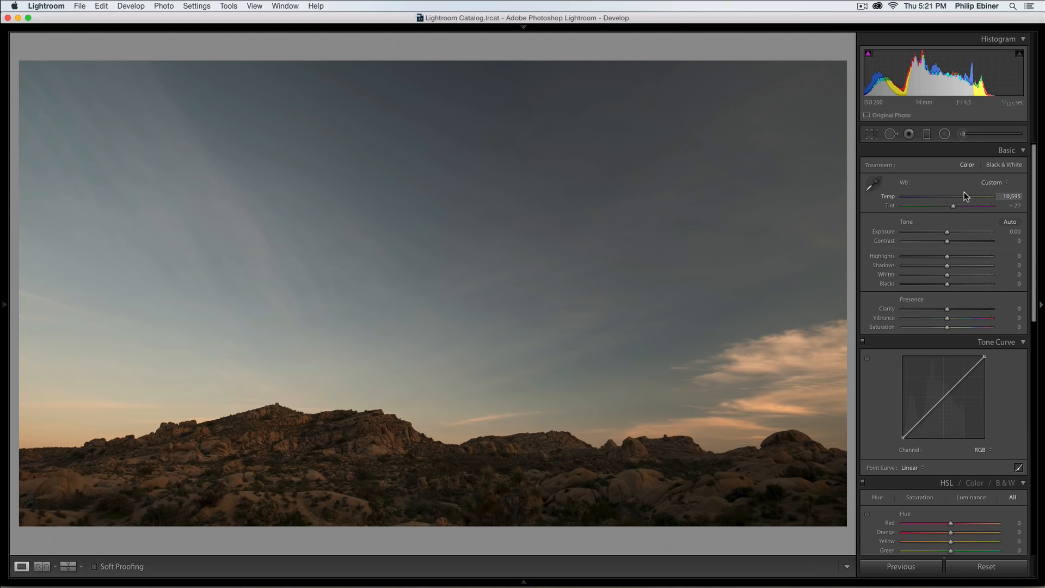
drag(989, 196, 961, 196)
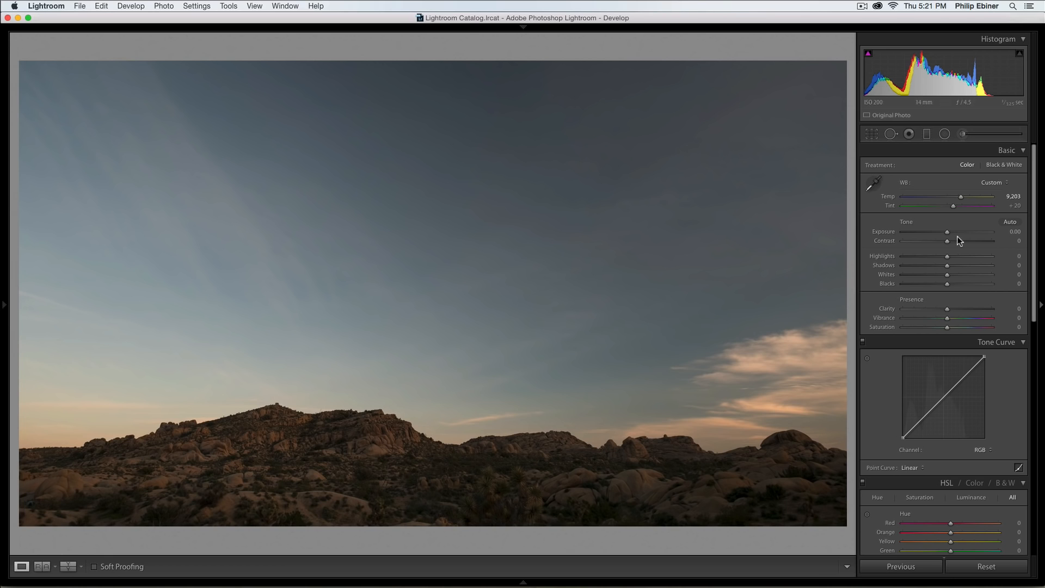
mouse_move(965, 196)
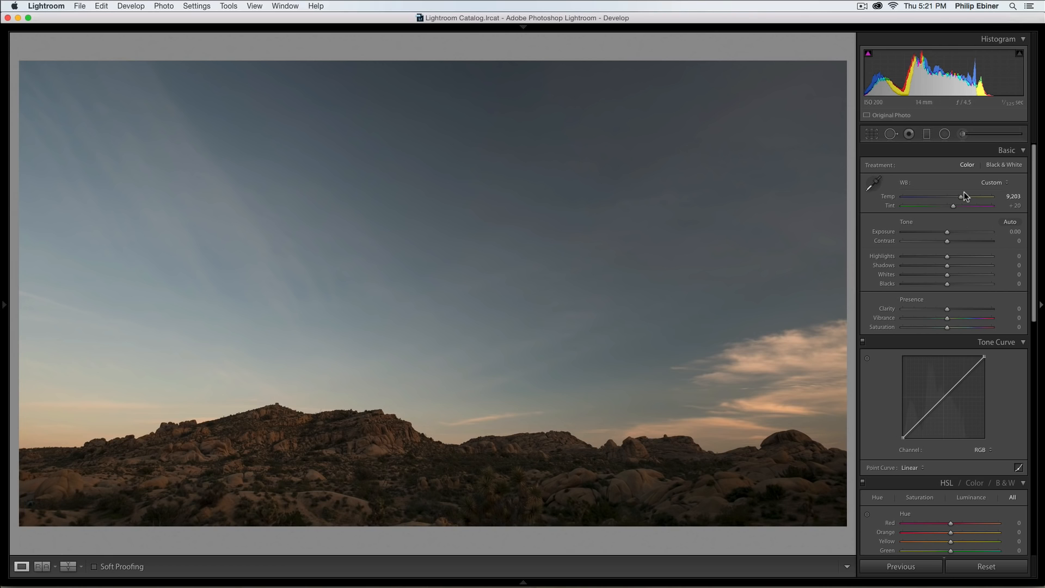
drag(972, 196, 962, 195)
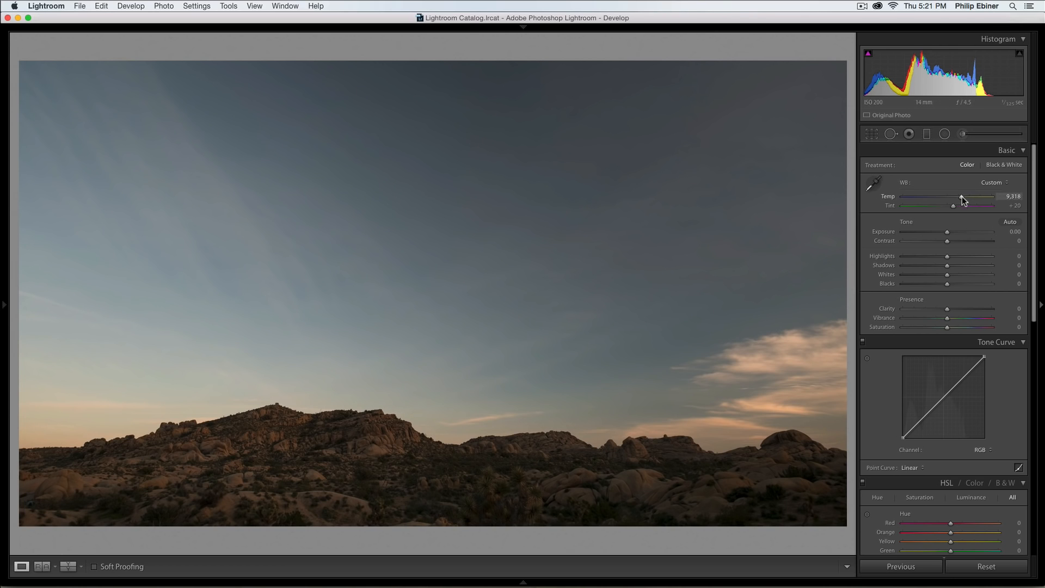
mouse_move(970, 234)
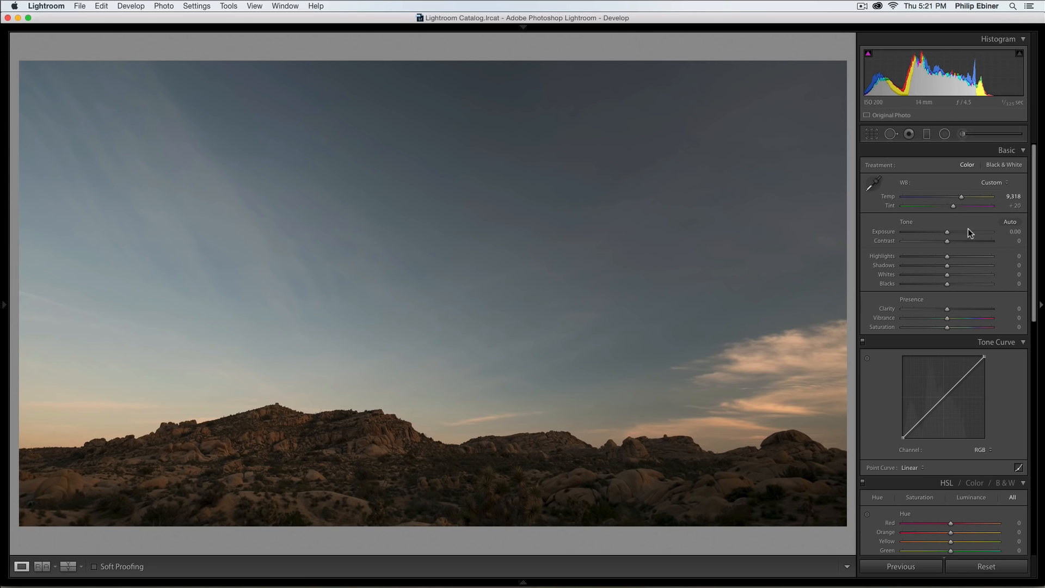
mouse_move(592, 254)
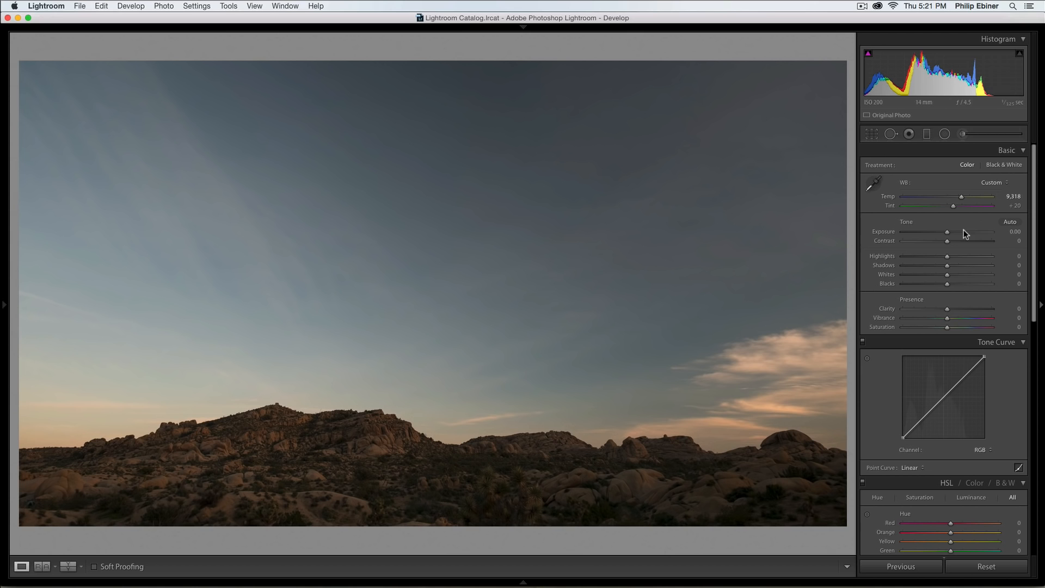
drag(947, 232, 967, 231)
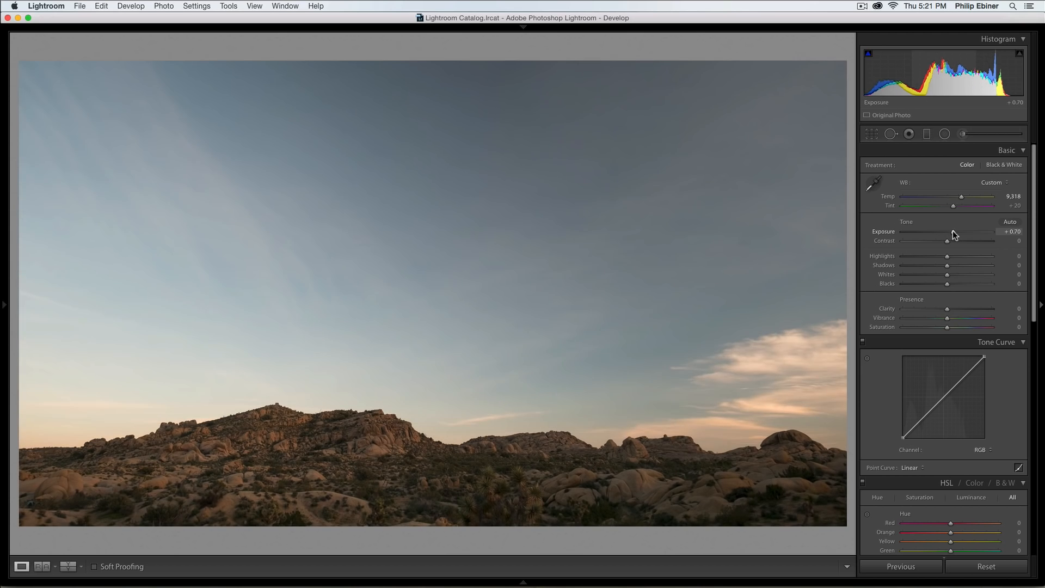
drag(949, 241, 963, 241)
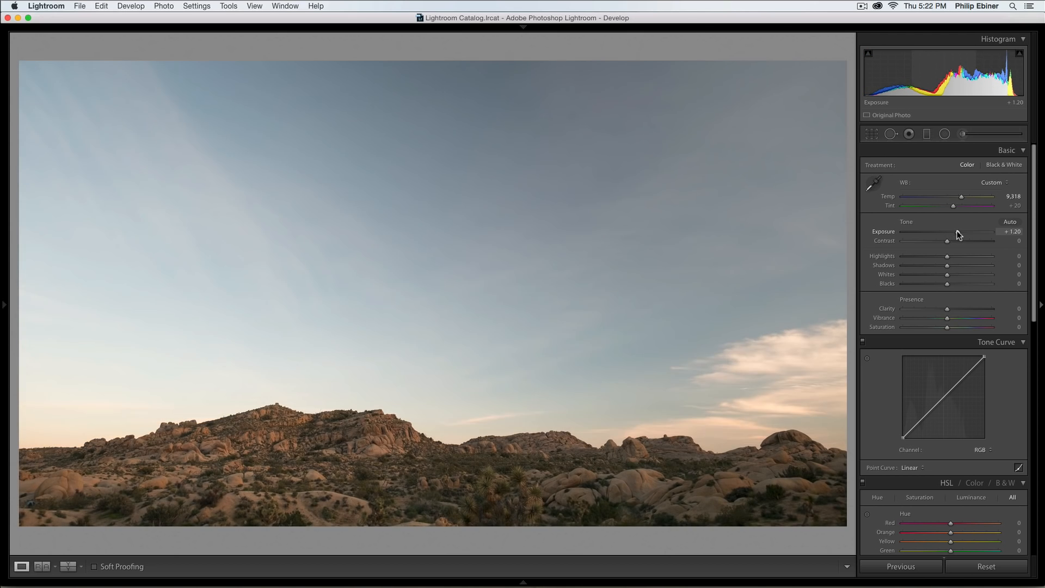
drag(962, 238, 967, 238)
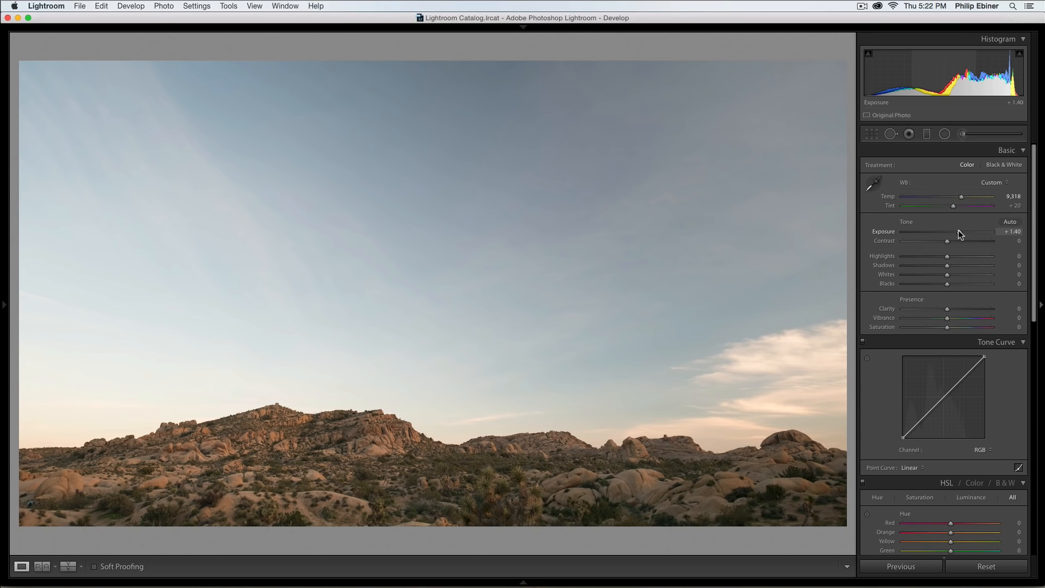
drag(977, 241, 945, 240)
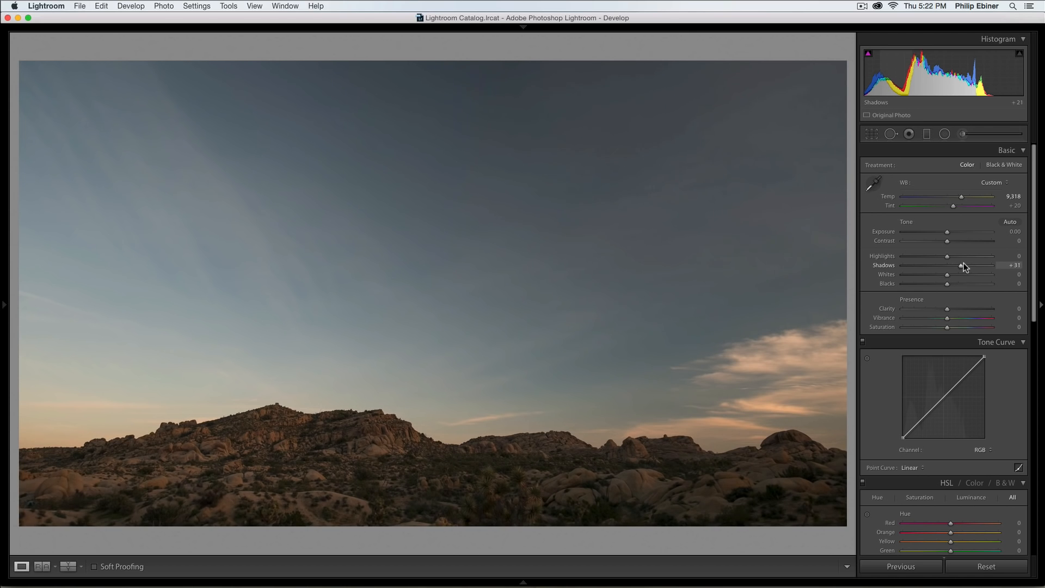
Lift the shadows and raise the blacks, trying high values before settling blacks at +21.
drag(942, 274, 951, 274)
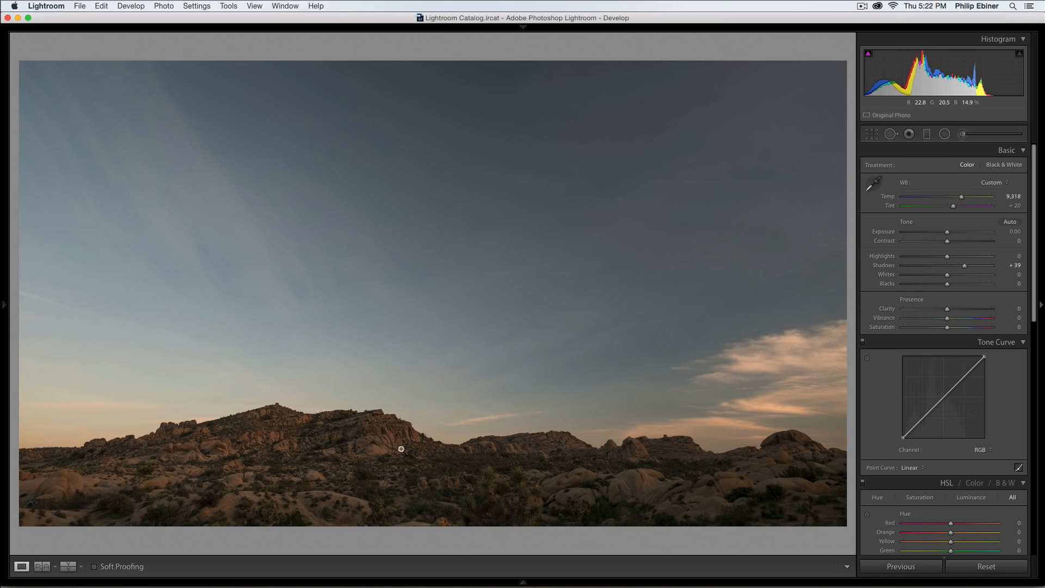
drag(964, 265, 969, 266)
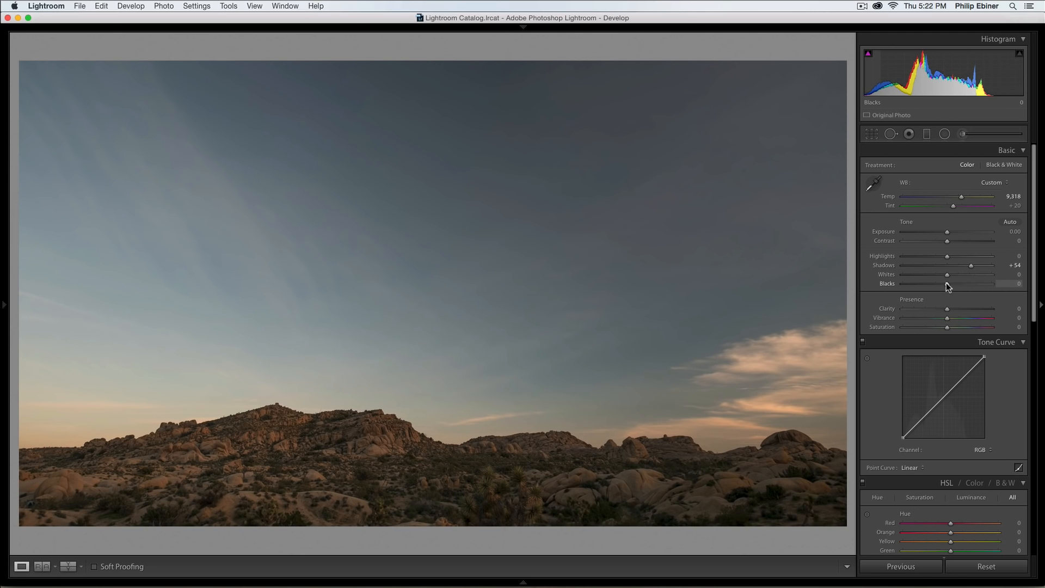
drag(963, 283, 980, 283)
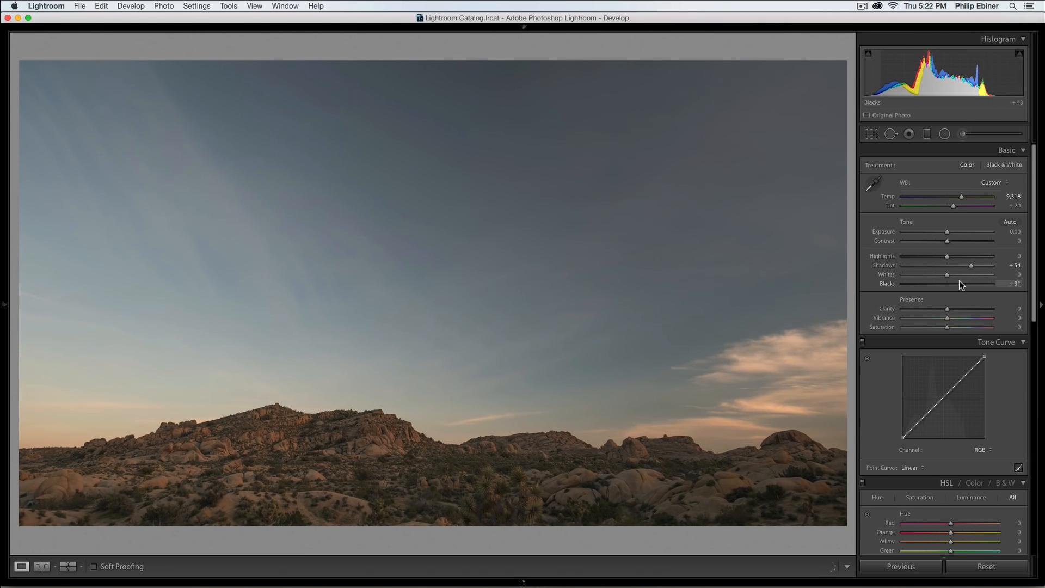
drag(966, 283, 976, 283)
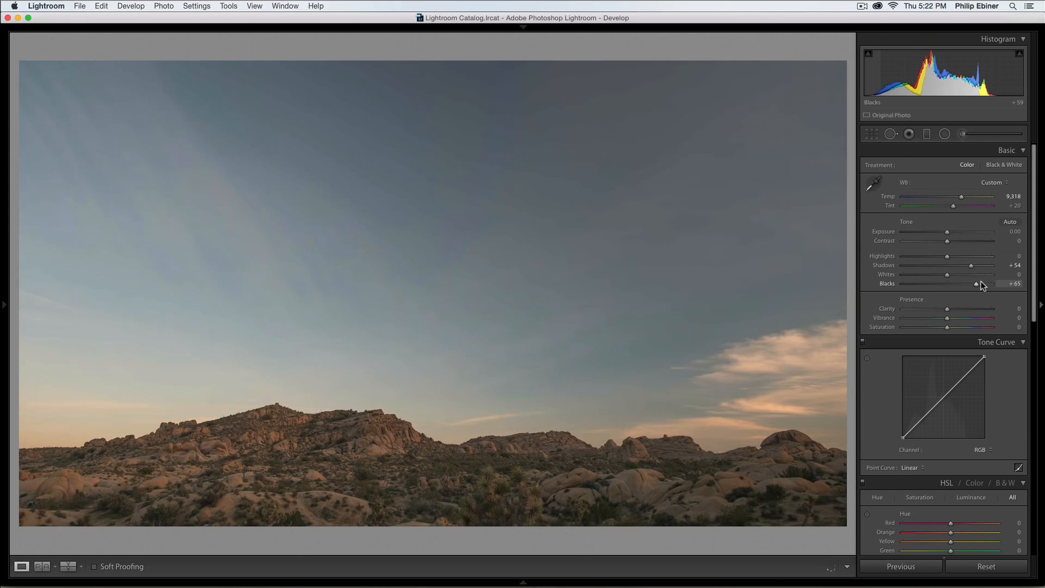
drag(976, 284, 989, 283)
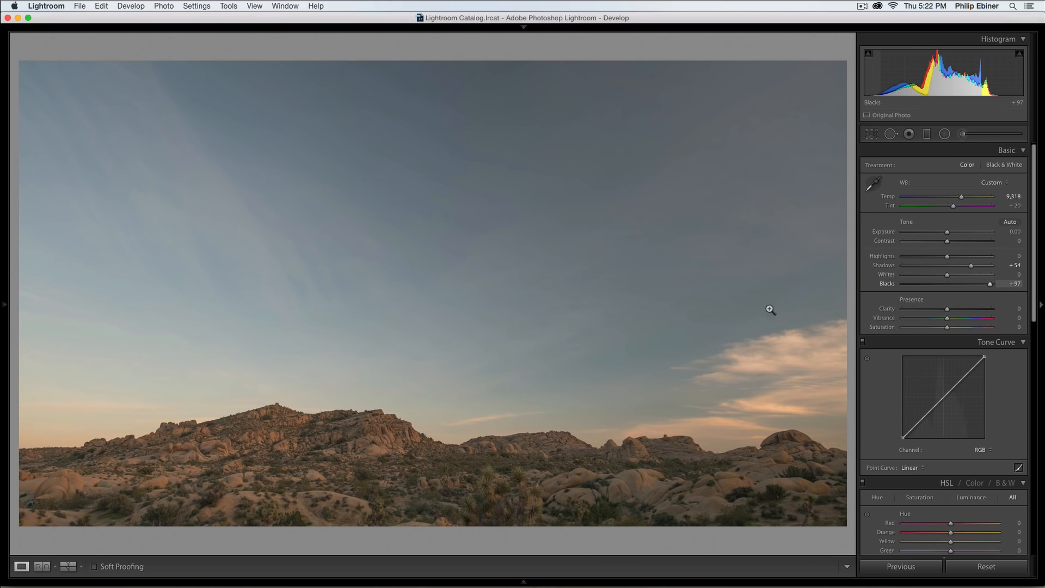
mouse_move(994, 280)
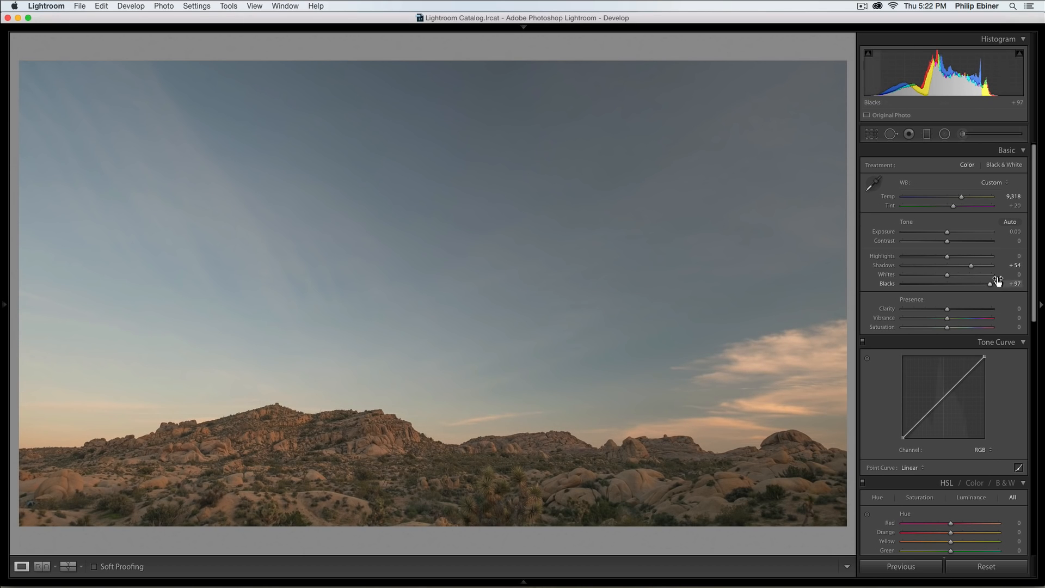
drag(992, 283, 974, 283)
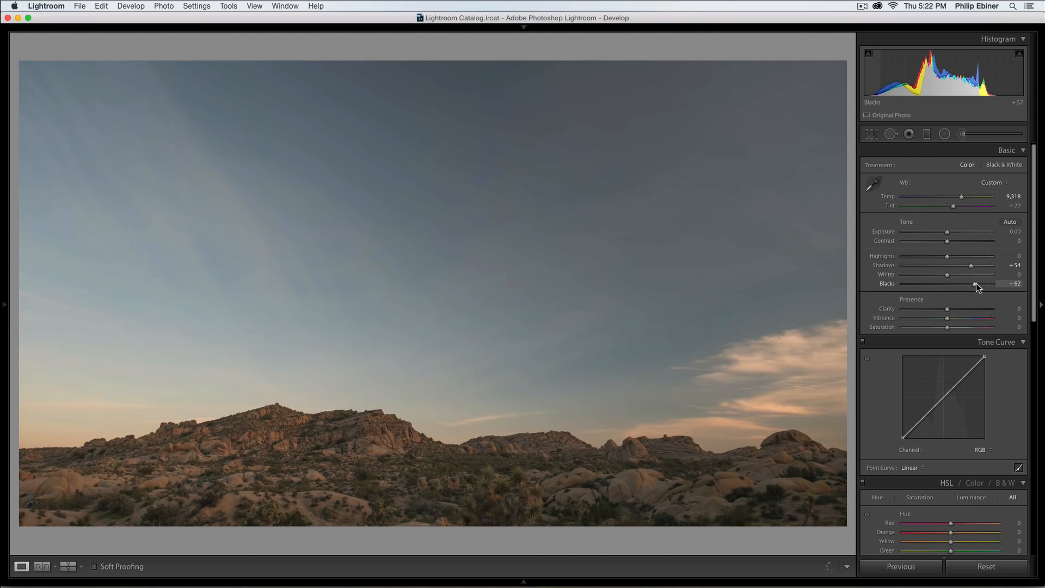
drag(977, 283, 965, 283)
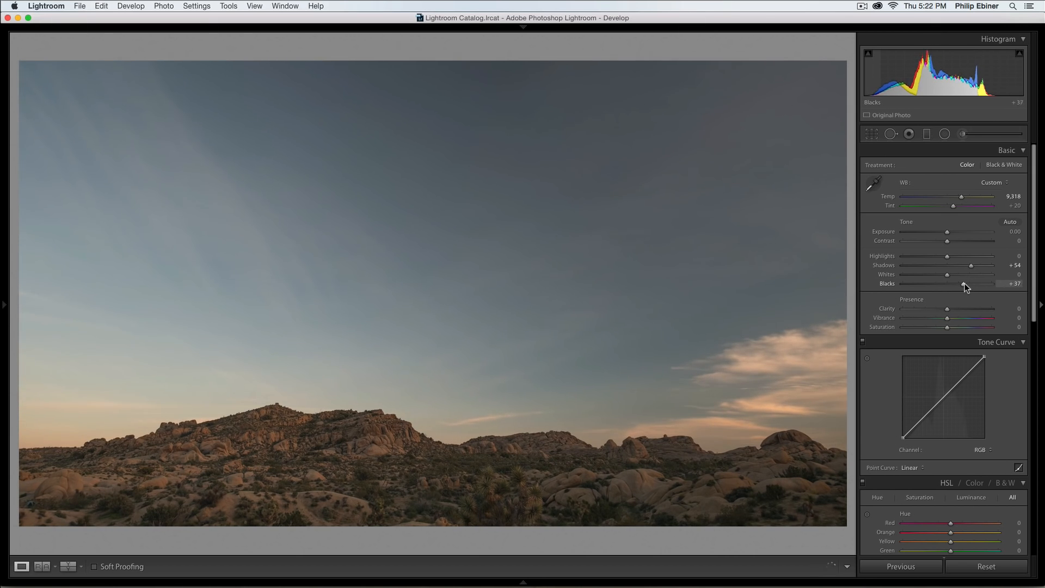
drag(971, 283, 958, 283)
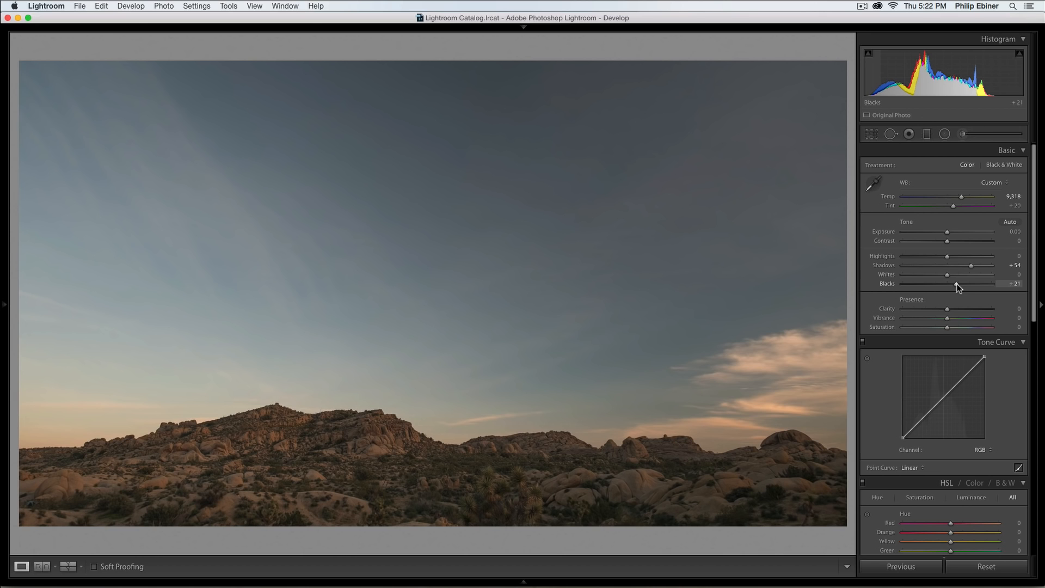
Set Shadows to +76, Highlights to -37 and Whites to about -30.
drag(971, 265, 992, 265)
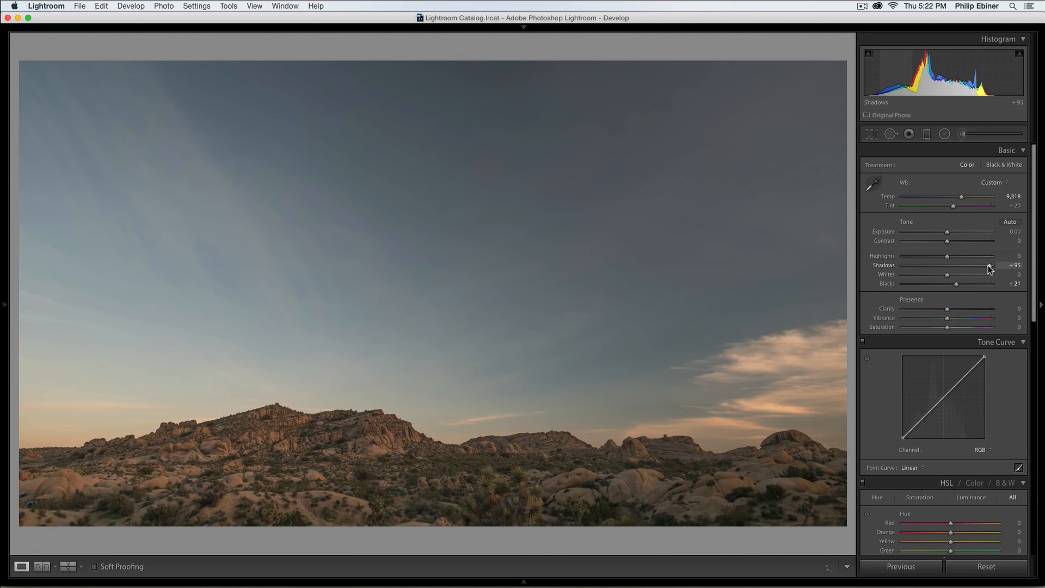
drag(992, 265, 980, 265)
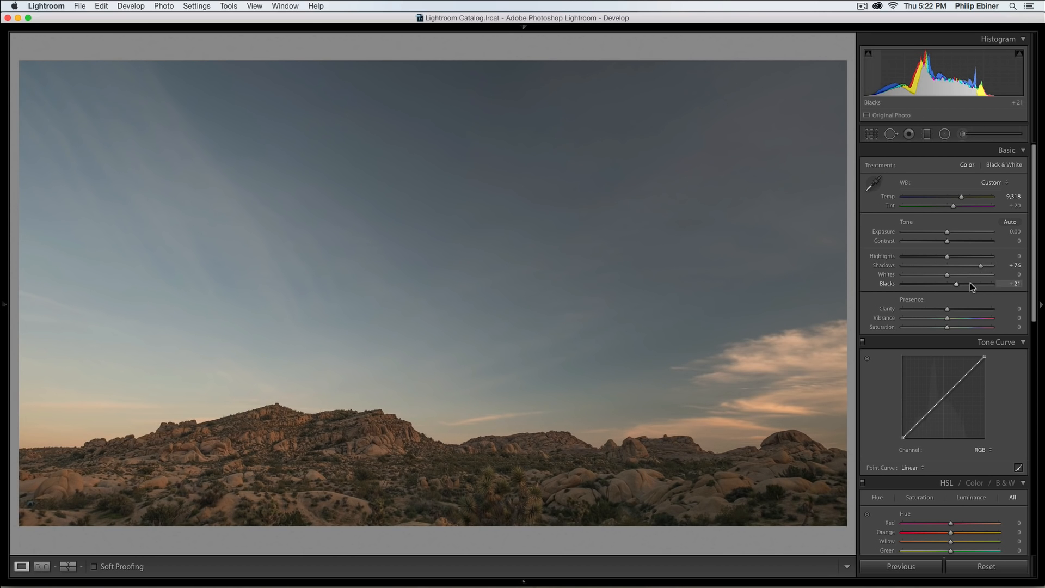
drag(965, 256, 921, 256)
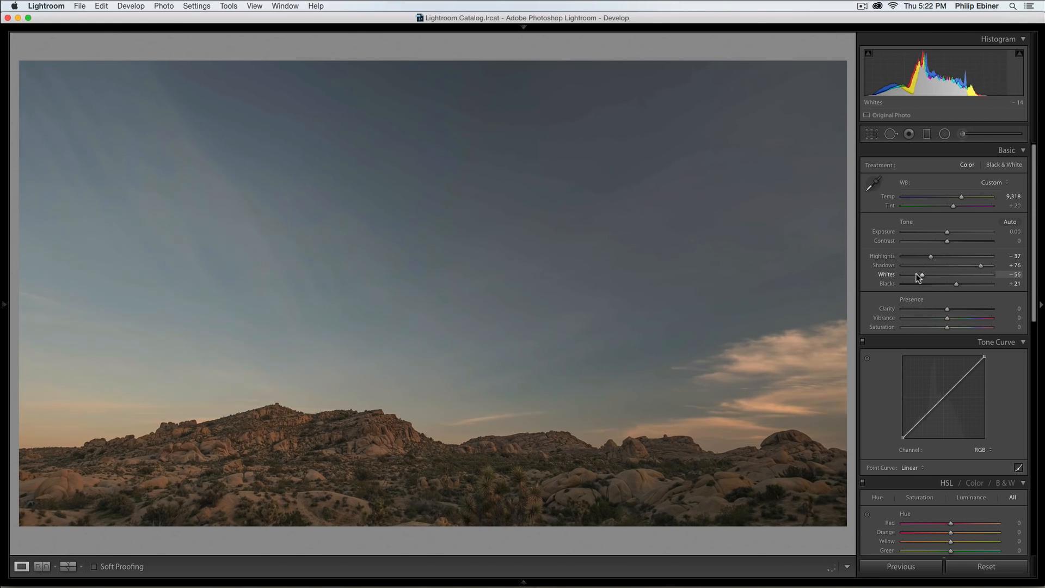
drag(920, 274, 933, 274)
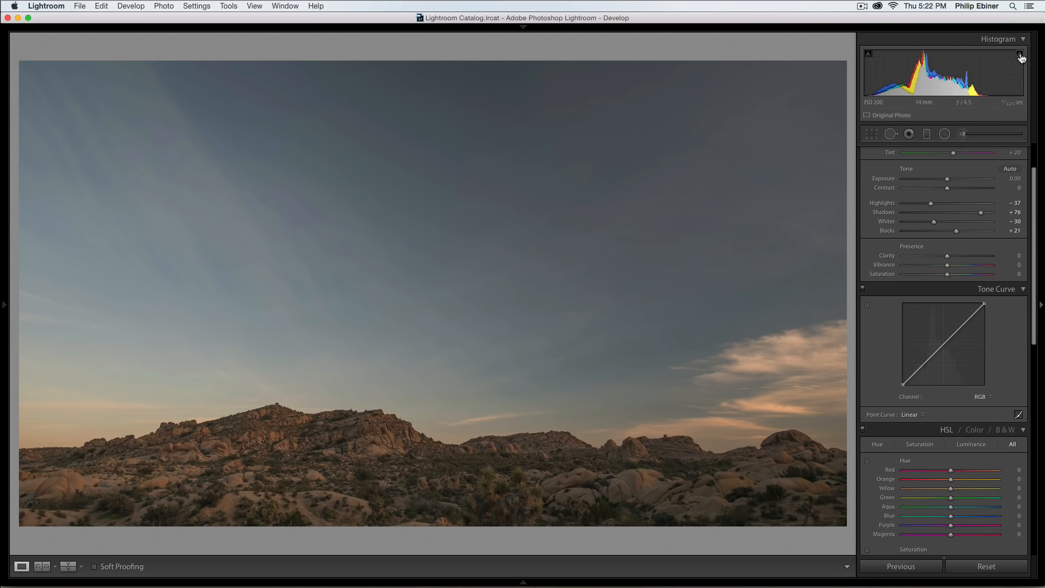
mouse_move(863, 92)
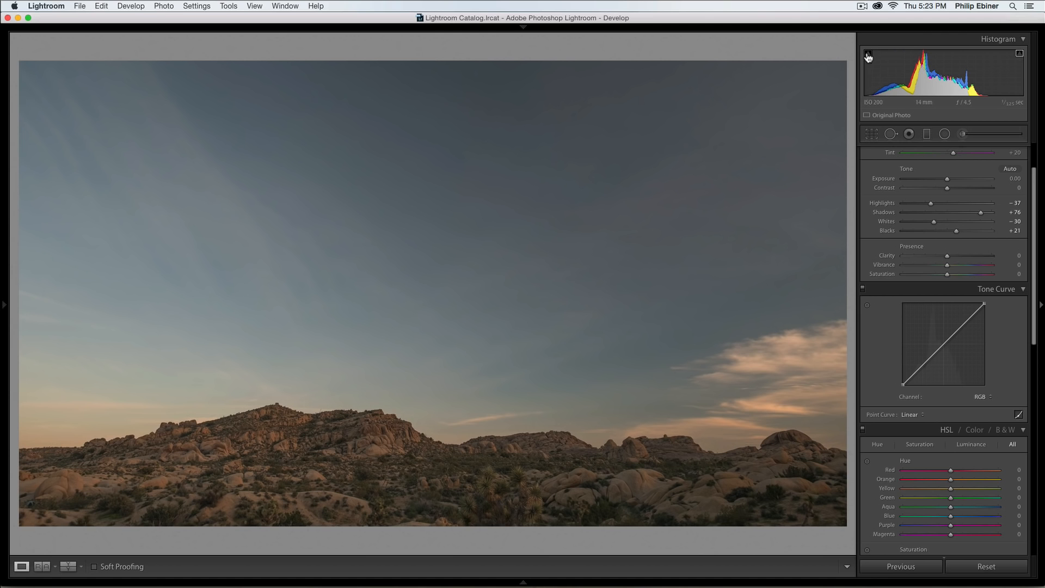
Crush the blacks to reveal clipped rock areas, then settle Blacks at +22.
drag(956, 230, 902, 229)
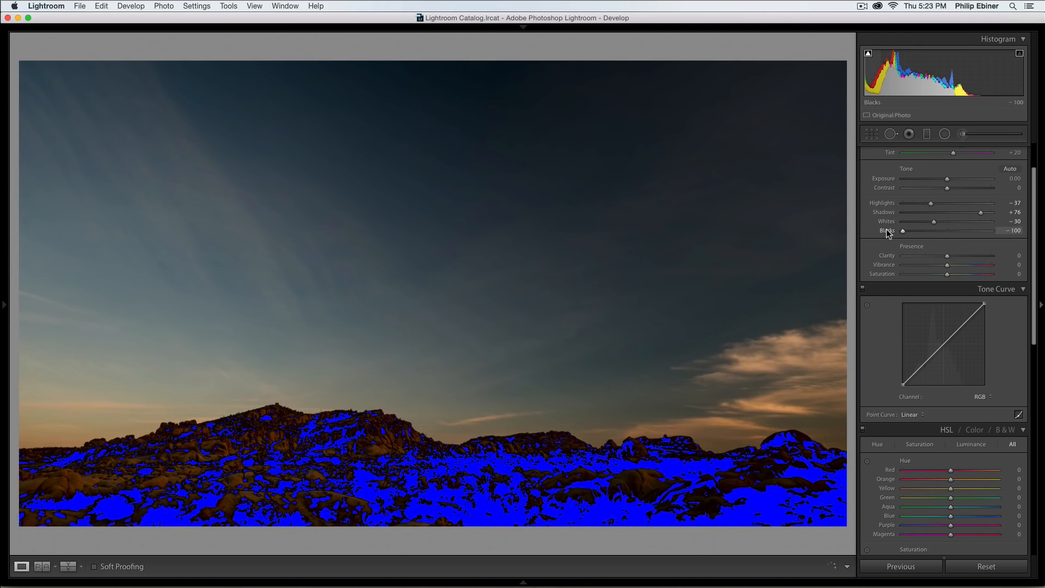
drag(903, 230, 932, 229)
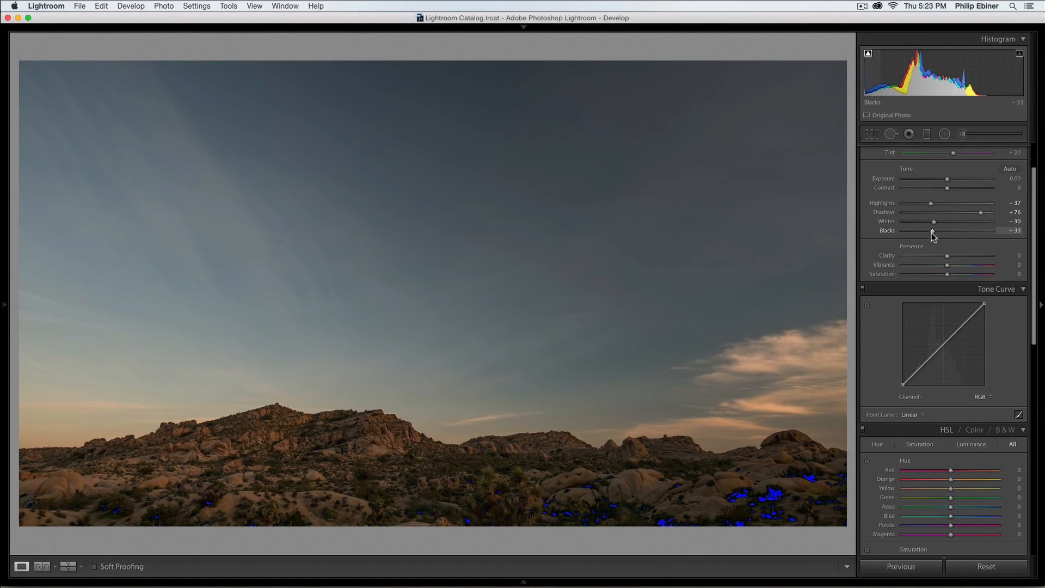
drag(932, 230, 930, 229)
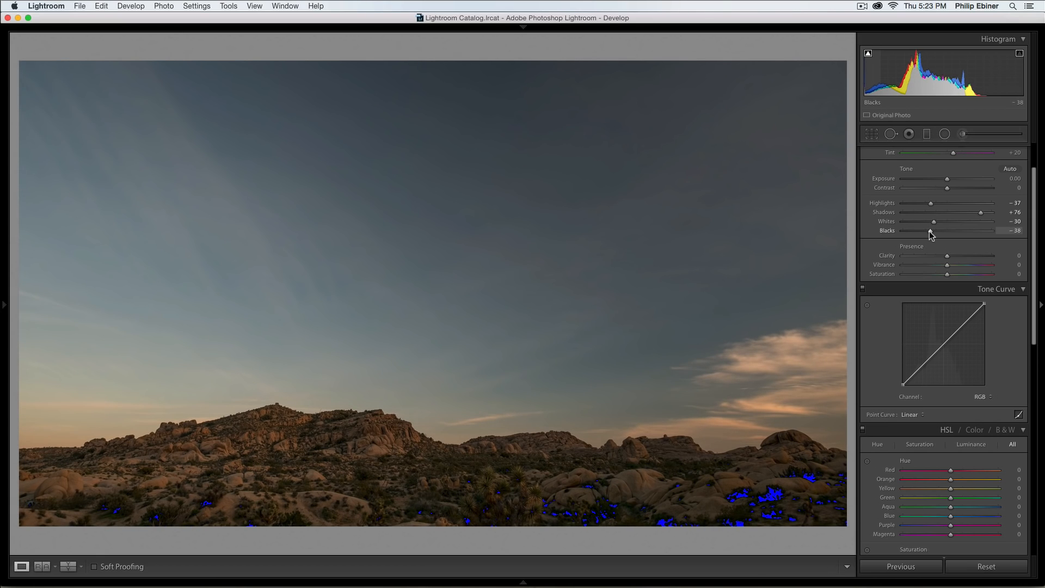
drag(929, 231, 947, 231)
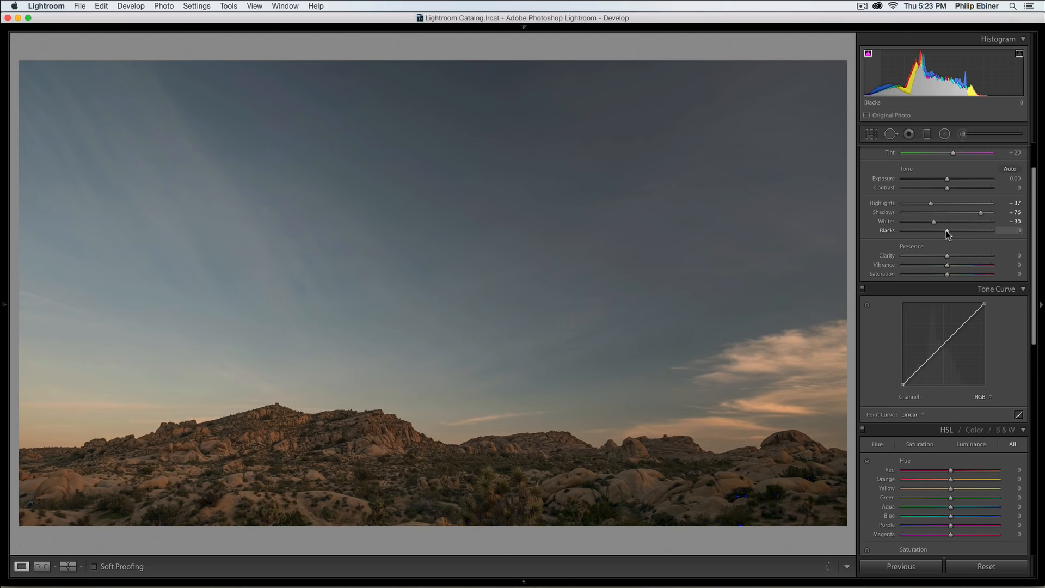
drag(944, 230, 949, 229)
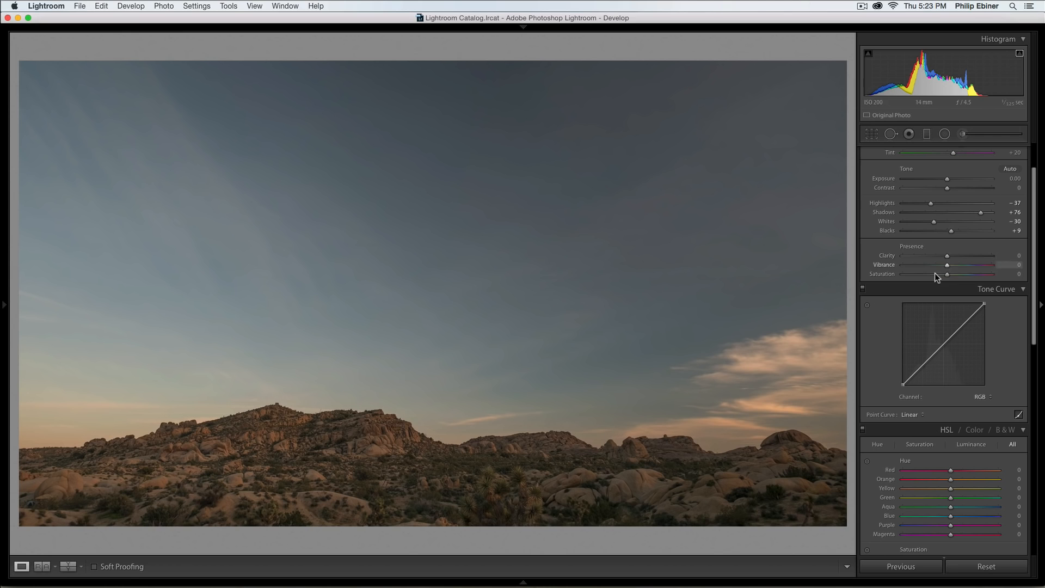
drag(945, 229, 918, 229)
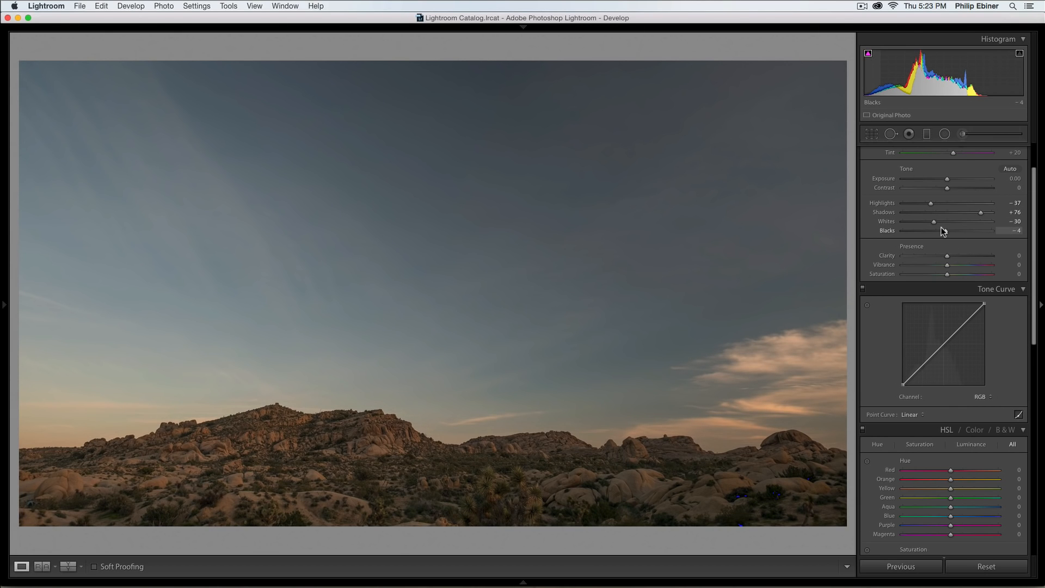
drag(946, 229, 940, 230)
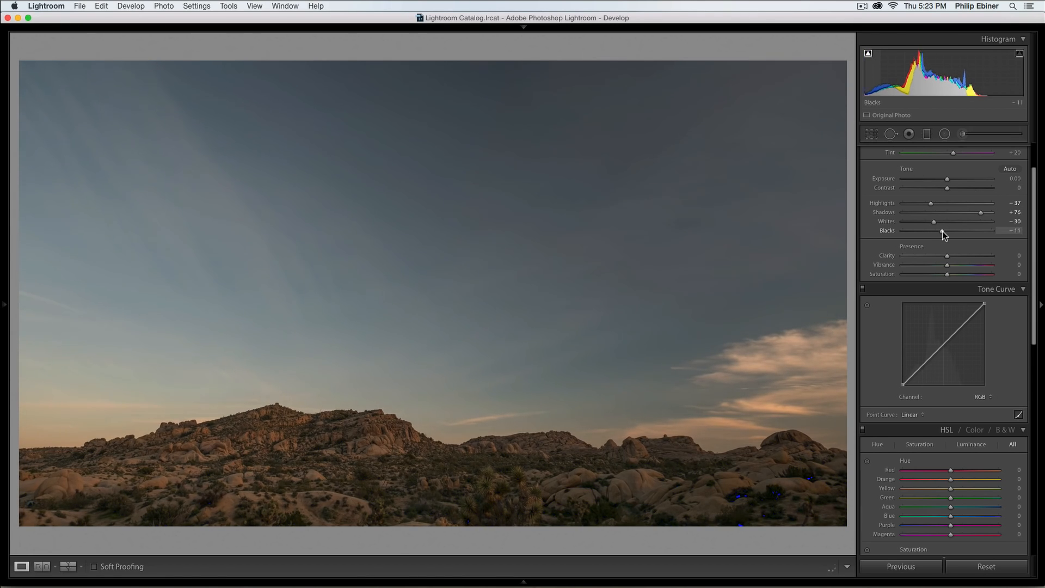
drag(934, 230, 958, 229)
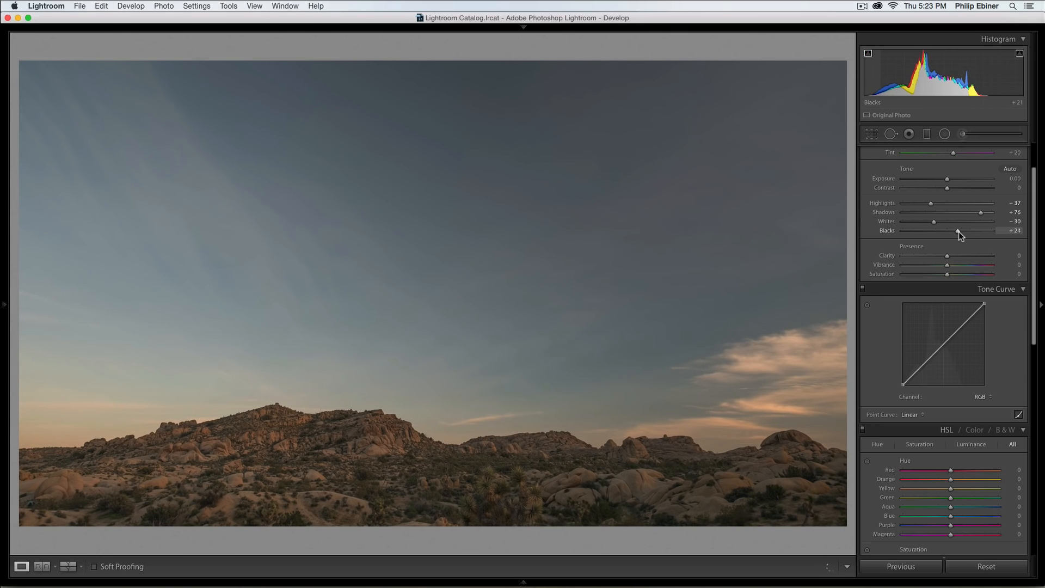
drag(958, 230, 956, 229)
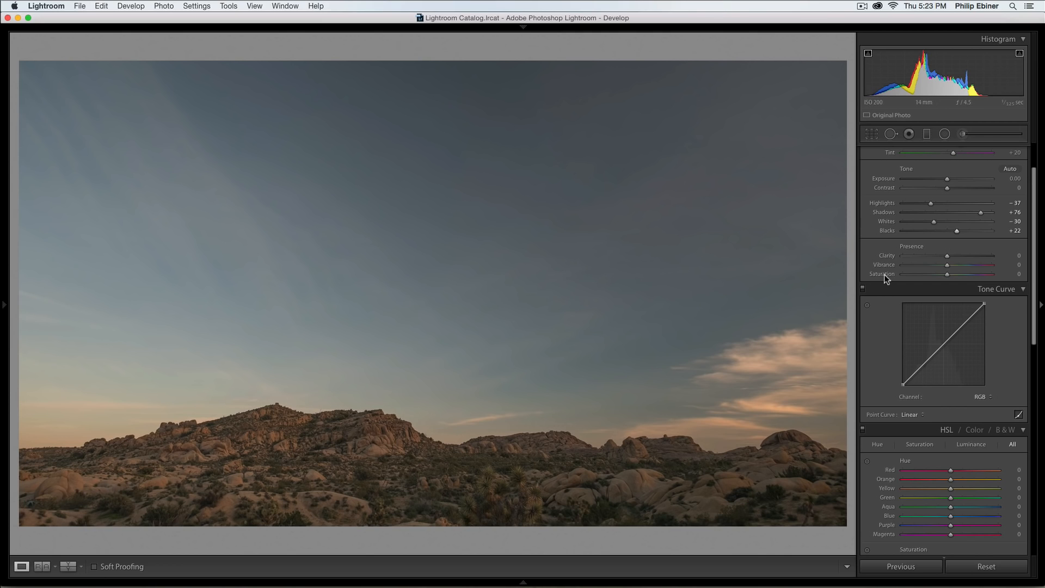
mouse_move(995, 293)
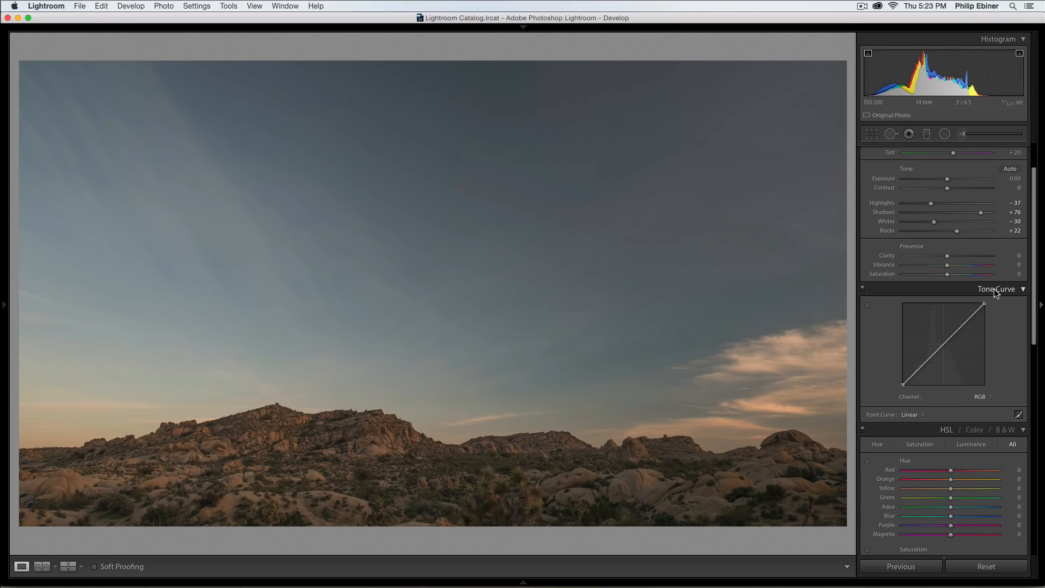
mouse_move(934, 282)
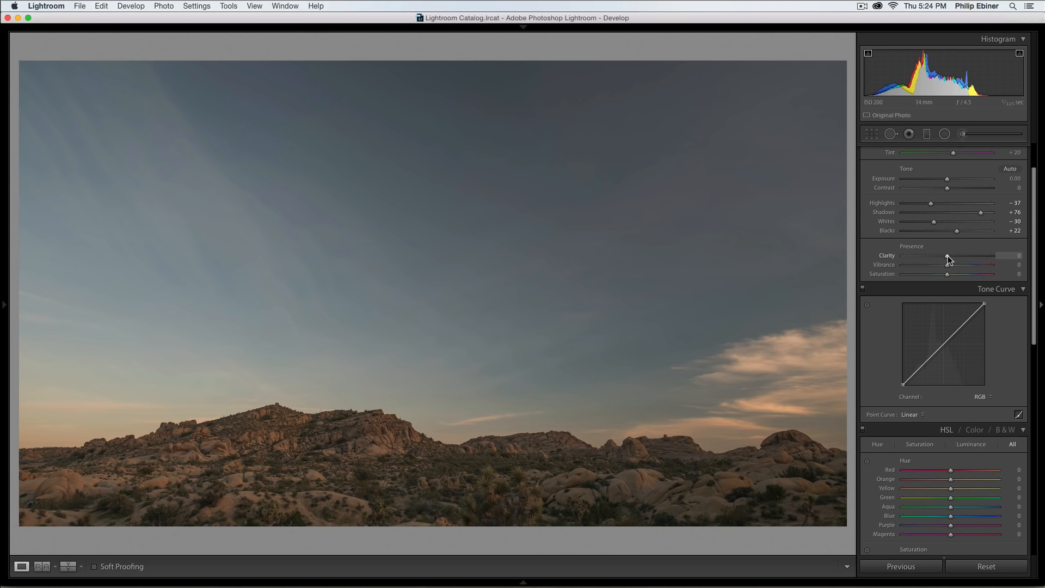
Raise Clarity to +30 after briefly trying about +22.
drag(947, 255, 961, 256)
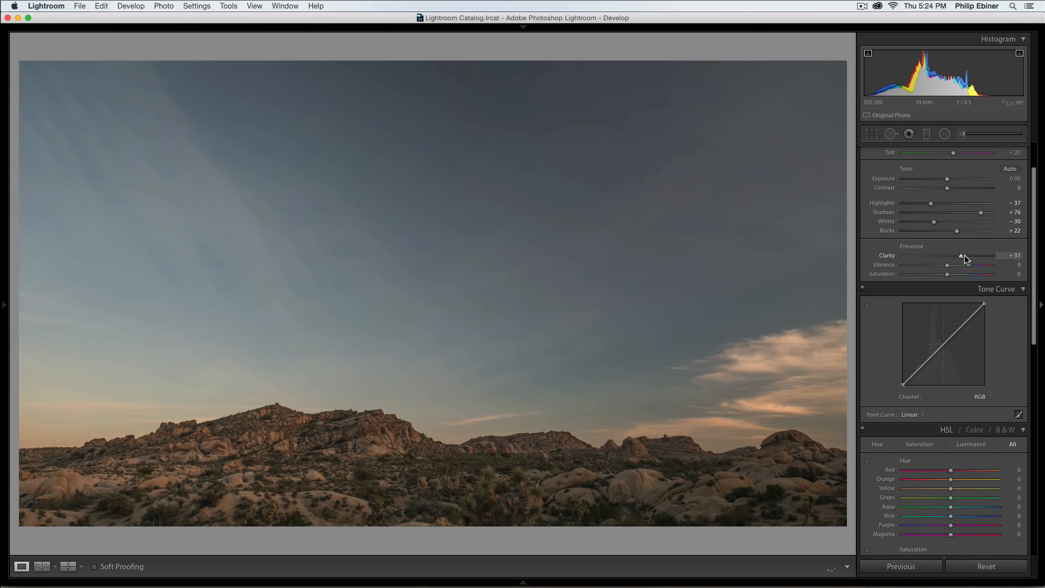
drag(961, 255, 955, 256)
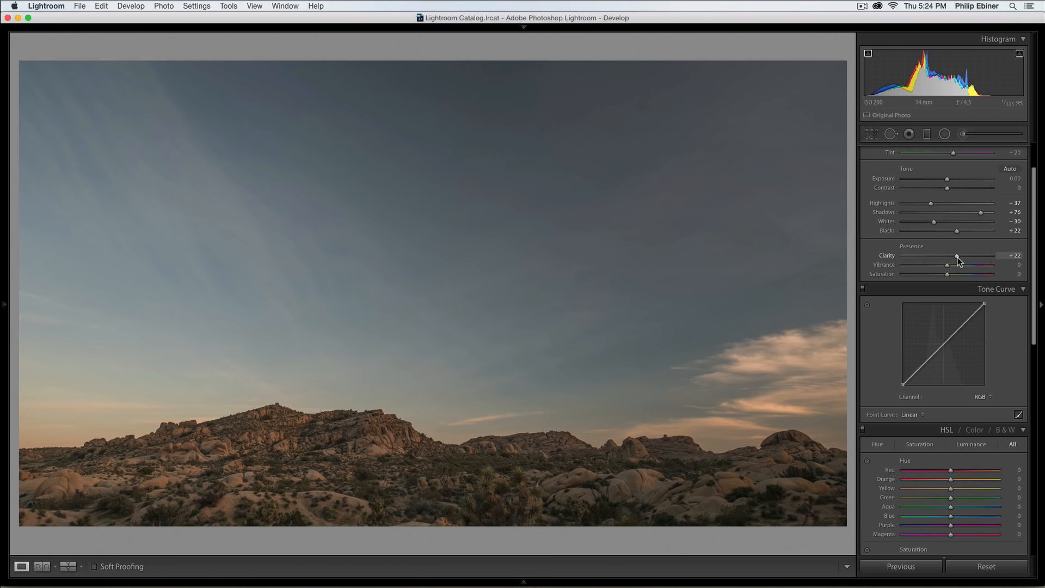
drag(956, 255, 962, 255)
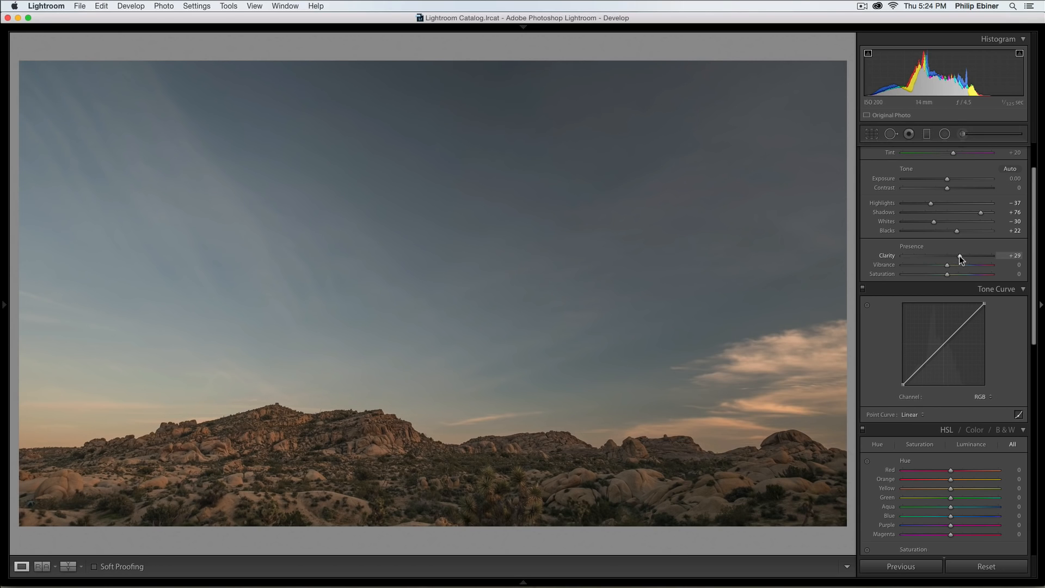
drag(958, 255, 960, 255)
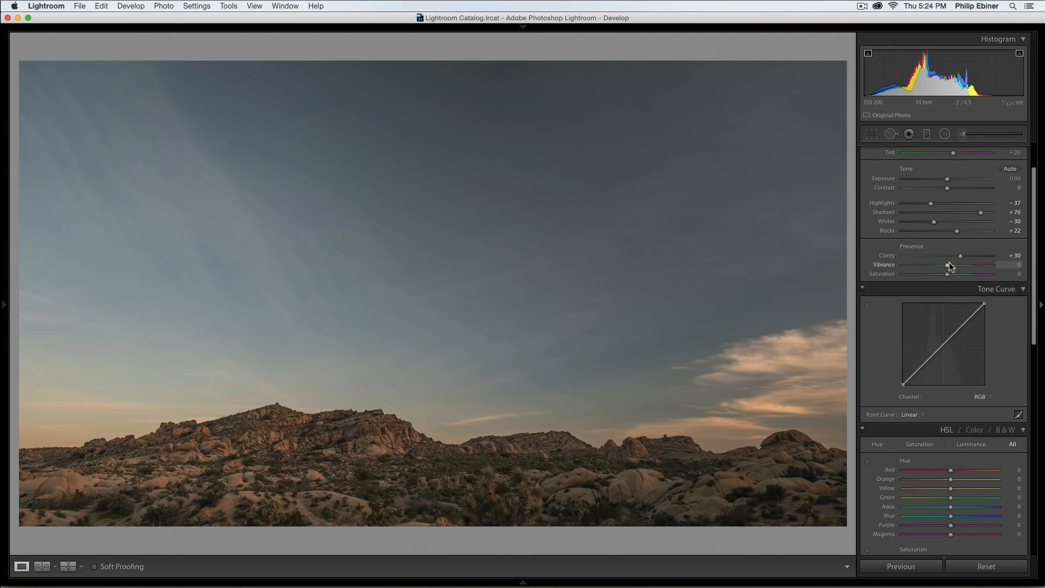
Try saturation and vibrance boosts, ending with Saturation +9 and Vibrance 0.
drag(947, 273, 974, 274)
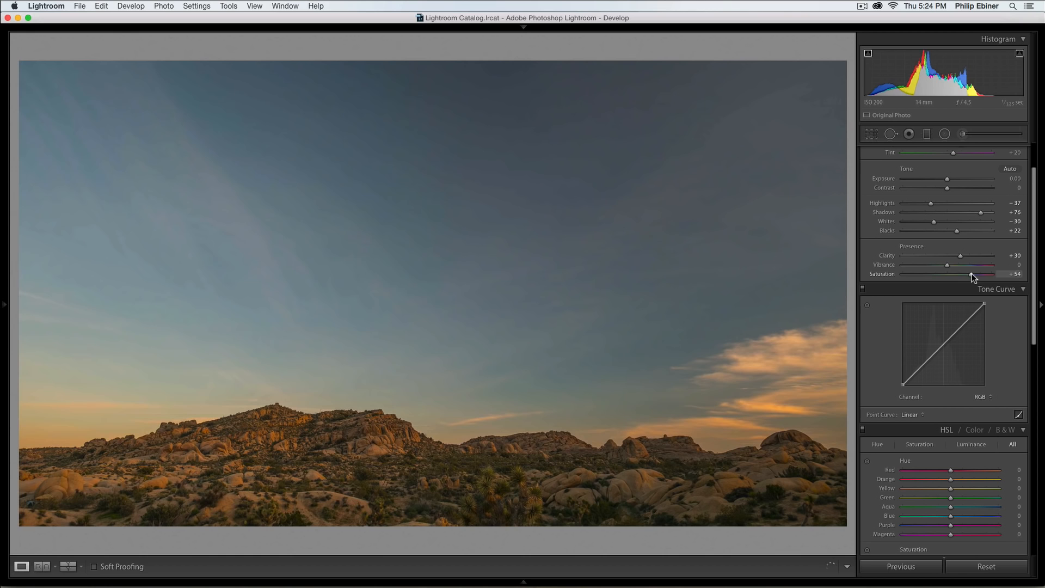
drag(976, 274, 964, 274)
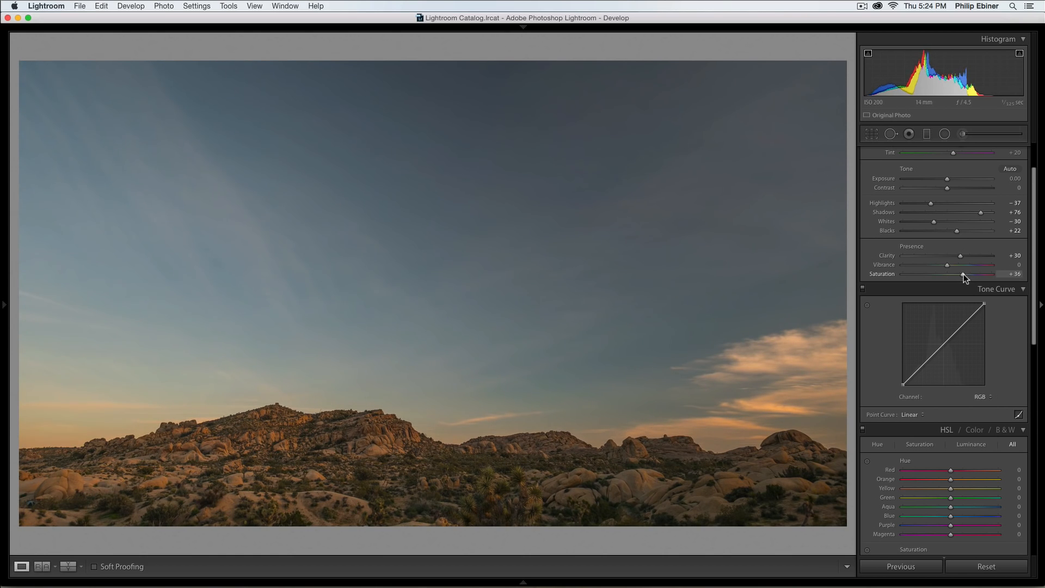
drag(967, 274, 958, 274)
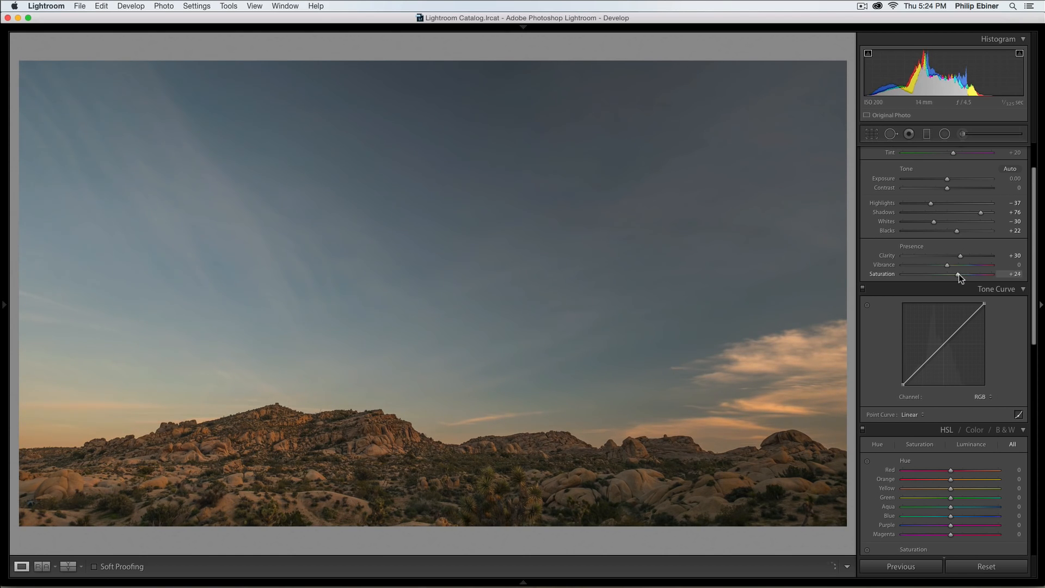
drag(959, 273, 971, 274)
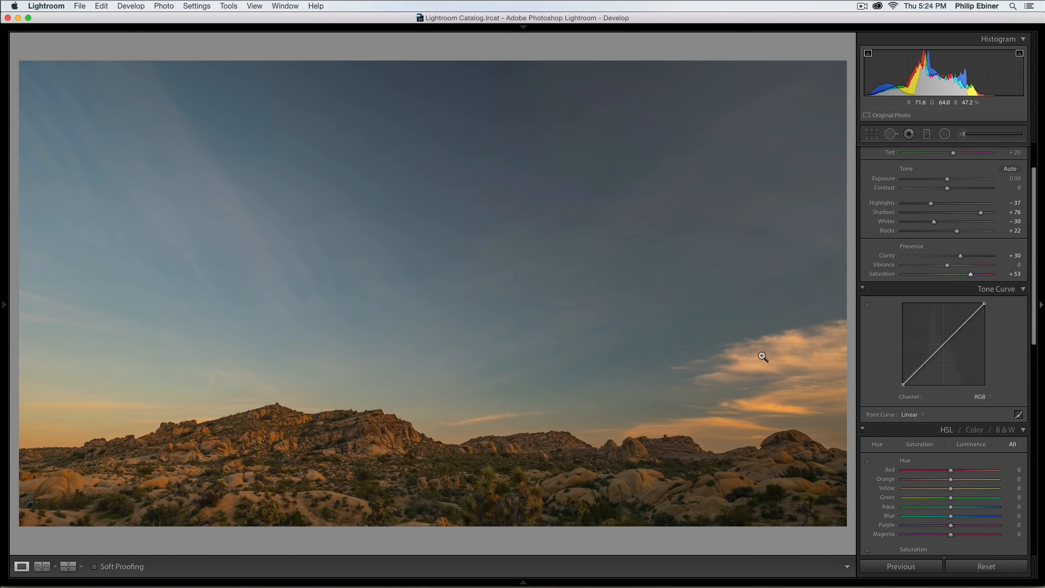
drag(975, 274, 969, 274)
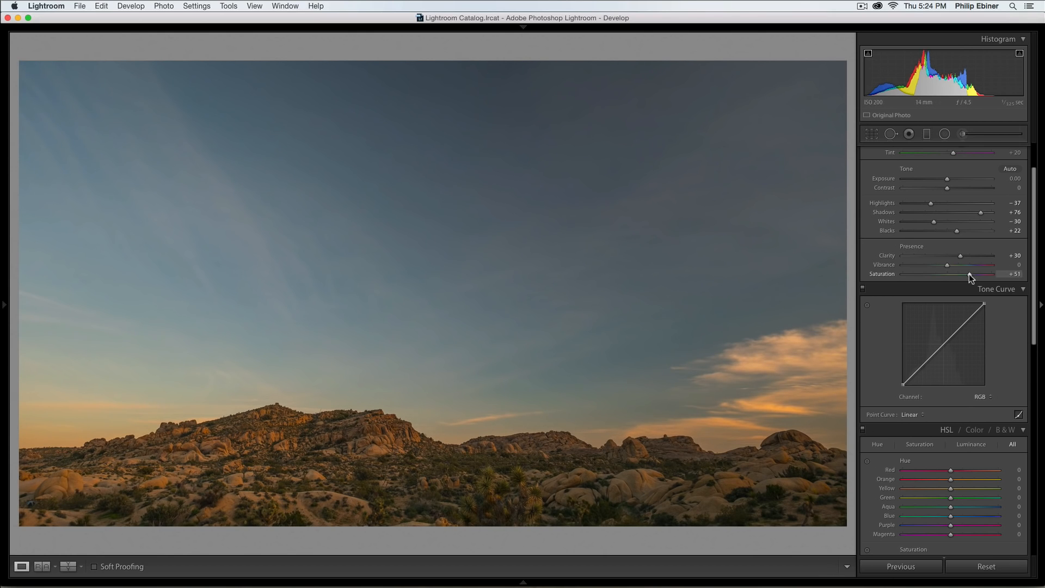
drag(986, 274, 970, 274)
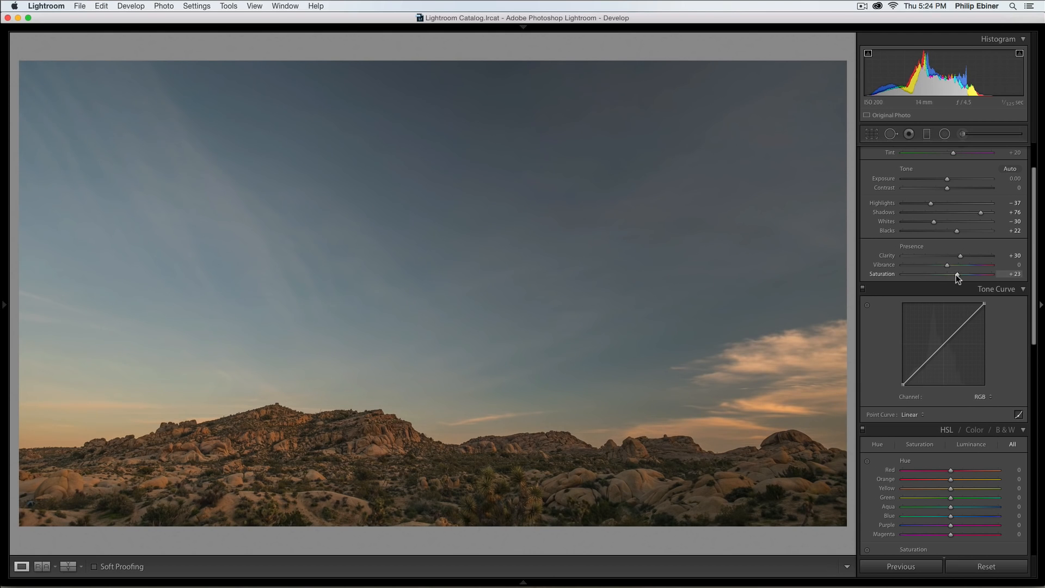
drag(970, 274, 951, 274)
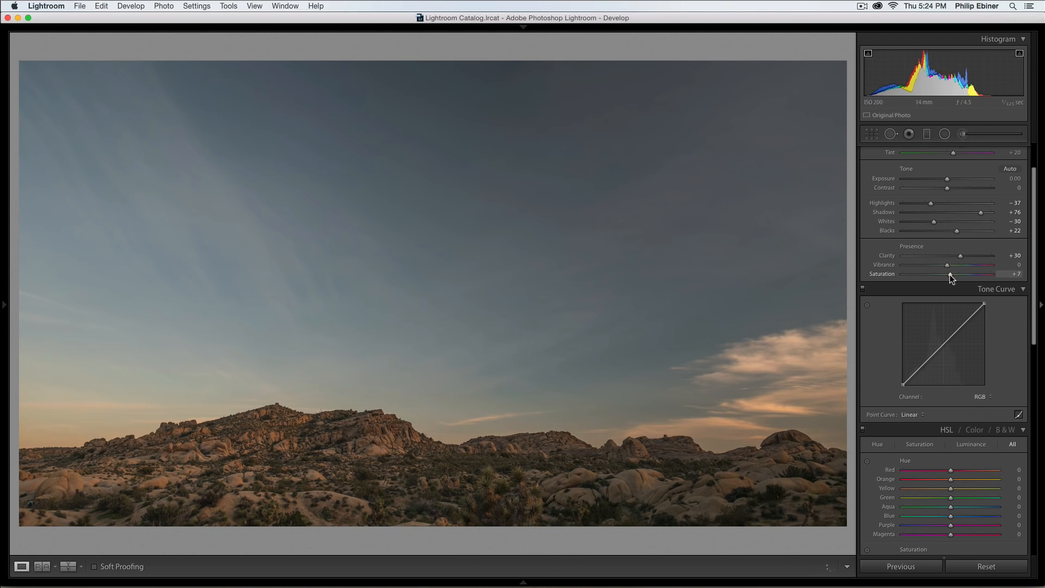
drag(929, 265, 987, 265)
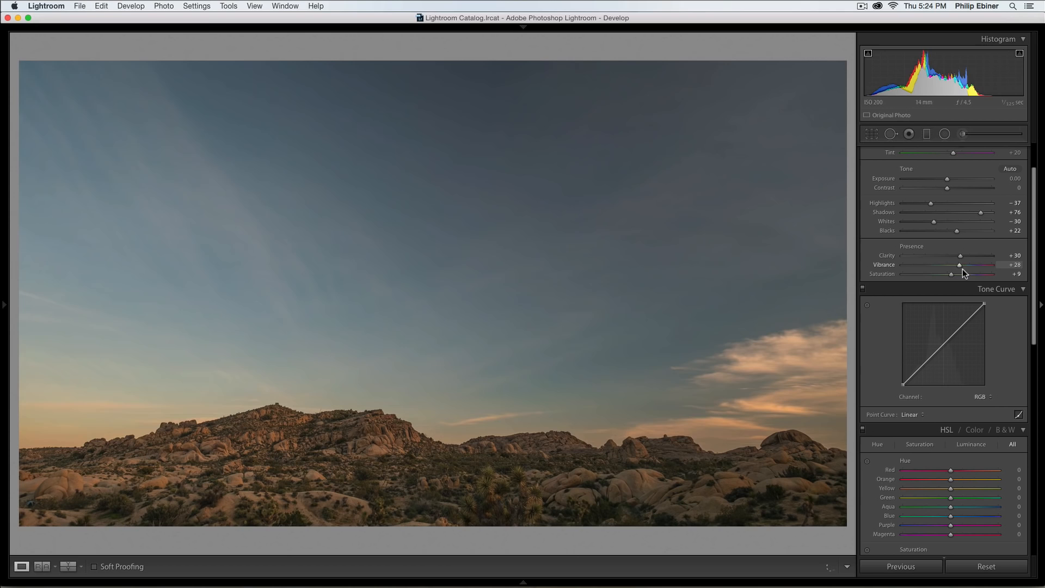
drag(988, 265, 949, 265)
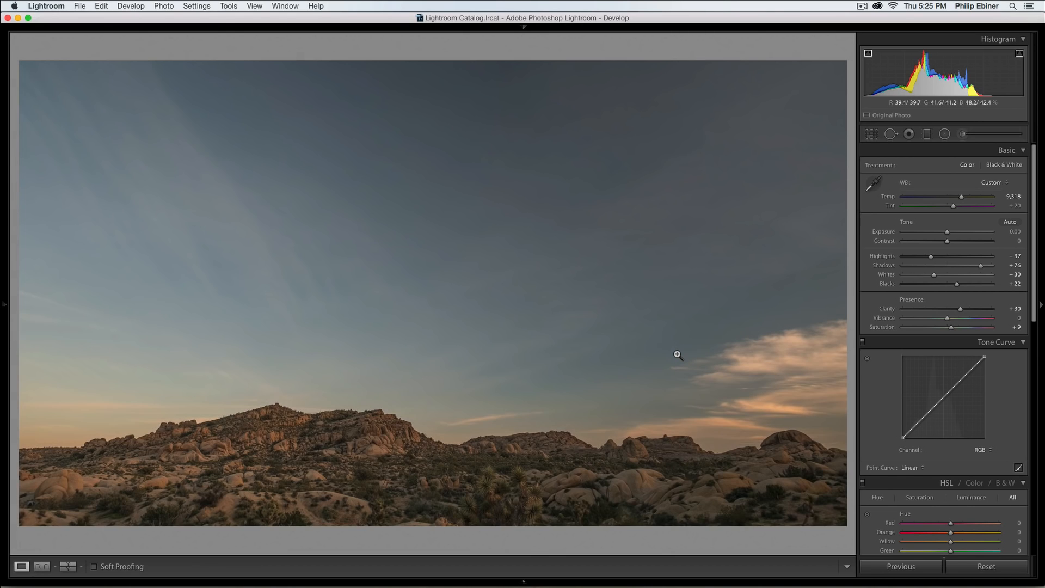
mouse_move(815, 321)
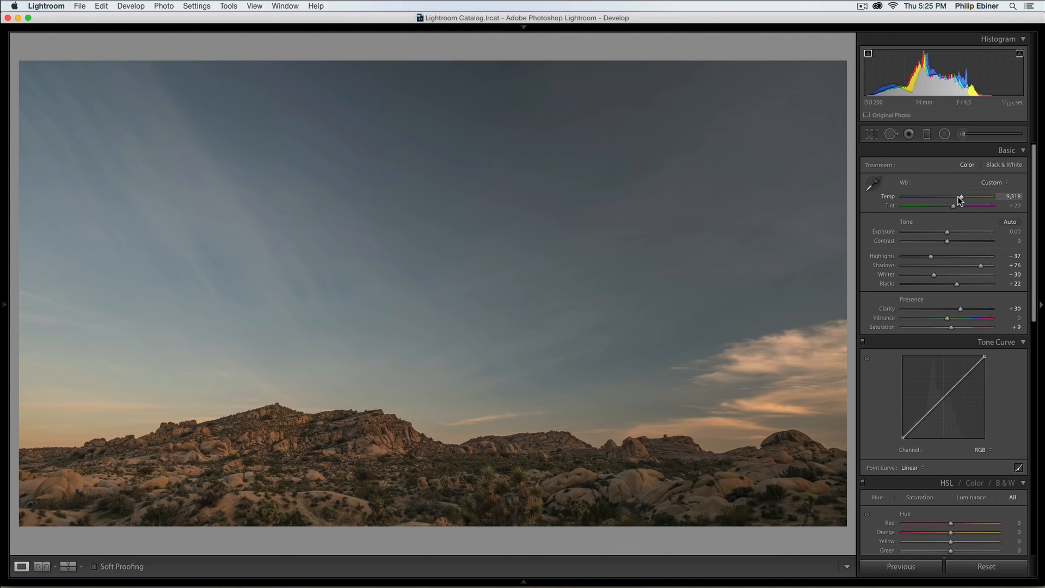
Lower the Temp slider from 9,318 to 7,575 for a less warm cast.
drag(960, 196, 951, 196)
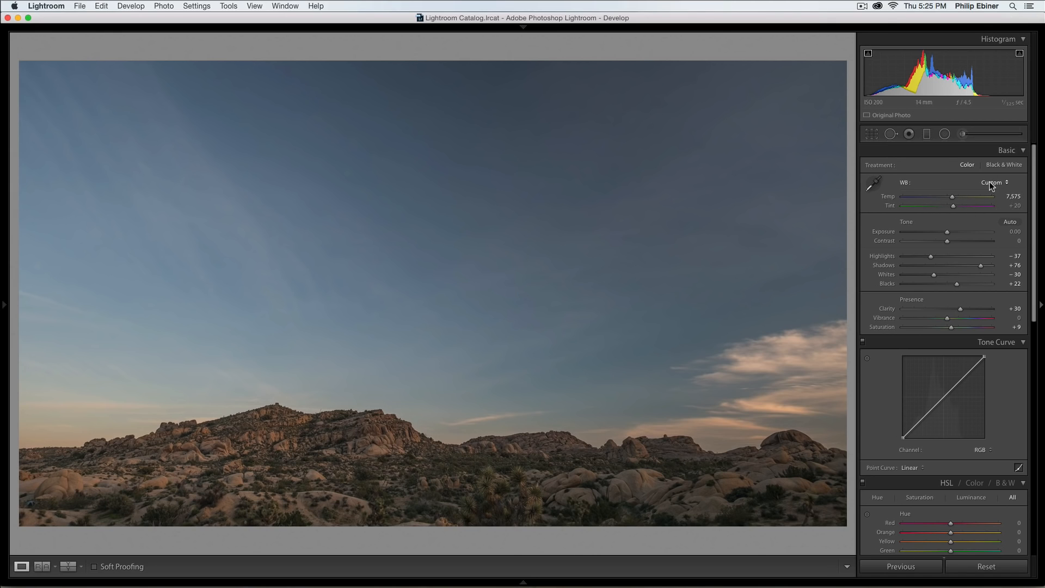
Reset white balance to As Shot, then warm Temp to about 7,287.
click(996, 182)
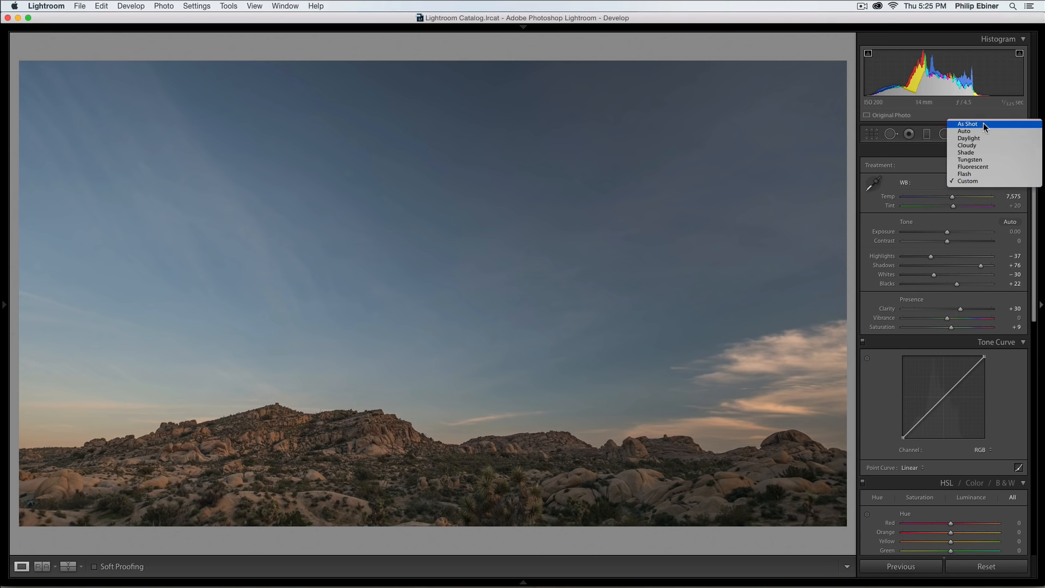
click(968, 123)
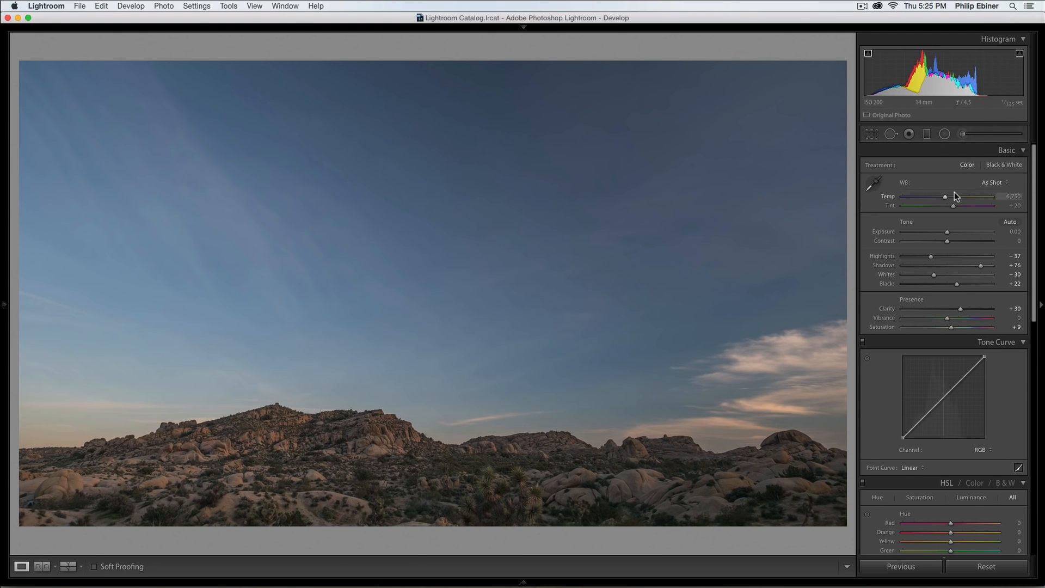
drag(944, 196, 950, 196)
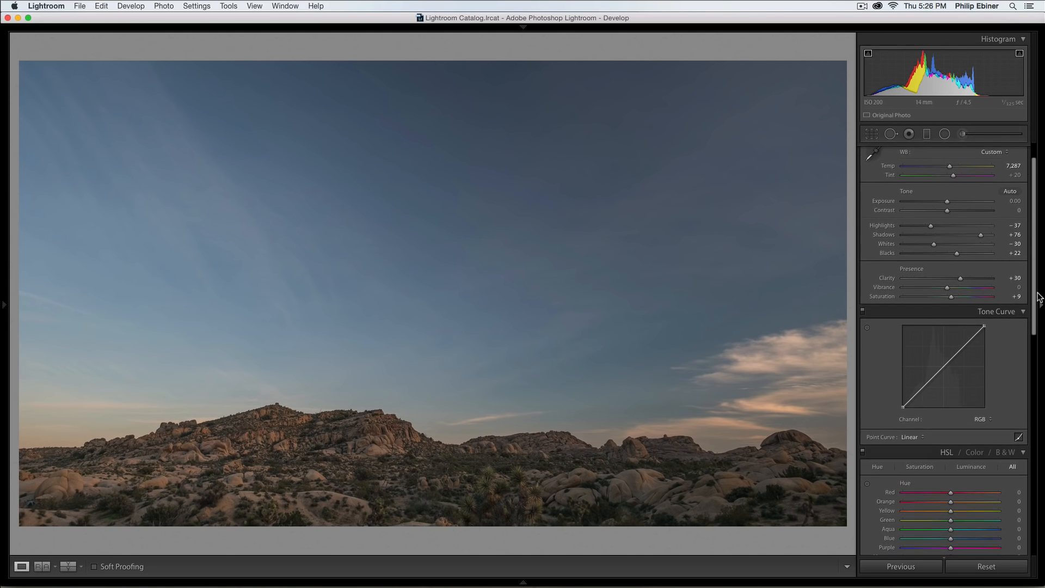
scroll(down, 3)
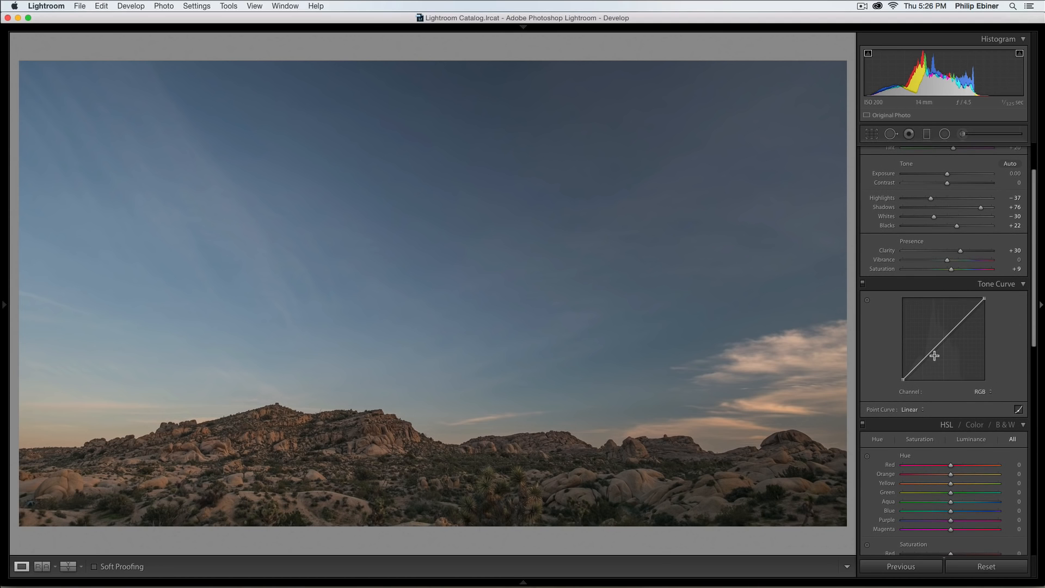
Add two tone curve points forming an S-curve for extra contrast.
drag(933, 355, 933, 356)
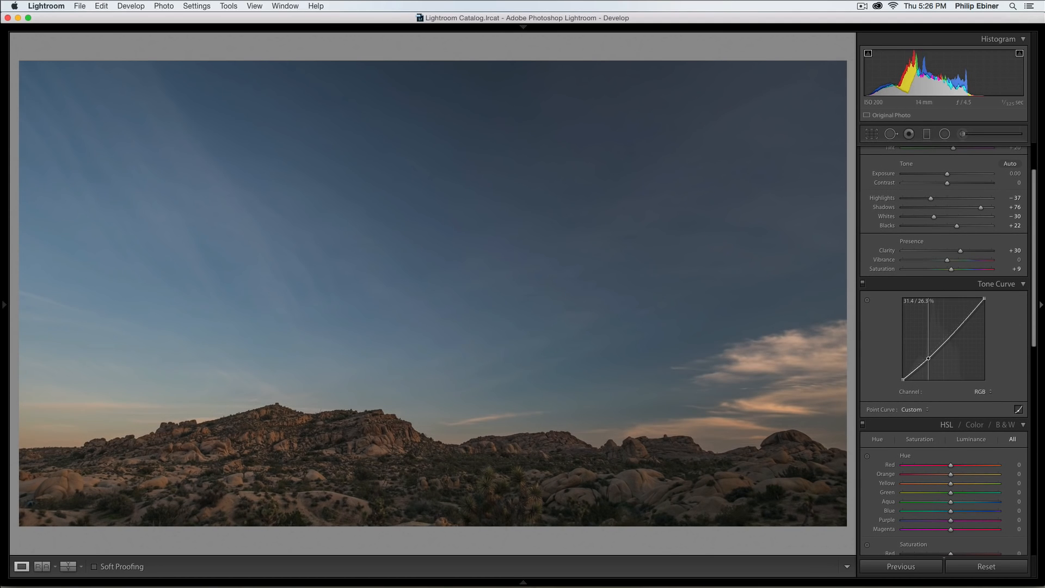
drag(949, 357, 953, 320)
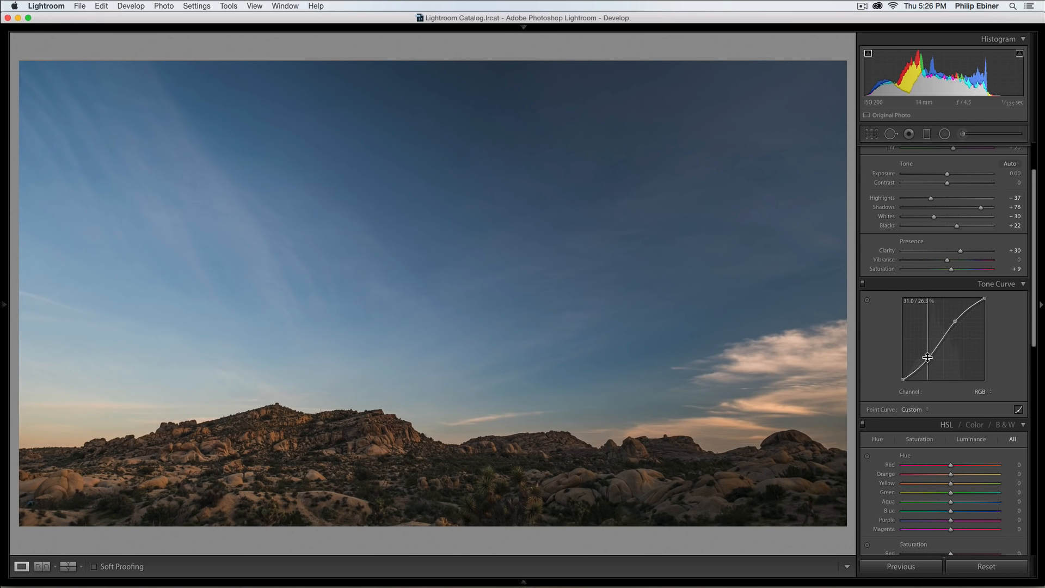
drag(927, 356, 927, 357)
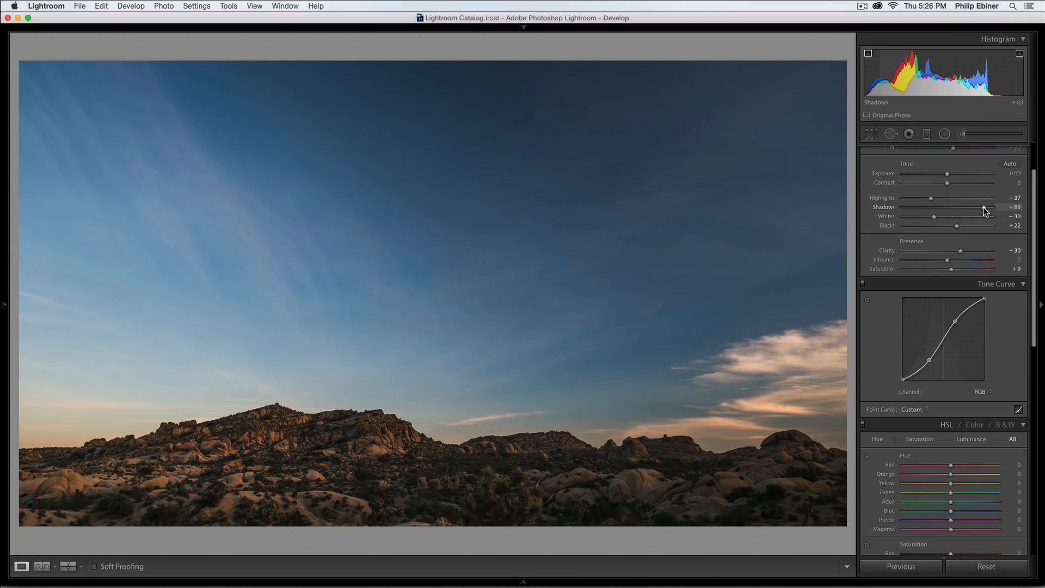
Keep Shadows at +76 and raise Exposure to +0.45.
drag(962, 207, 950, 207)
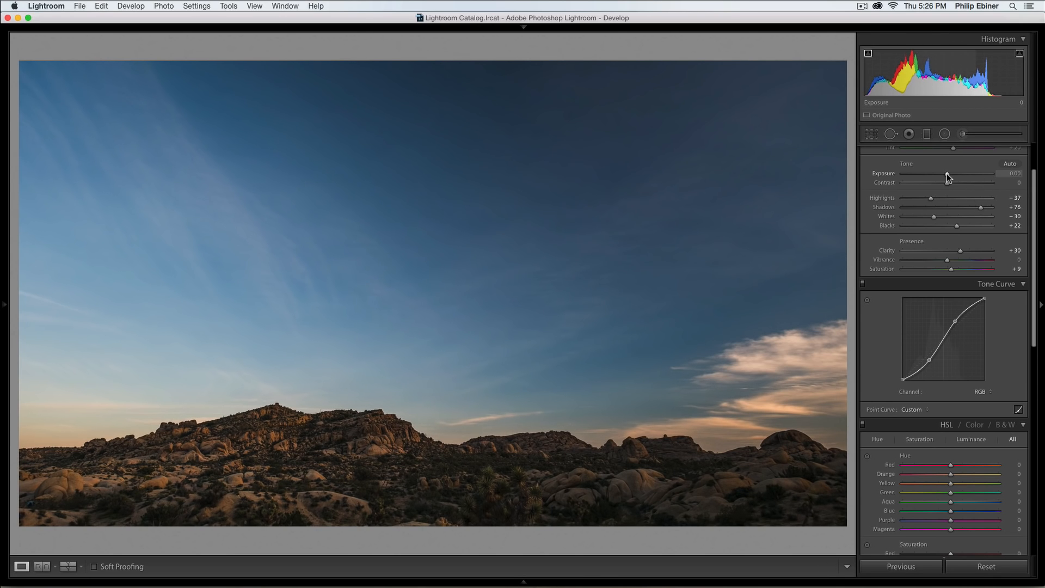
drag(945, 176, 953, 176)
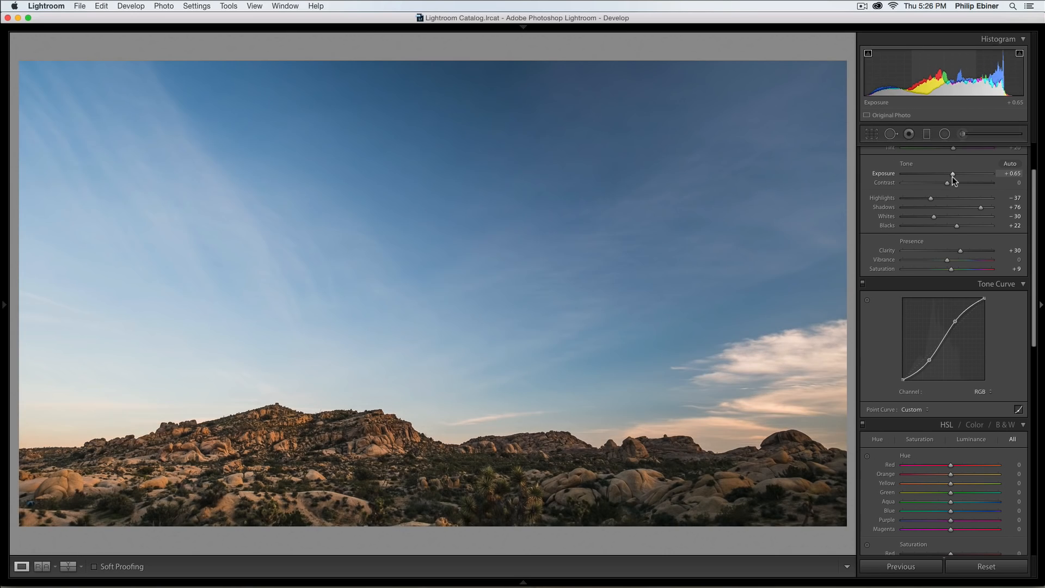
drag(953, 174, 950, 174)
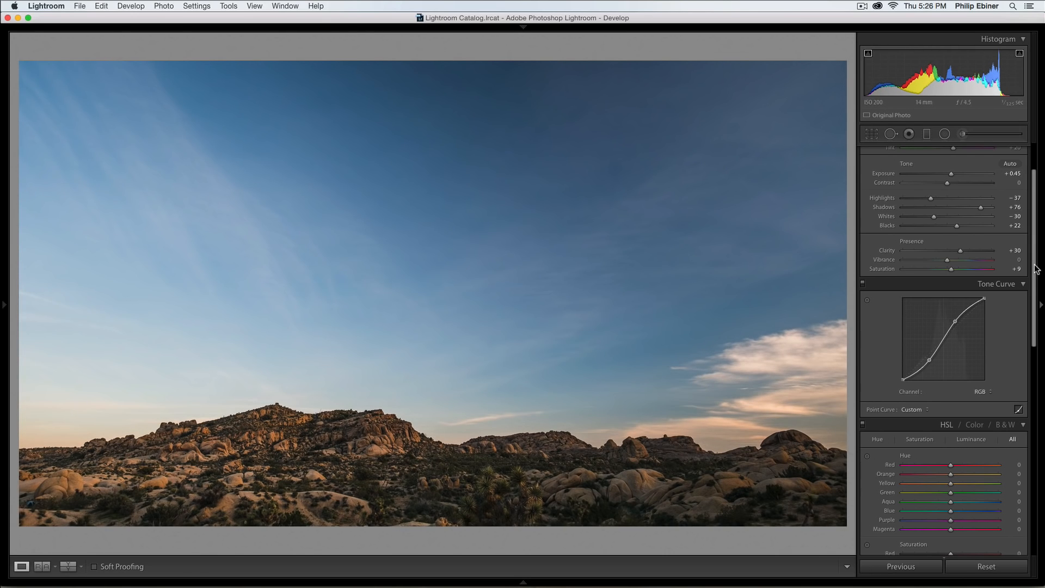
scroll(down, 3)
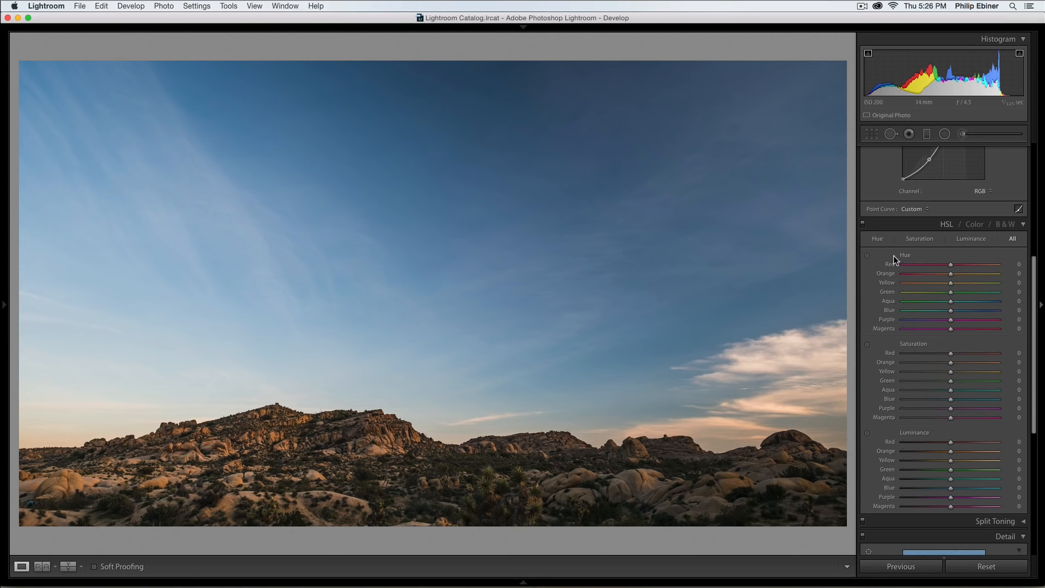
mouse_move(898, 371)
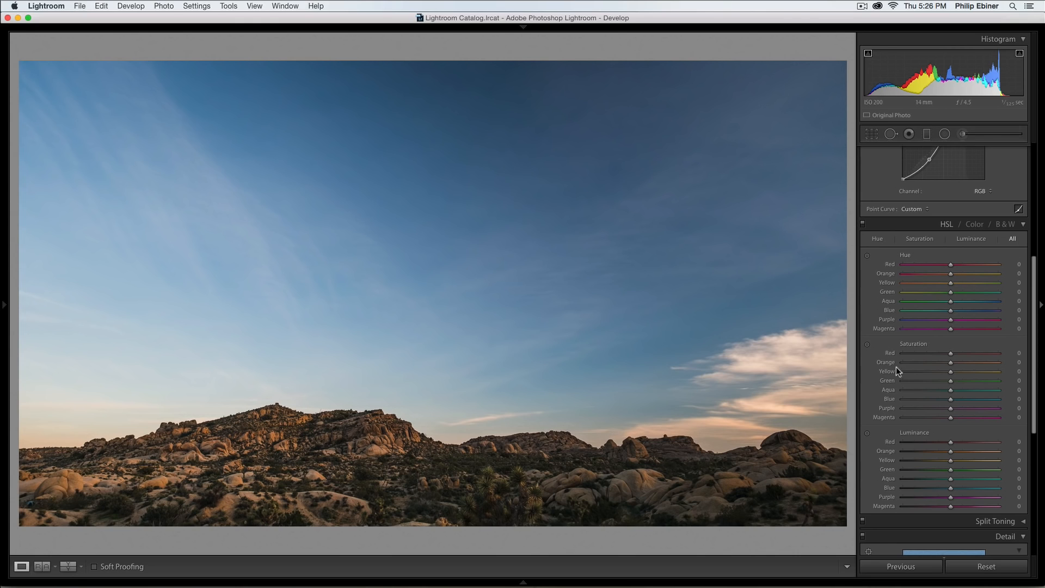
mouse_move(967, 255)
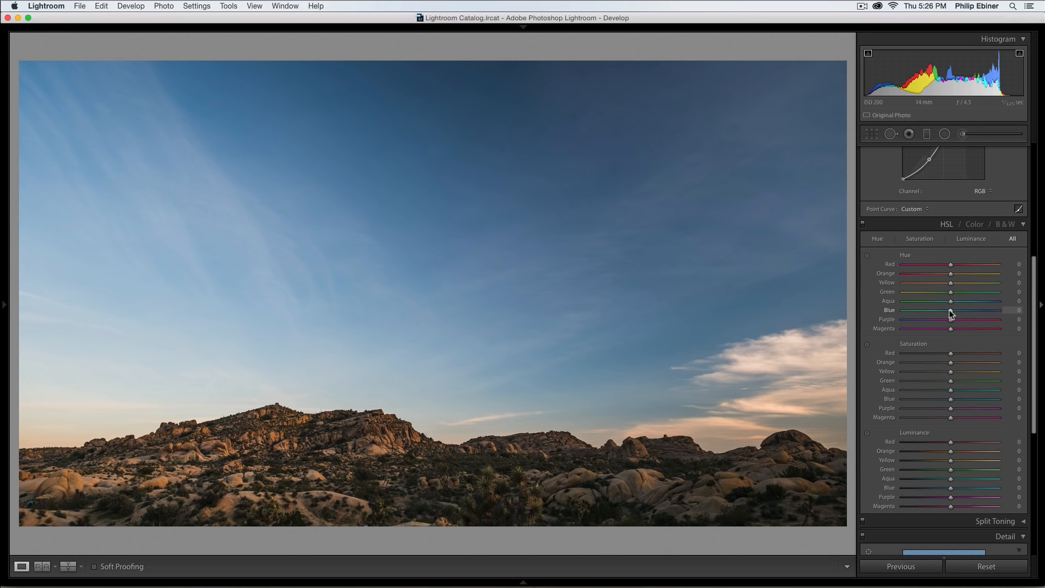
Trial blue hue shifts and blue saturation boosts in HSL, leaving all adjustments at zero.
drag(949, 309, 920, 310)
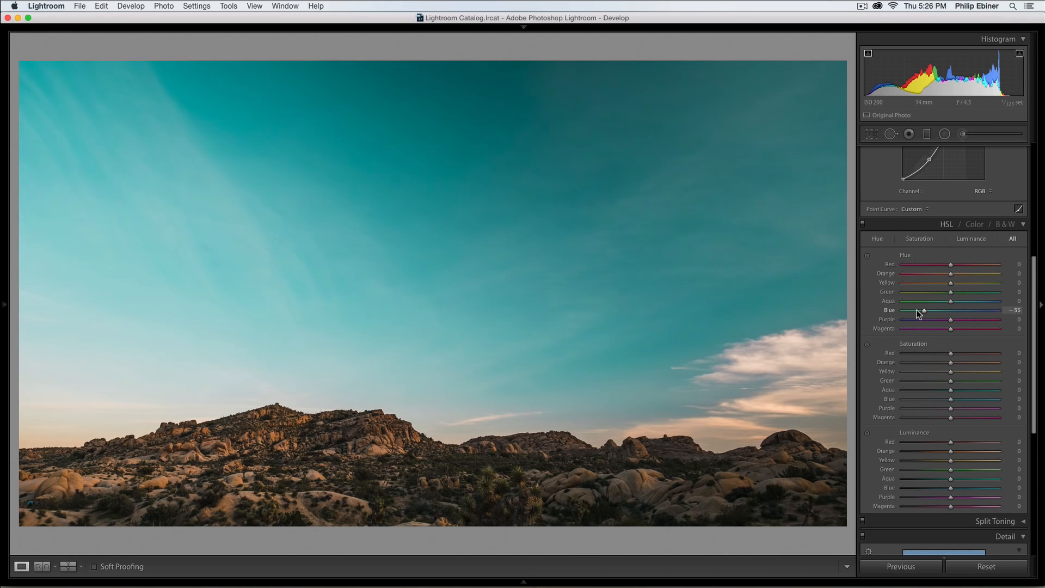
drag(923, 309, 999, 310)
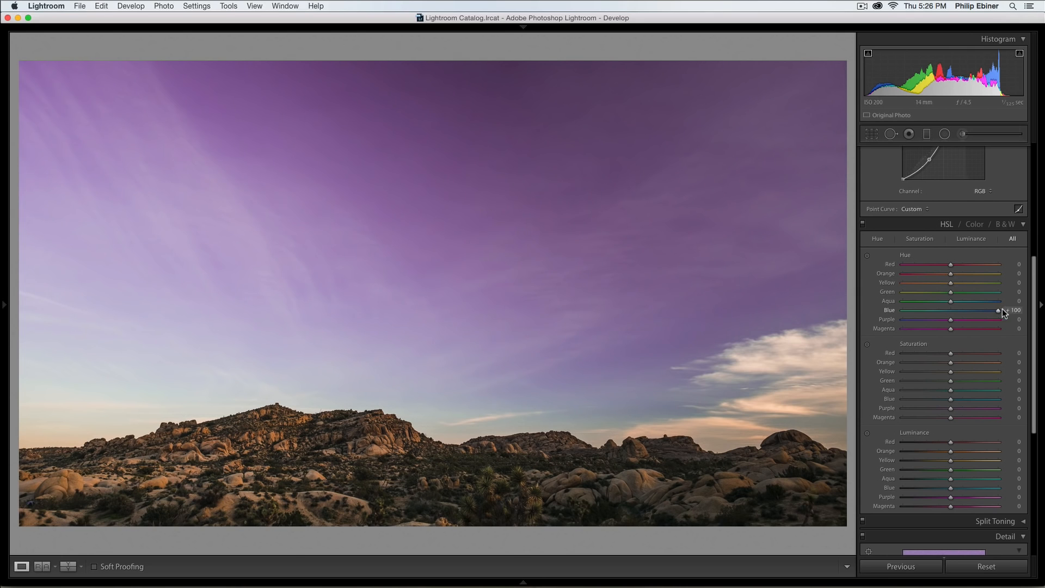
drag(997, 310, 957, 310)
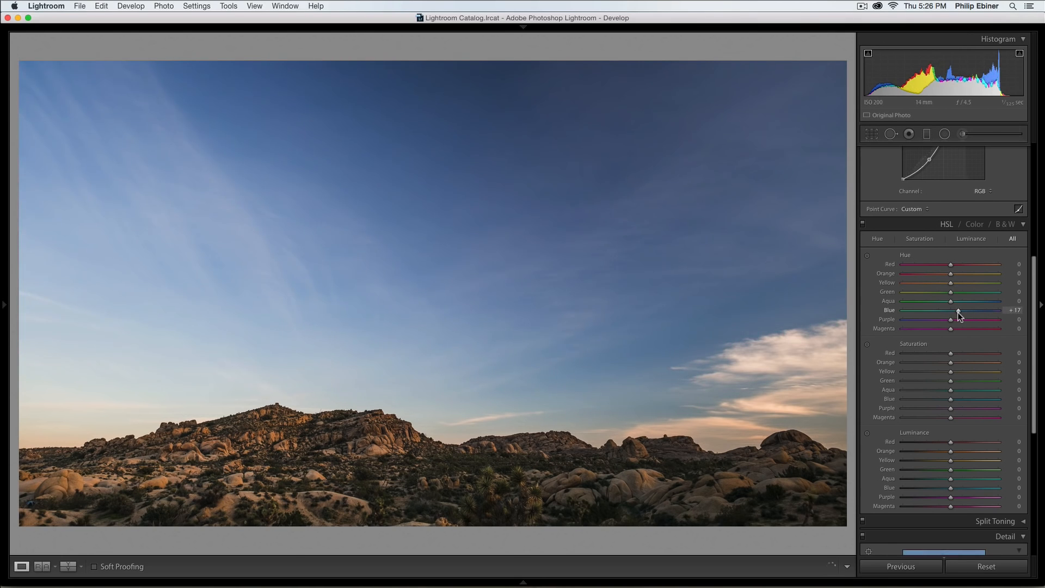
drag(951, 310, 948, 310)
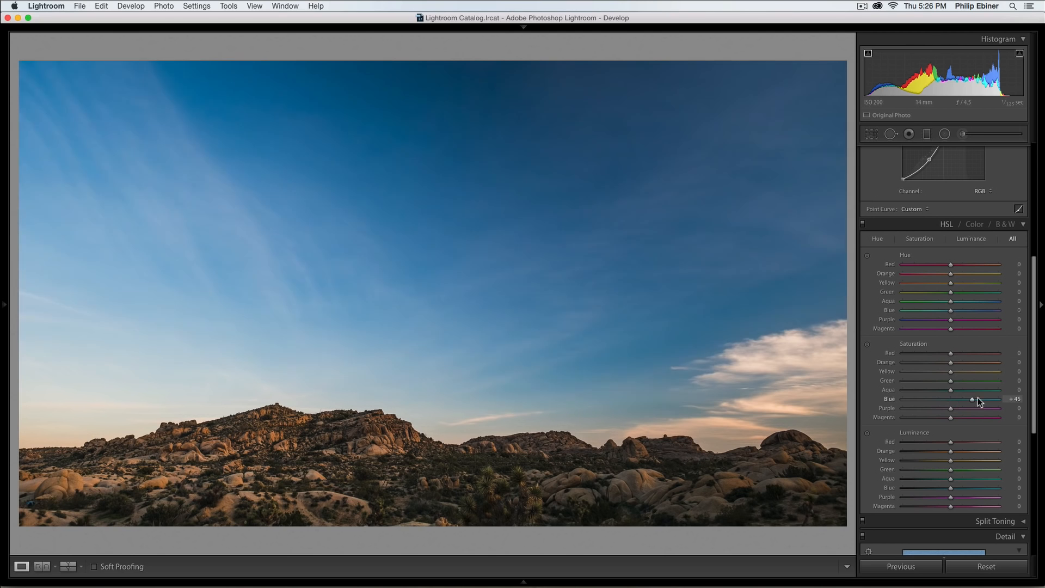
drag(971, 399, 985, 398)
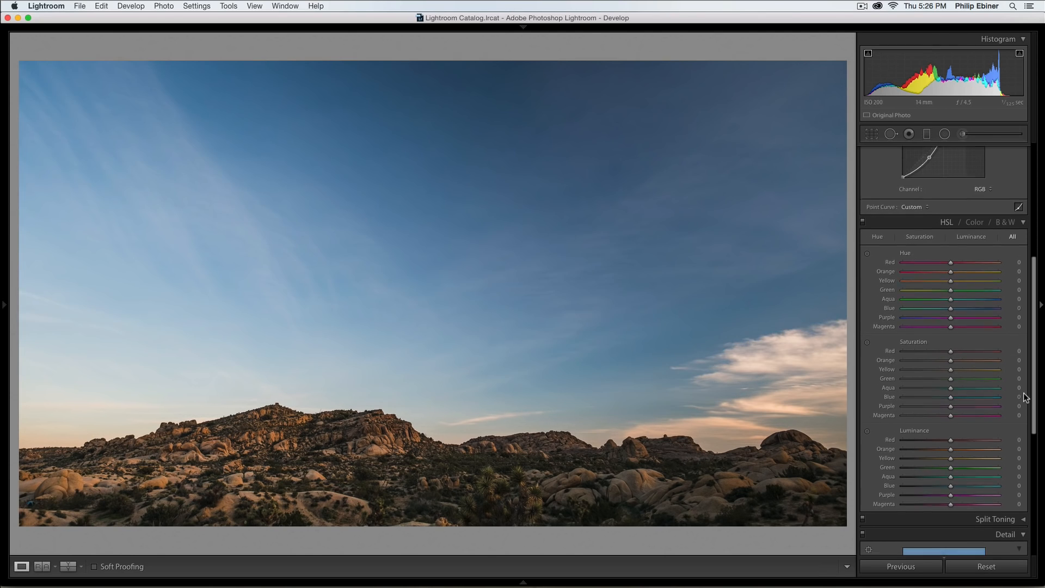
drag(951, 461, 993, 469)
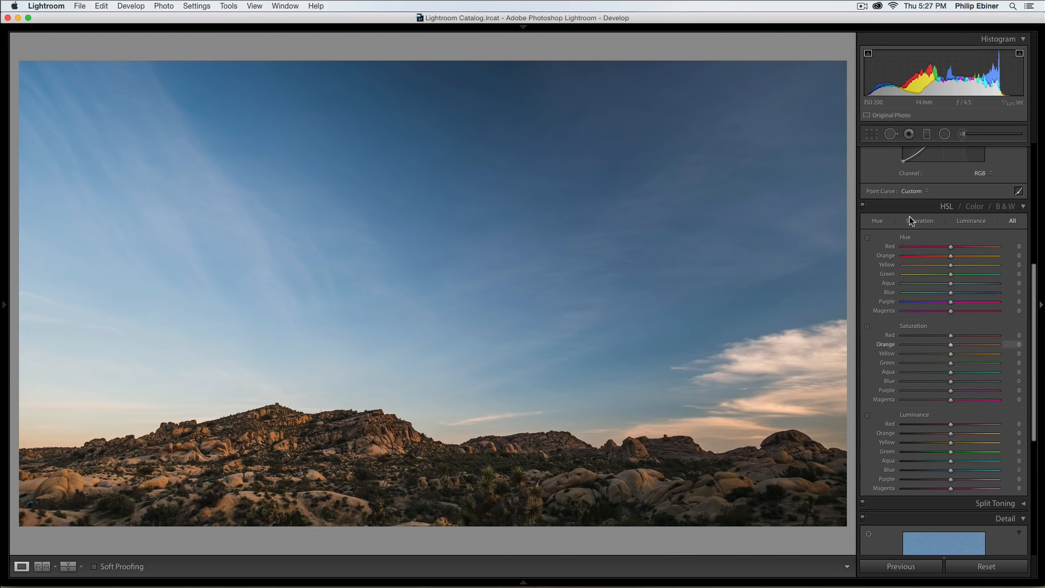
mouse_move(608, 239)
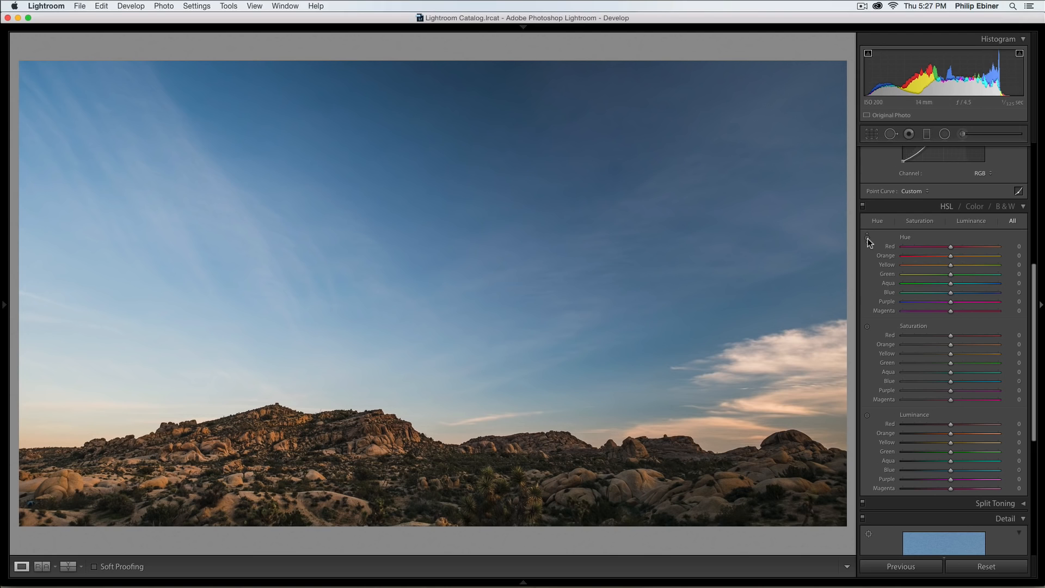
mouse_move(868, 238)
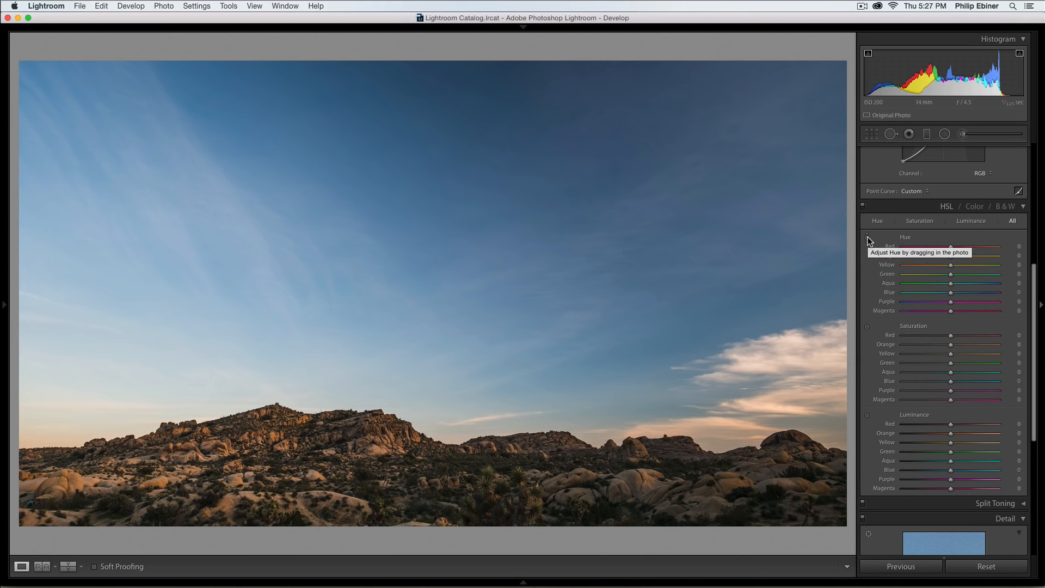
mouse_move(868, 332)
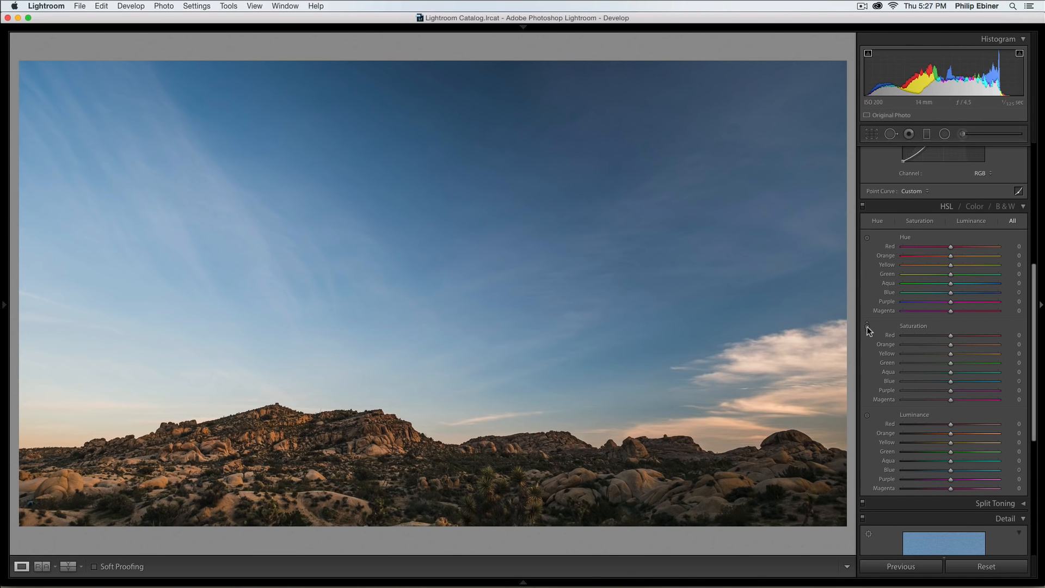
mouse_move(883, 319)
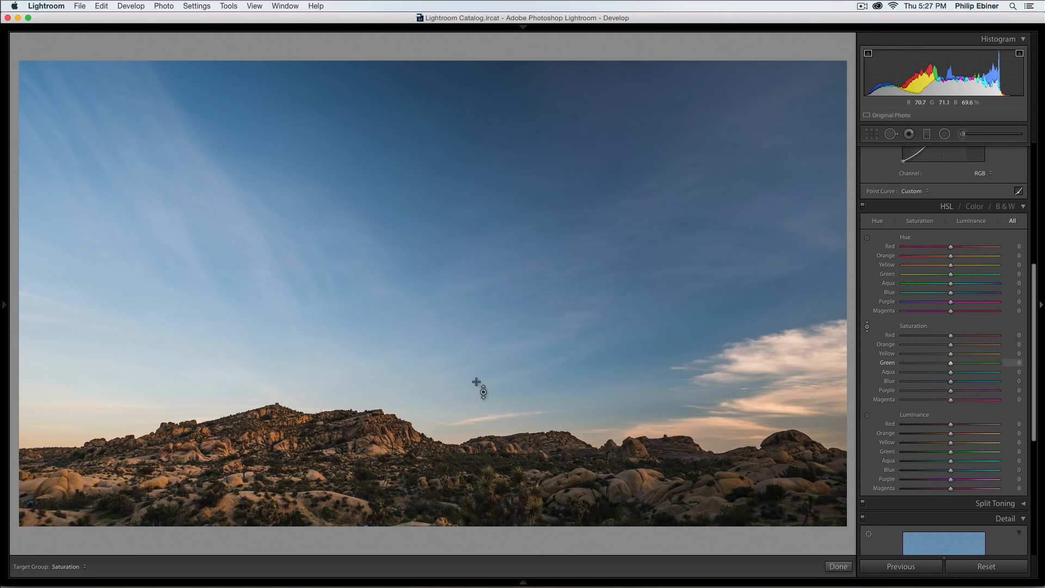
Raise the sky's aqua and blue saturation to about +23/+22 and darken their luminance around −25.
drag(478, 382, 477, 327)
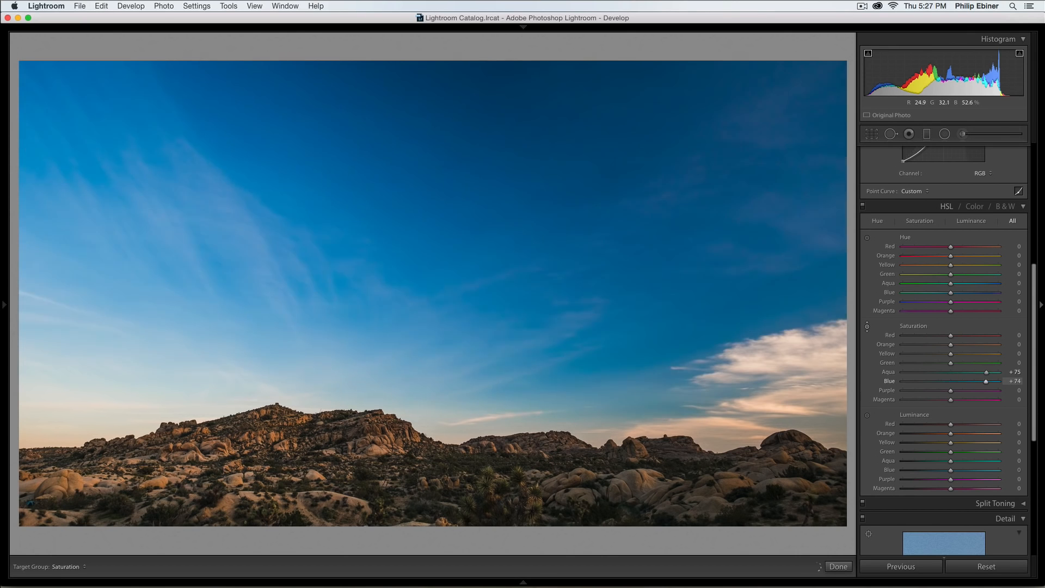
drag(1003, 371, 930, 371)
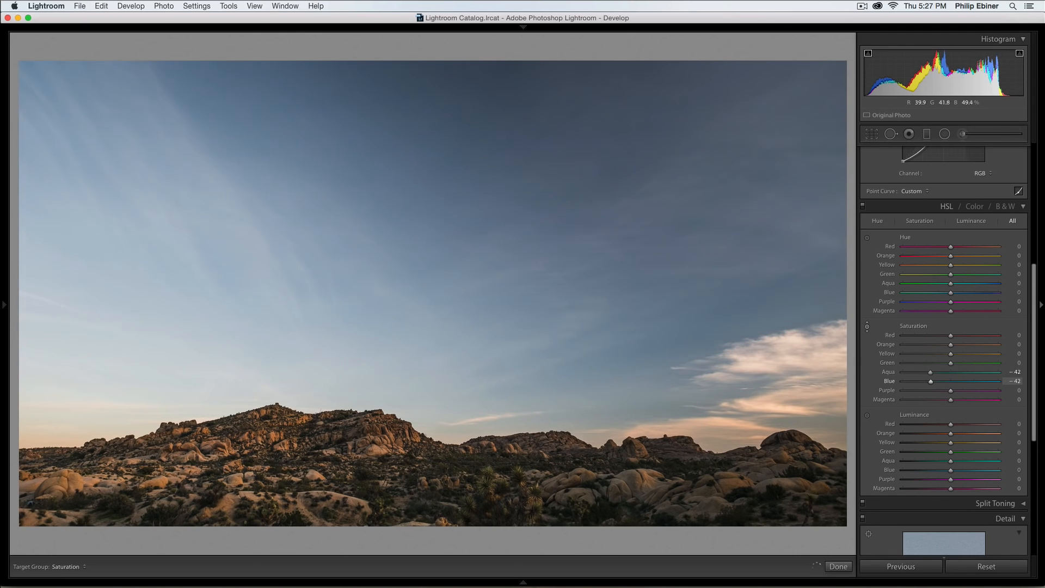
drag(932, 381, 945, 380)
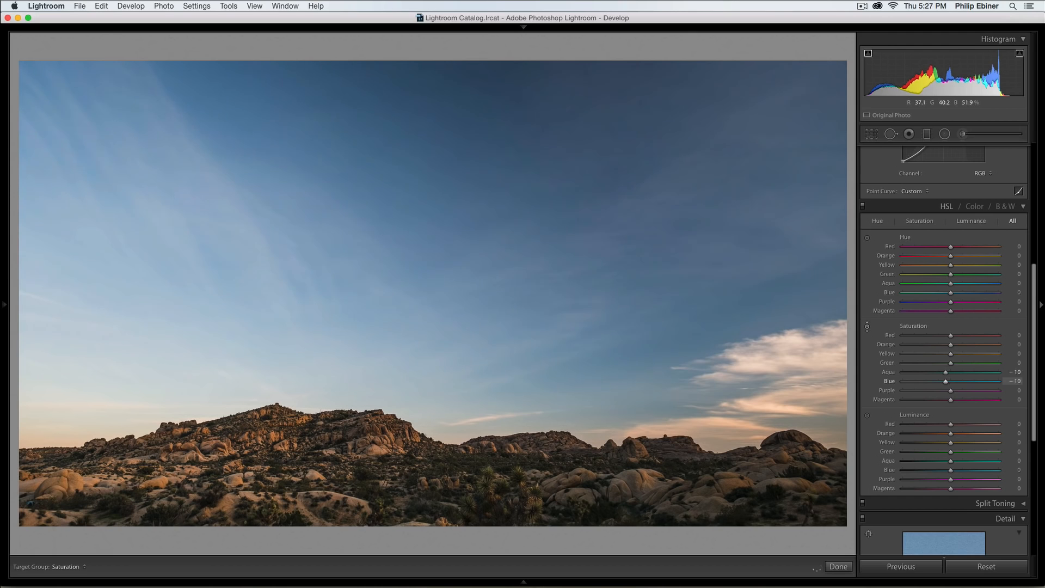
drag(945, 380, 934, 380)
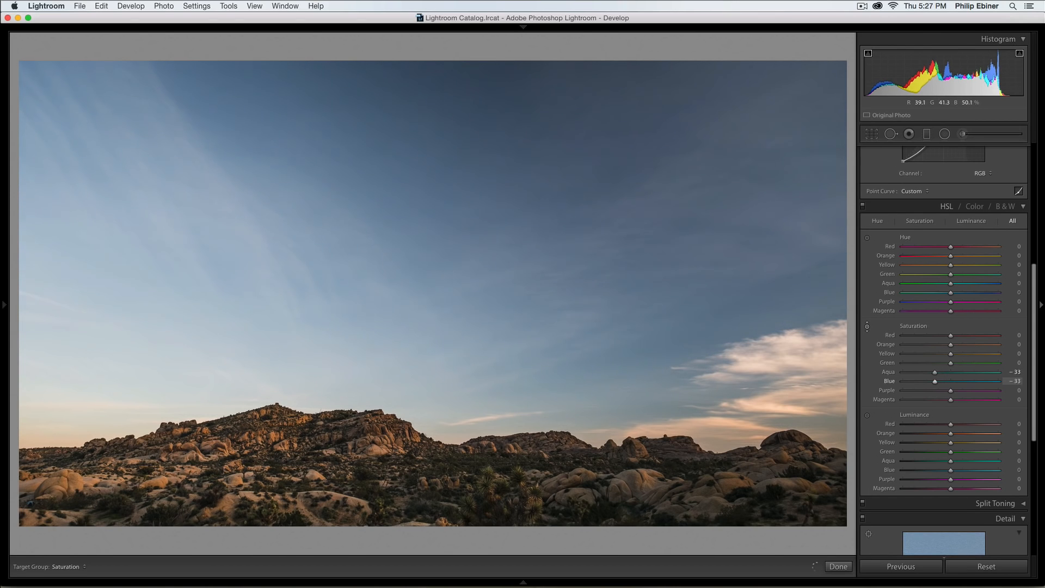
drag(935, 381, 902, 380)
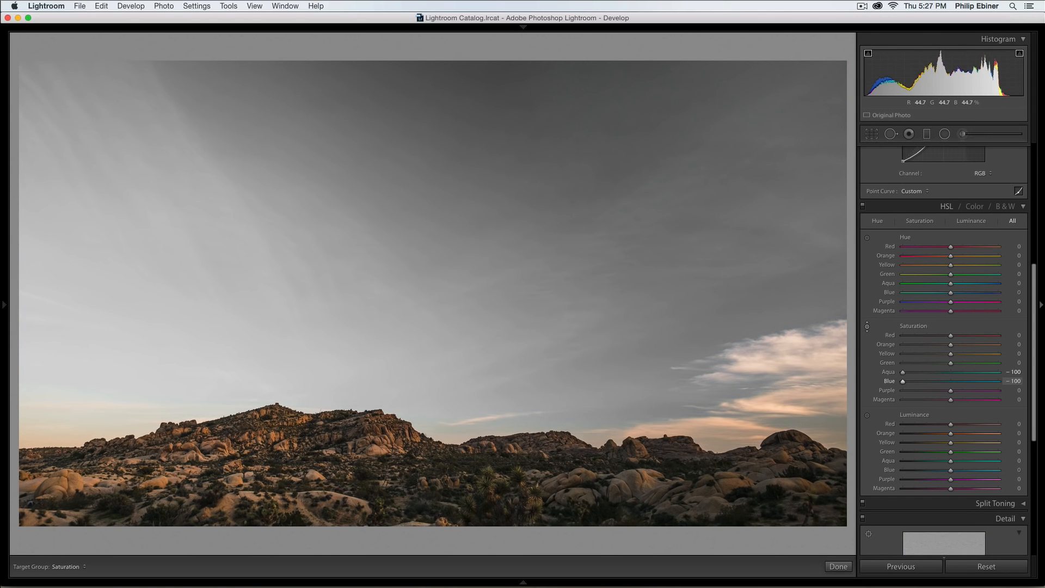
drag(903, 372, 980, 371)
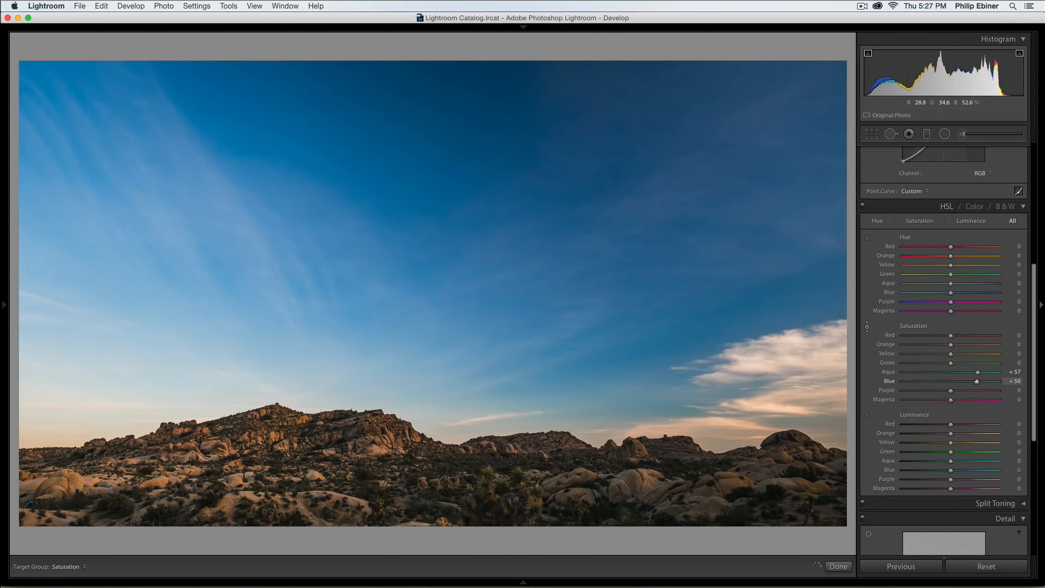
drag(976, 371, 958, 372)
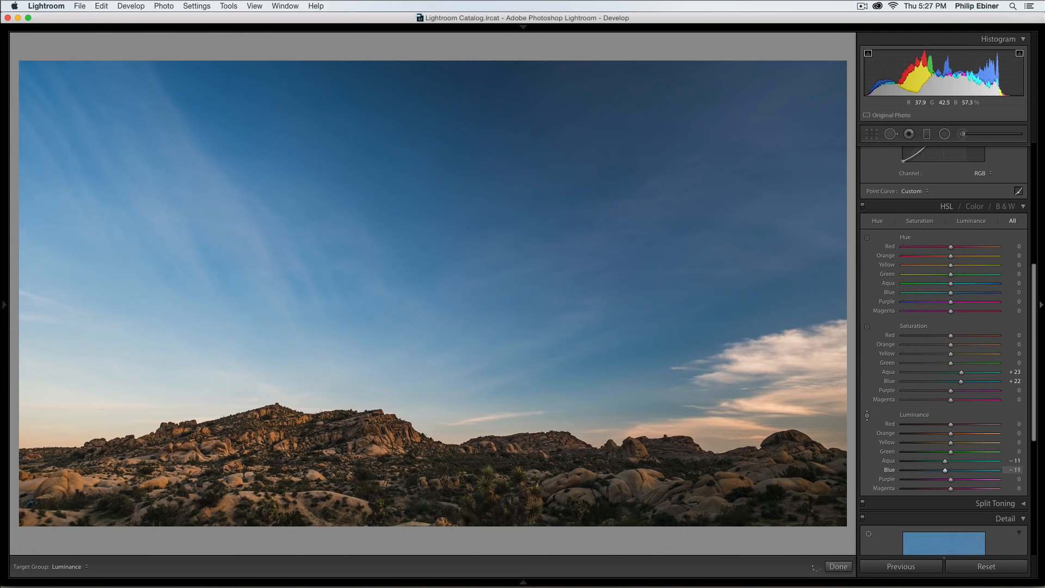
drag(947, 460, 915, 460)
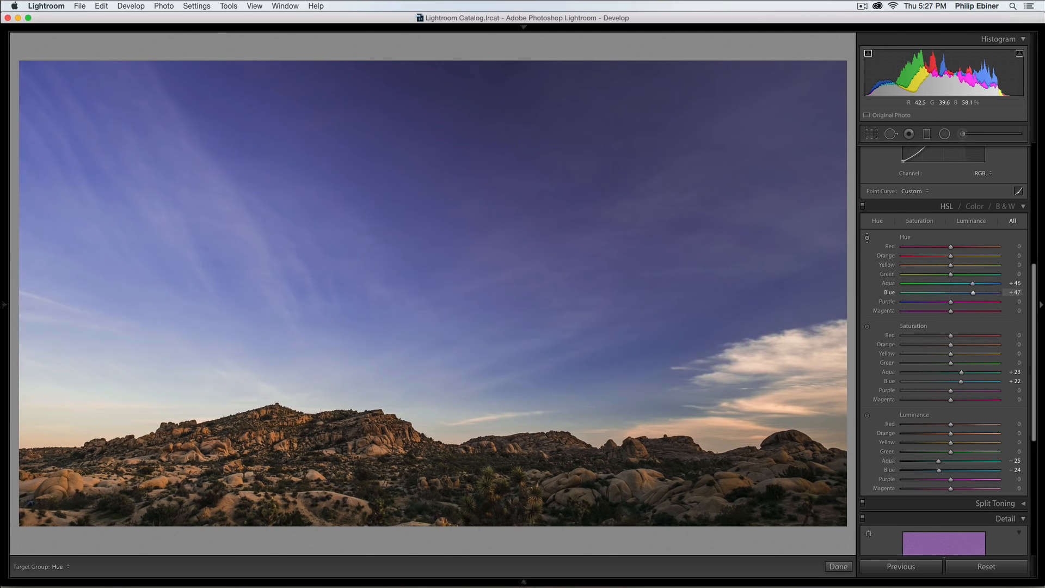
drag(972, 283, 936, 282)
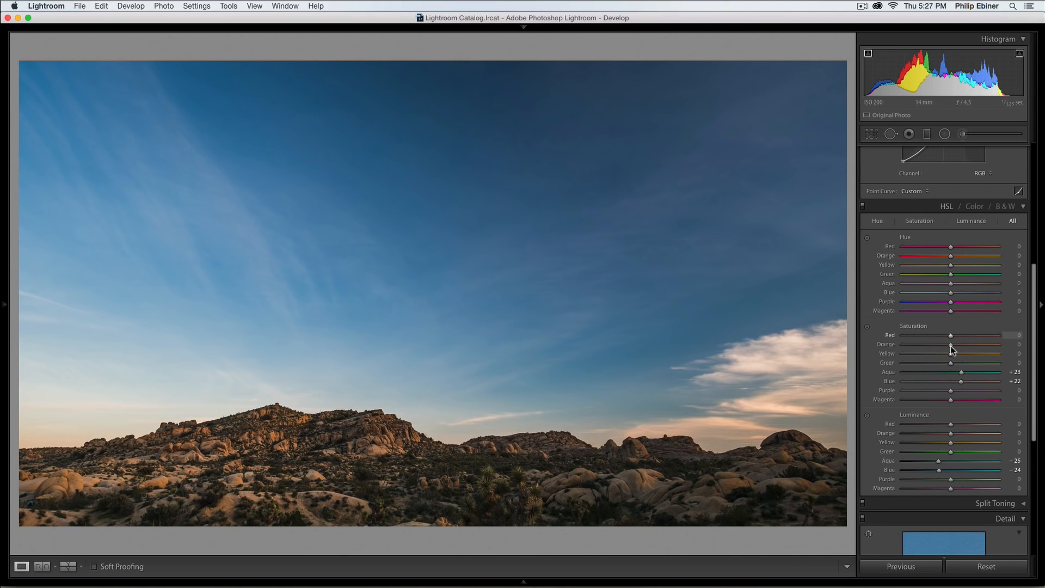
mouse_move(942, 442)
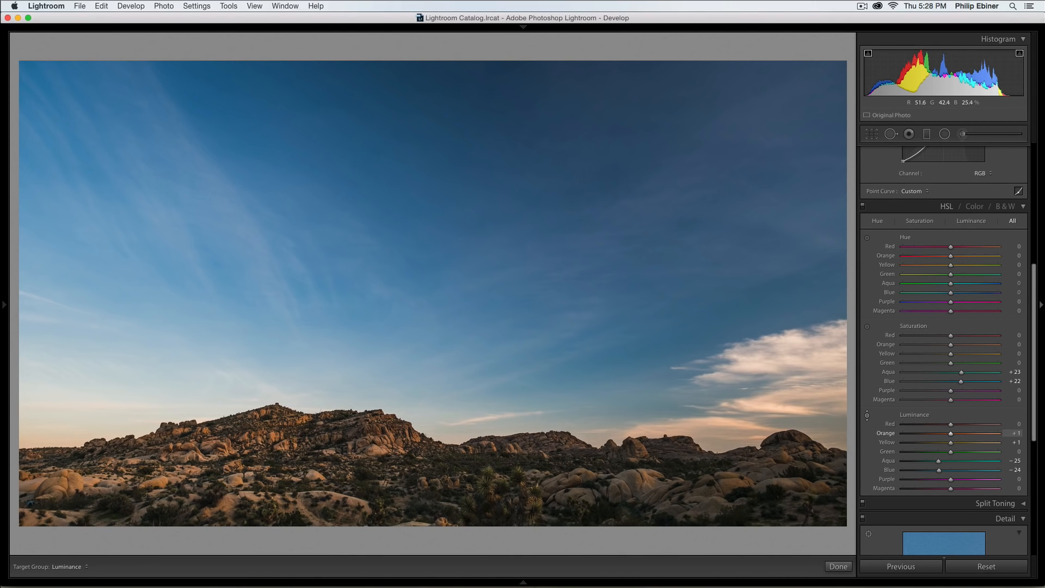
drag(951, 432, 973, 433)
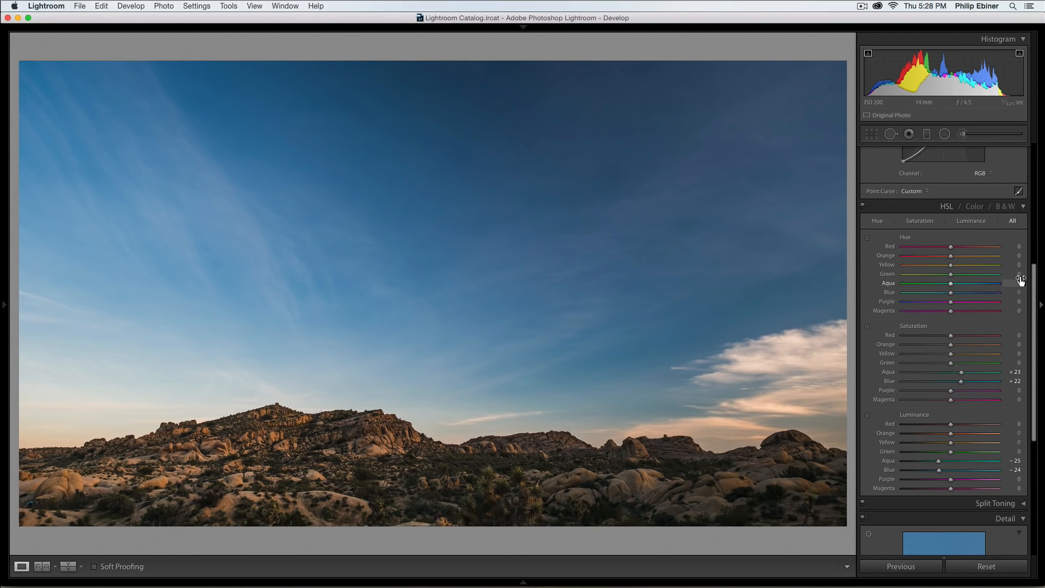
Zoom the photo to 1:1 in the Detail panel and raise Sharpening Amount from 25 to 50.
scroll(down, 3)
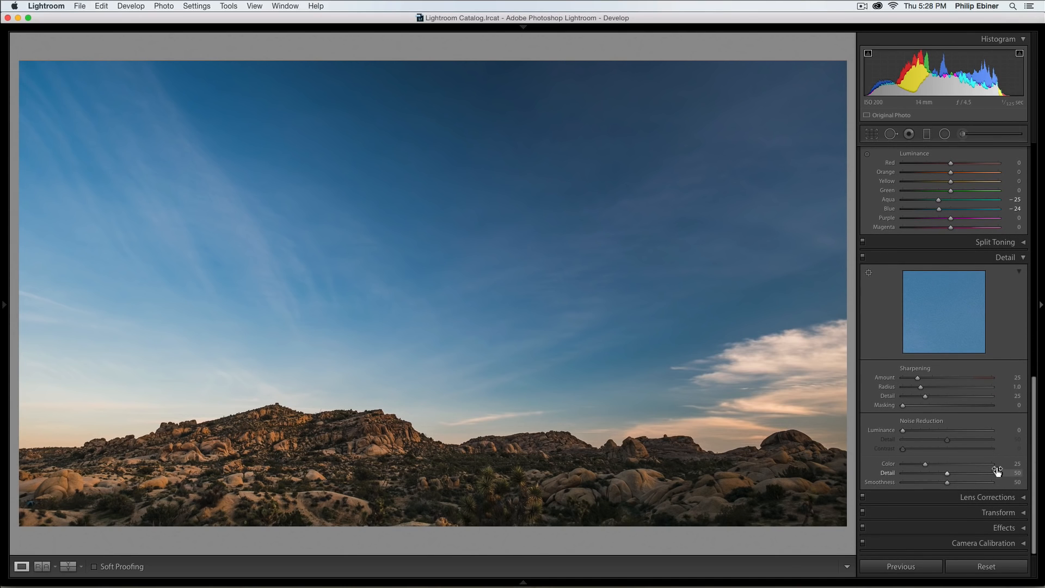
click(510, 449)
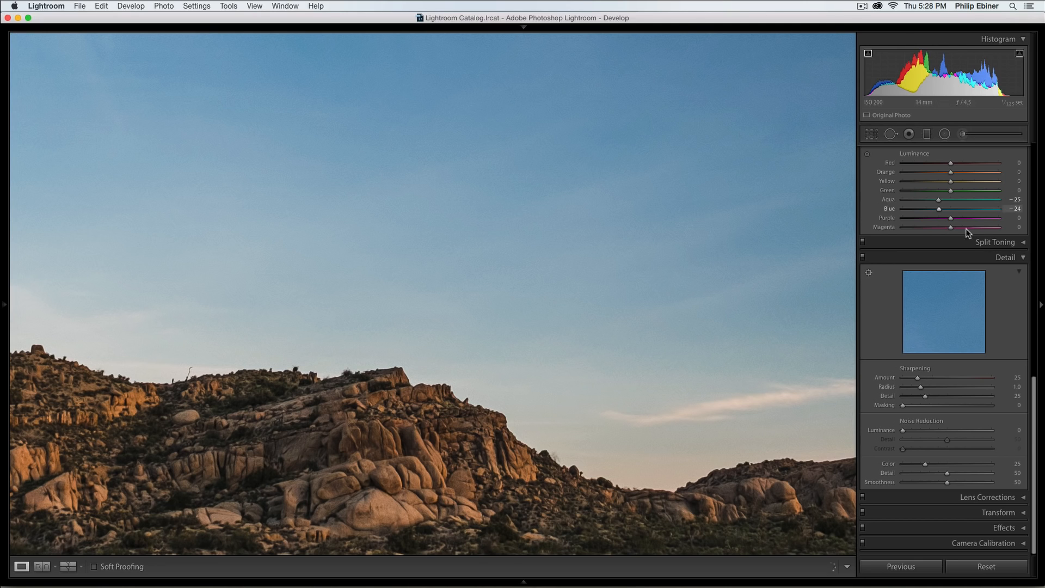
mouse_move(952, 290)
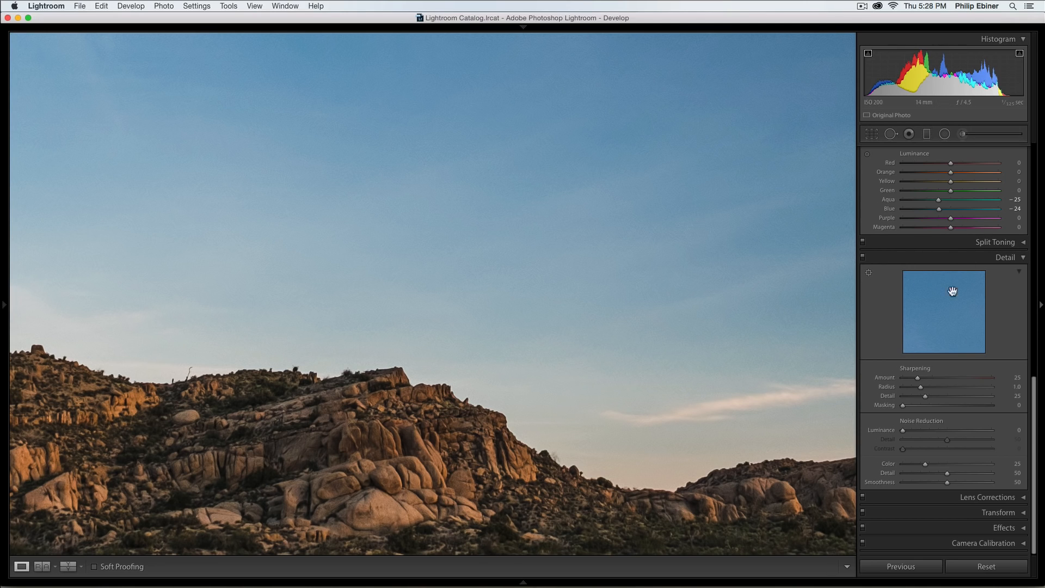
mouse_move(912, 320)
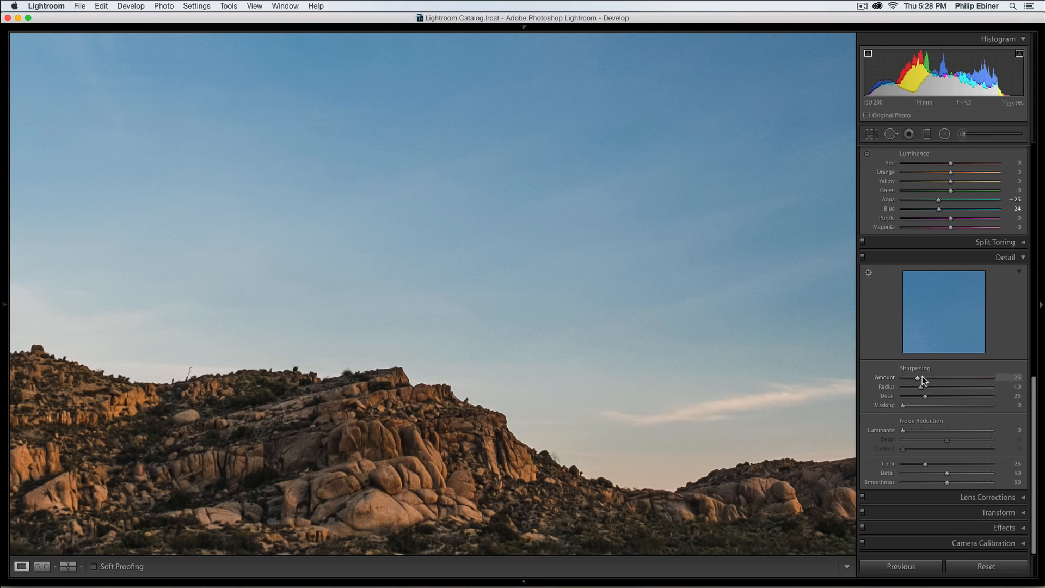
mouse_move(934, 400)
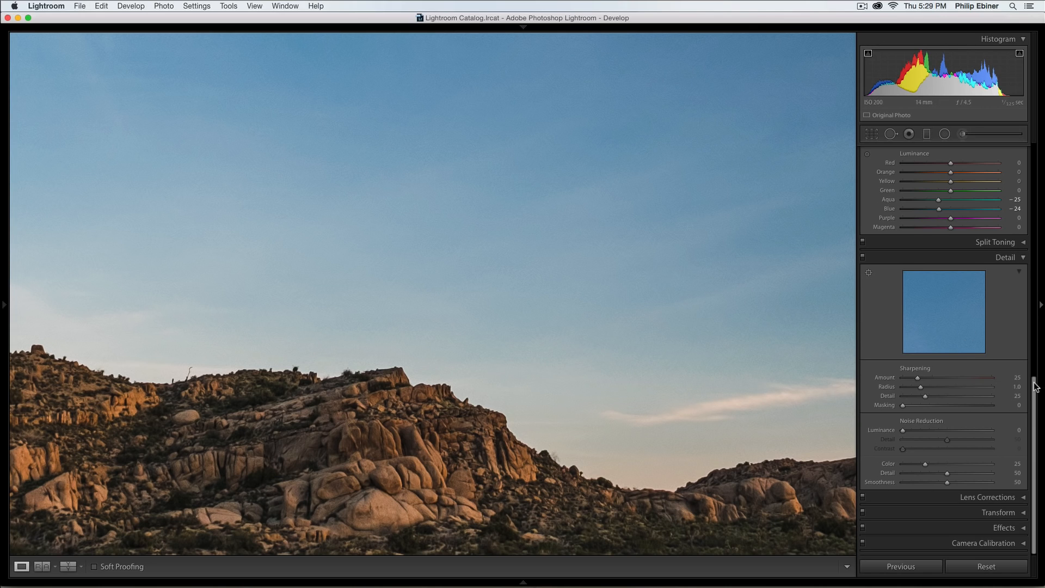
mouse_move(919, 379)
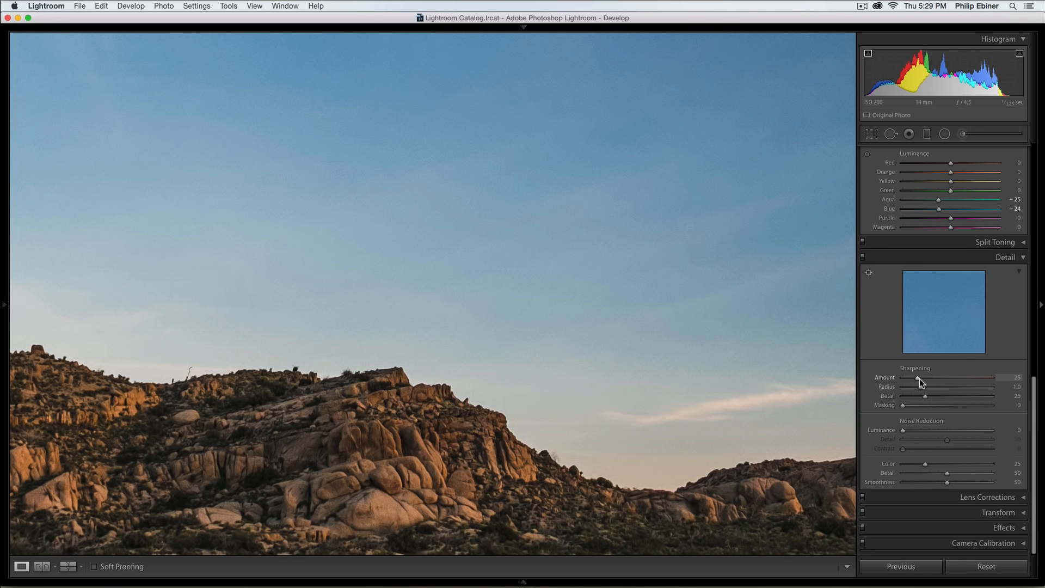
drag(941, 377, 951, 377)
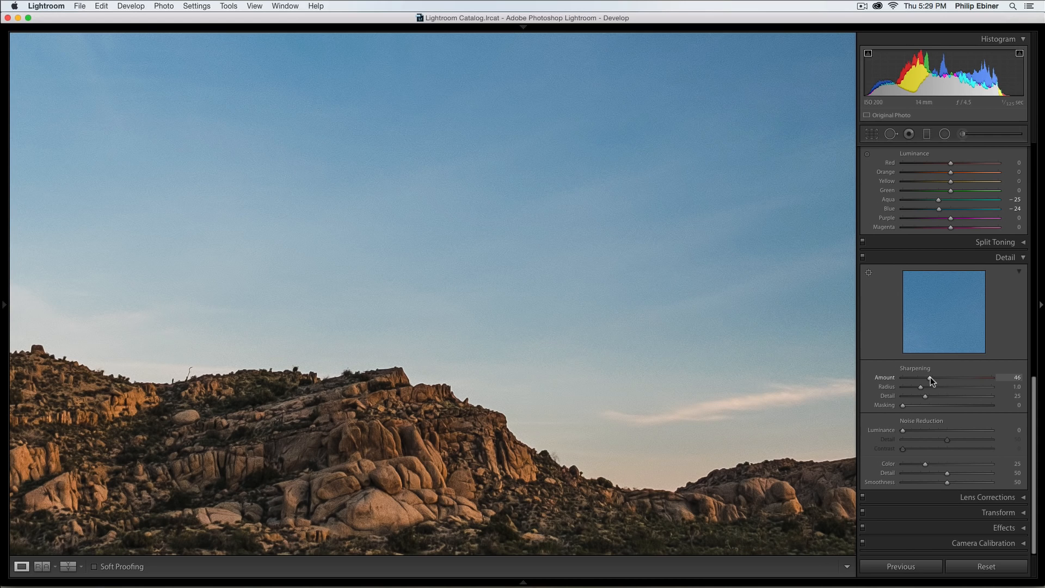
drag(921, 377, 931, 378)
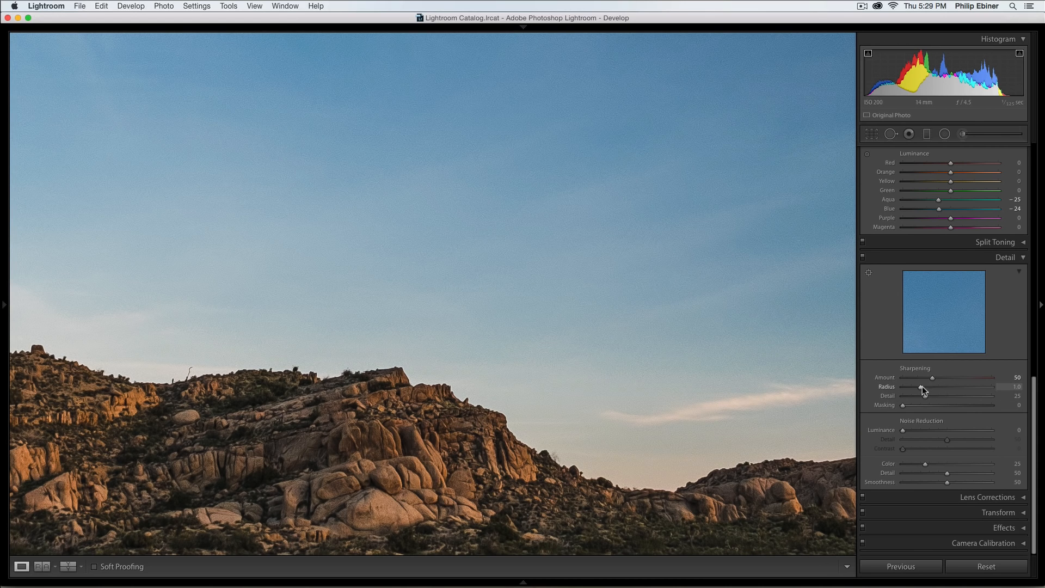
mouse_move(551, 331)
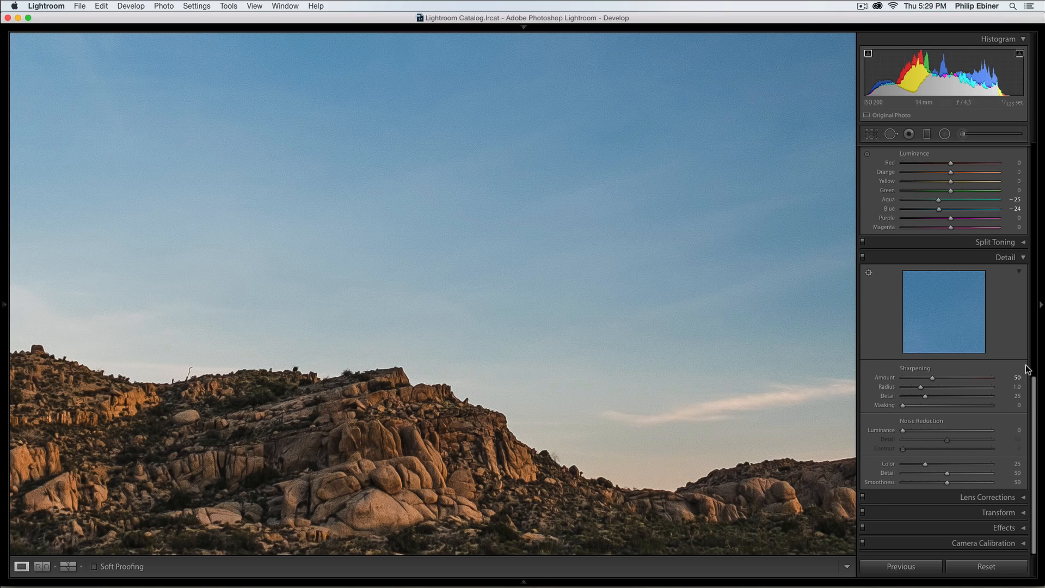
mouse_move(959, 394)
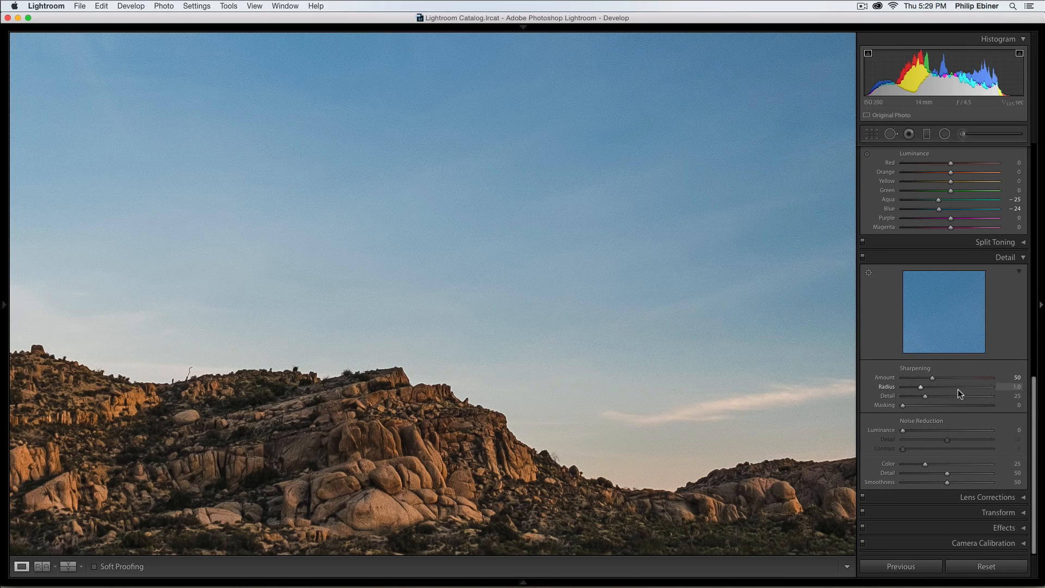
mouse_move(364, 314)
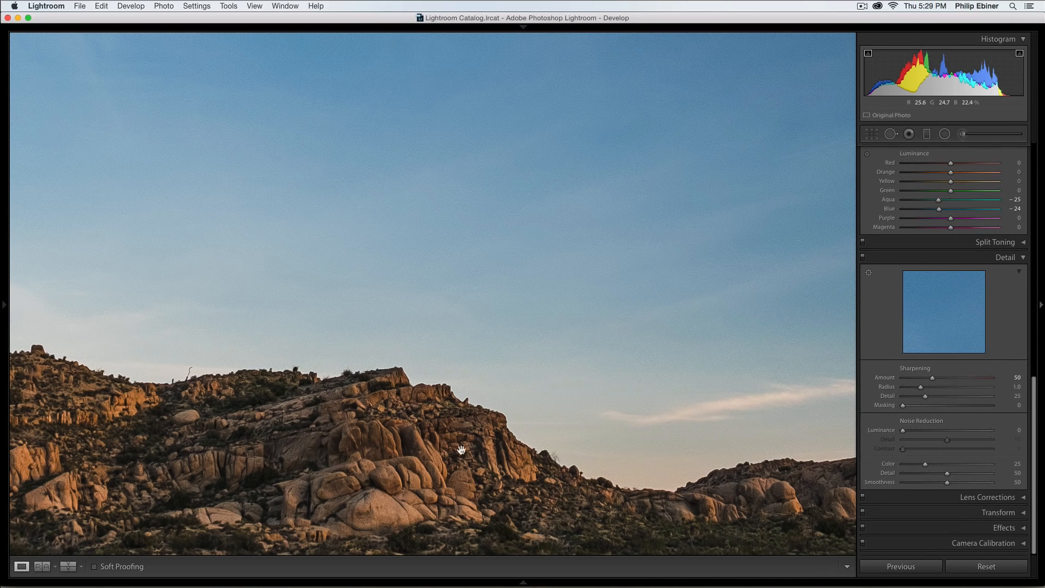
mouse_move(827, 372)
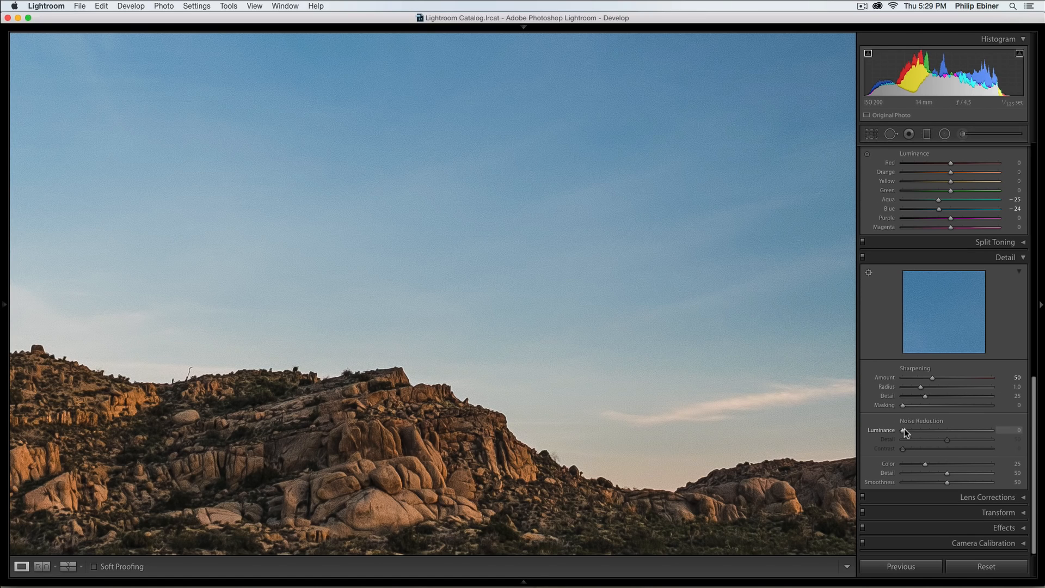
Adjust Luminance noise reduction, dipping to 12 before settling at 31.
drag(904, 431, 914, 431)
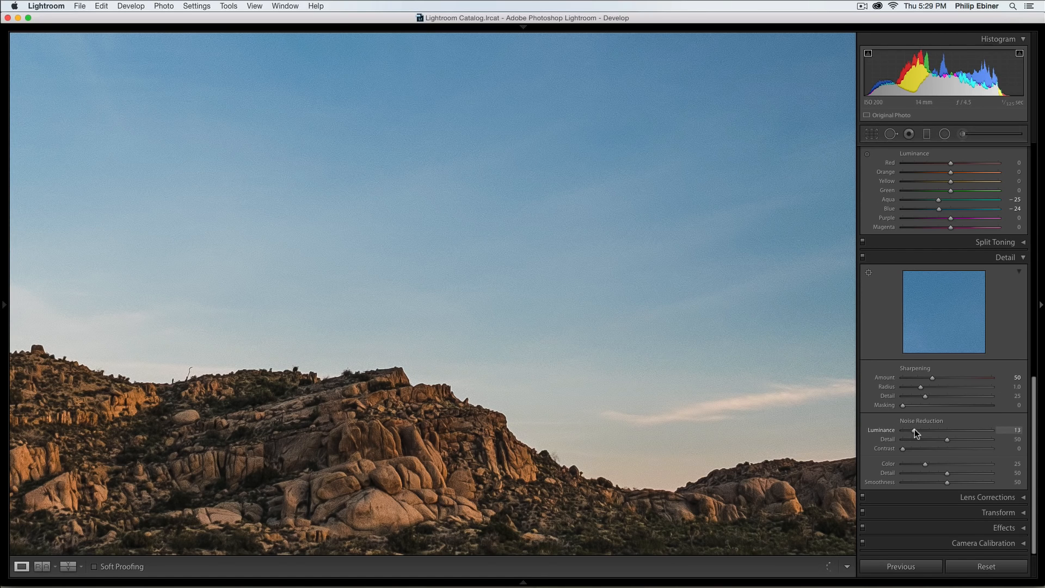
drag(930, 434, 962, 433)
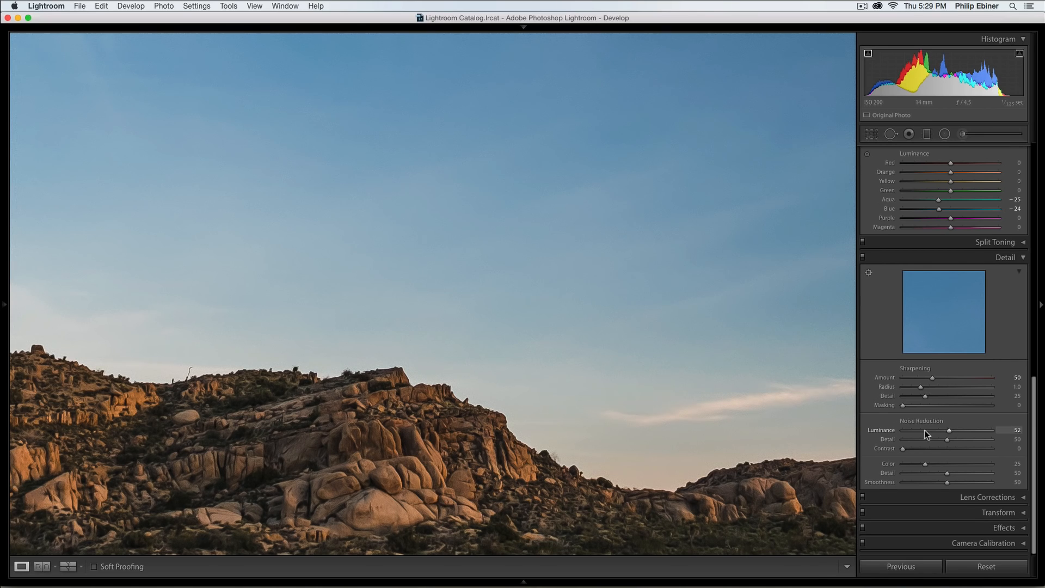
drag(949, 430, 914, 430)
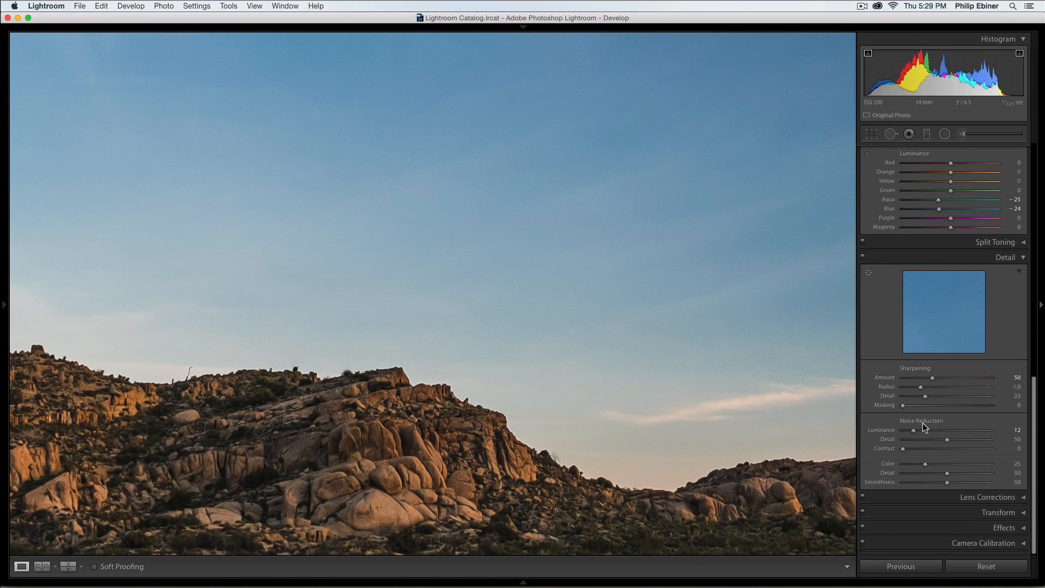
drag(915, 430, 927, 430)
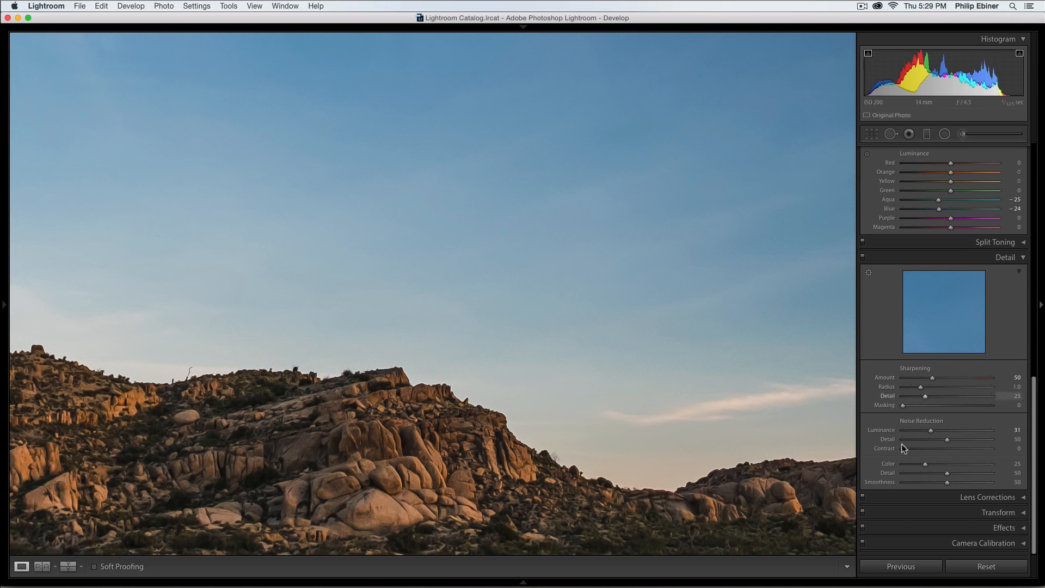
mouse_move(558, 377)
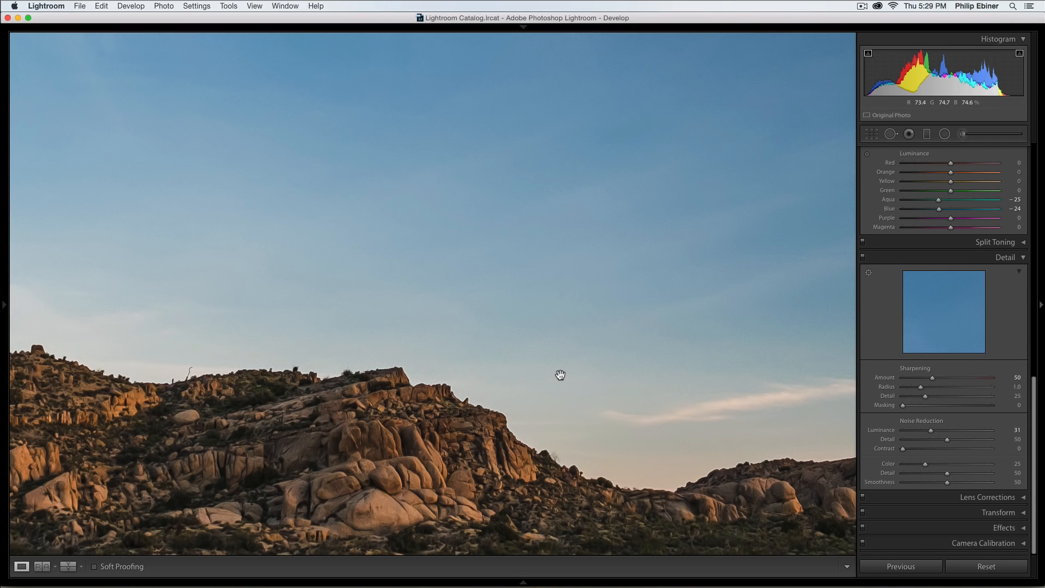
mouse_move(582, 393)
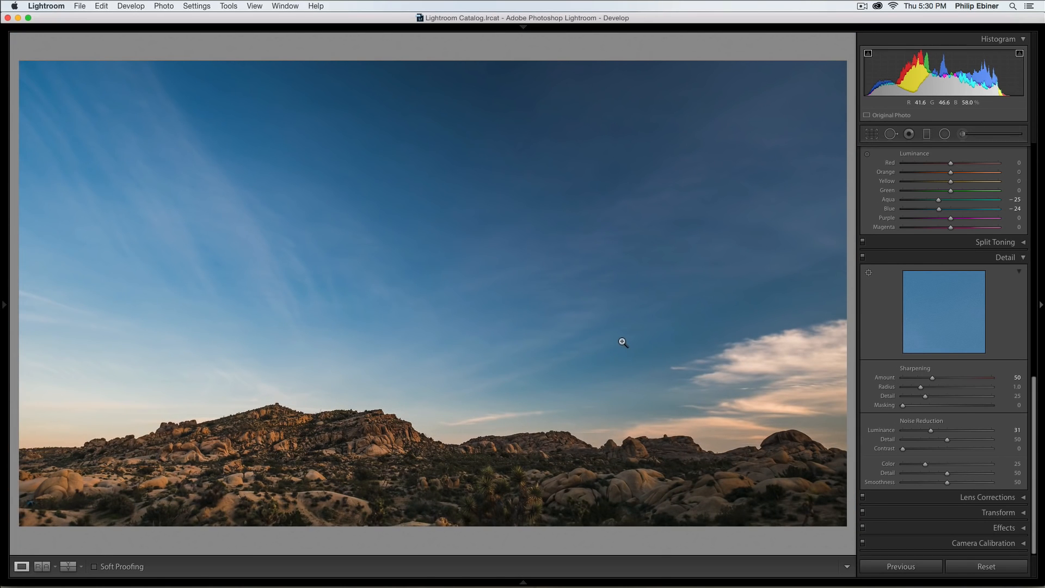
Lower the Sharpening Amount slider from 50 back to 25.
drag(938, 377, 932, 377)
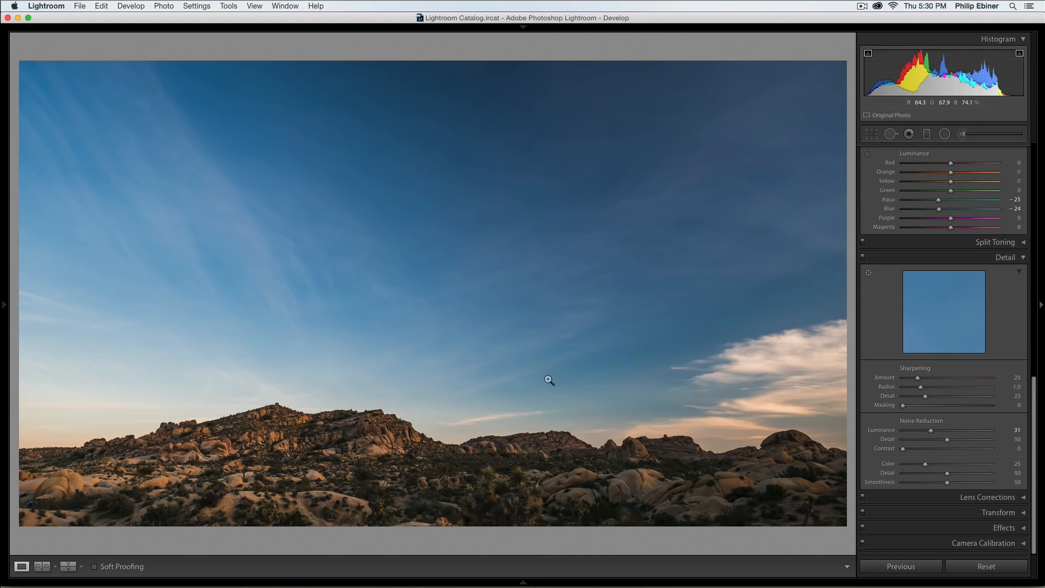
mouse_move(590, 319)
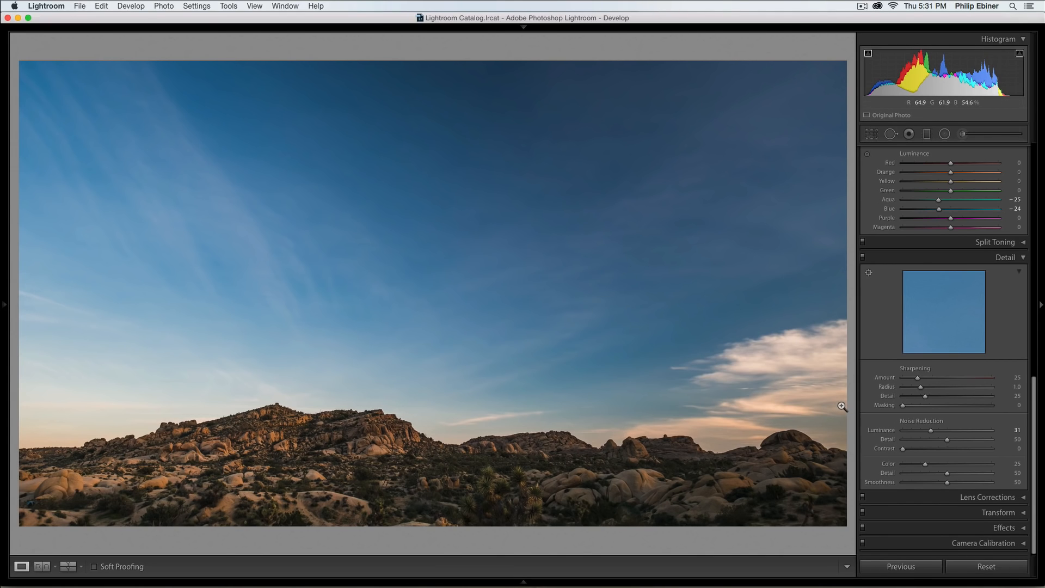
mouse_move(531, 418)
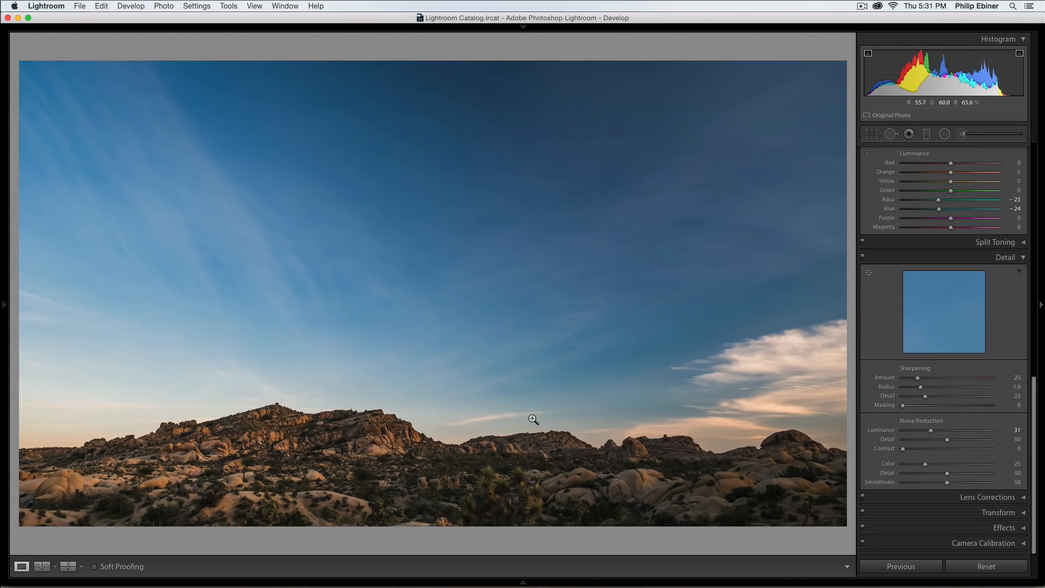
mouse_move(788, 449)
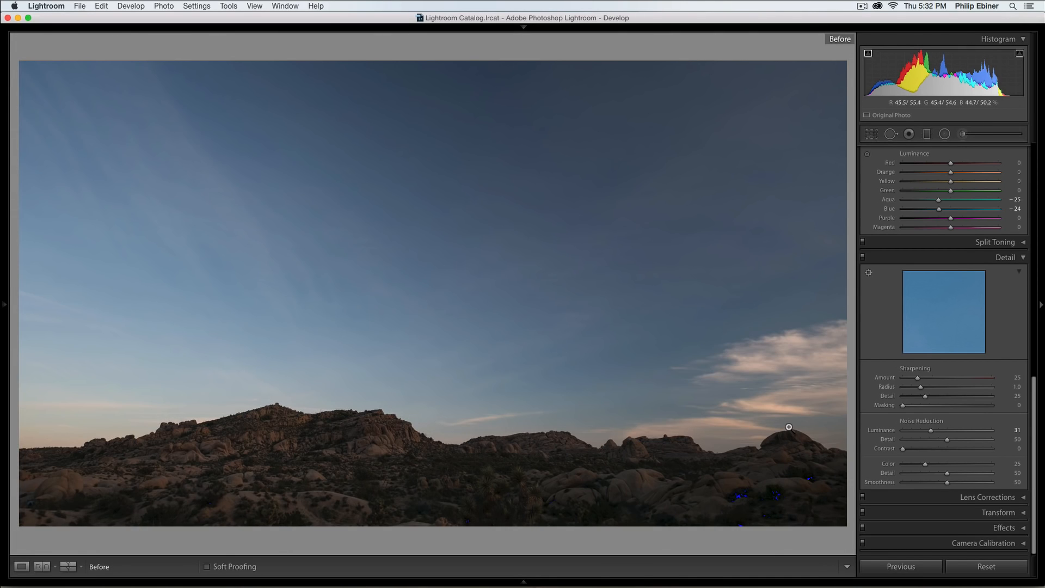
Show the Before/After comparison in the Left/Right Split layout.
click(70, 566)
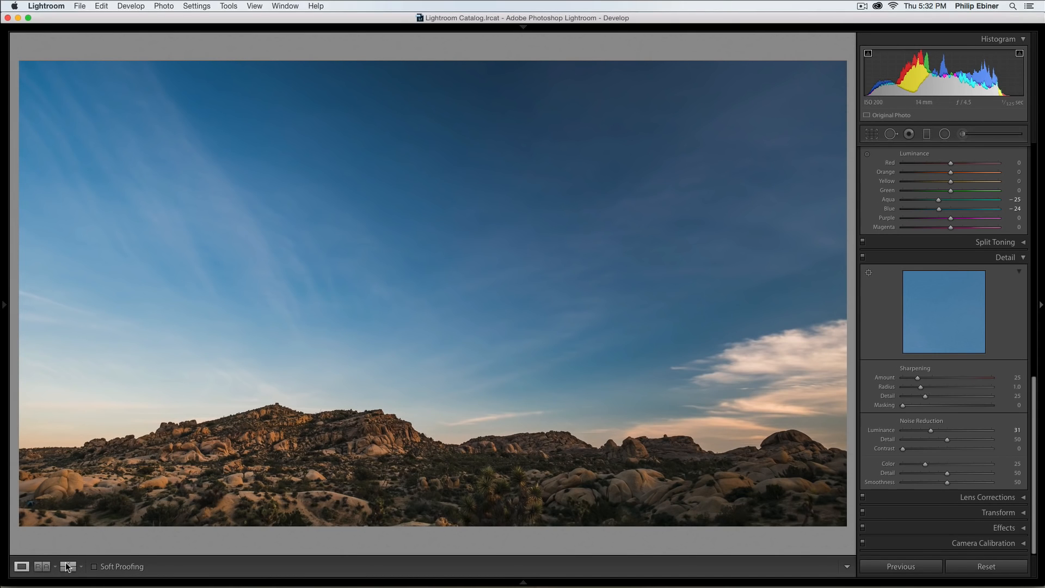
click(67, 566)
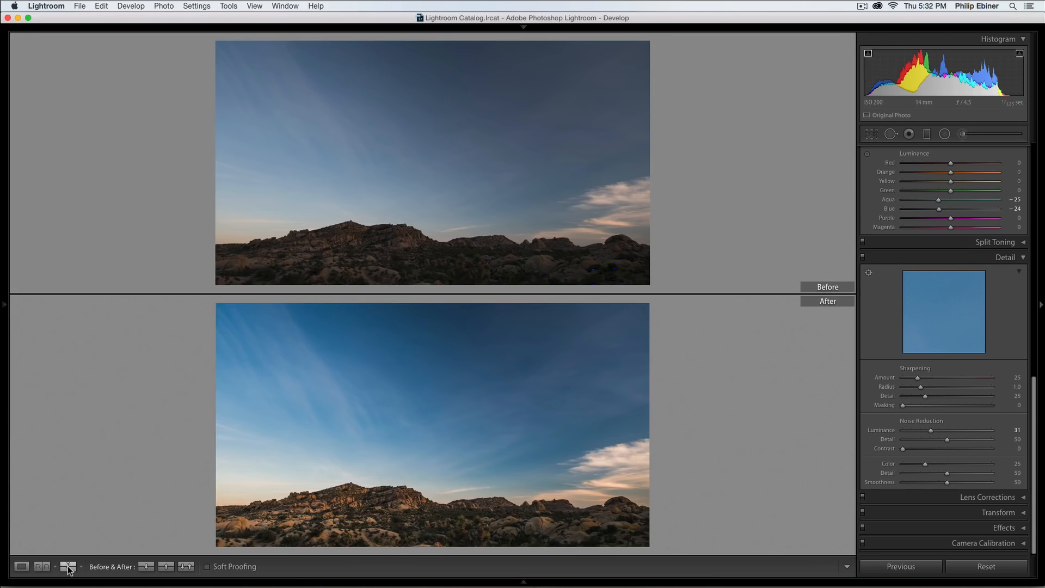
click(65, 582)
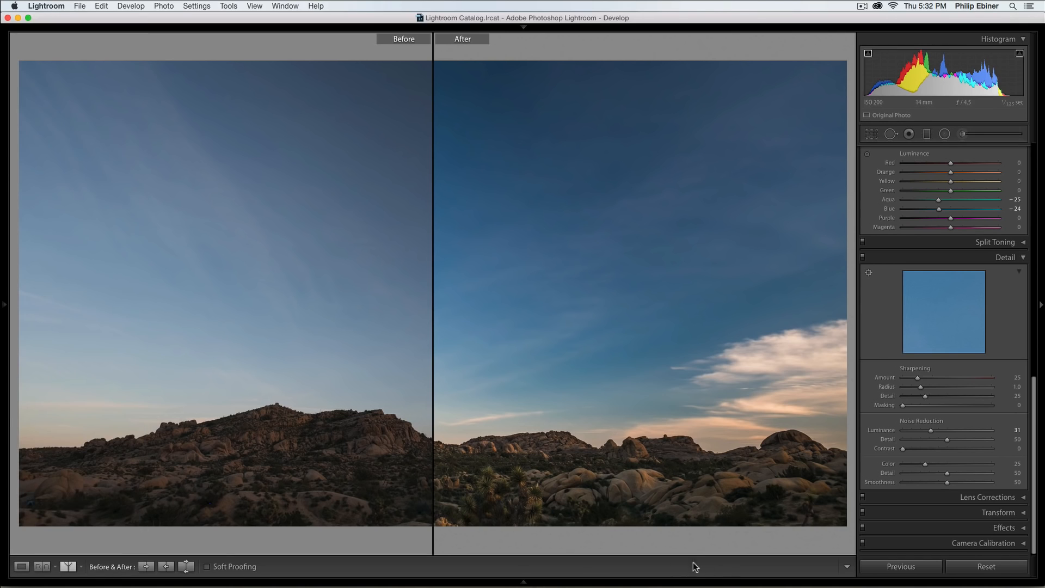
mouse_move(175, 531)
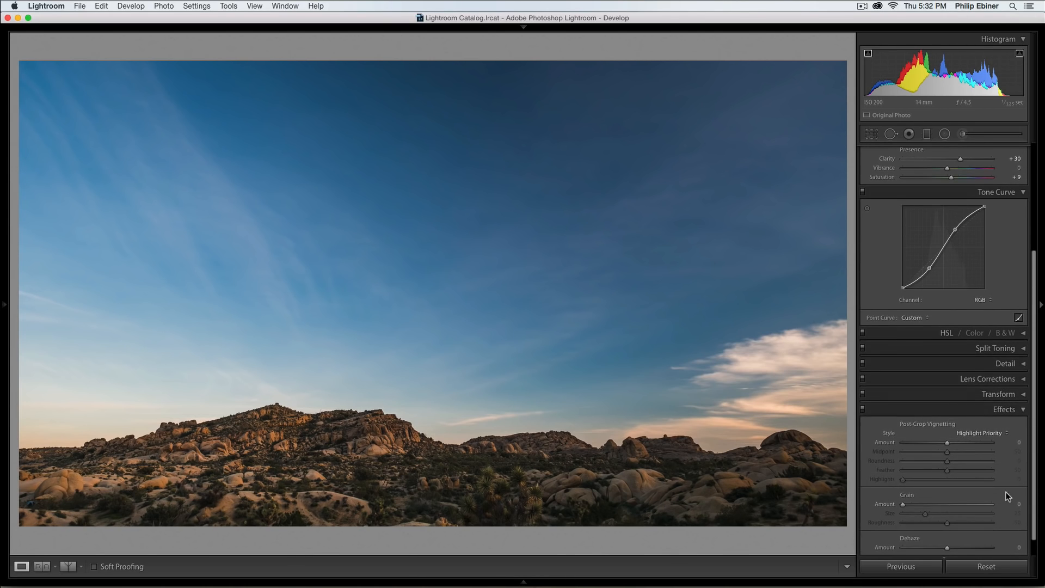
Set post-crop vignette Amount to −17 and Feather to 91 after trying stronger values.
drag(964, 442, 944, 442)
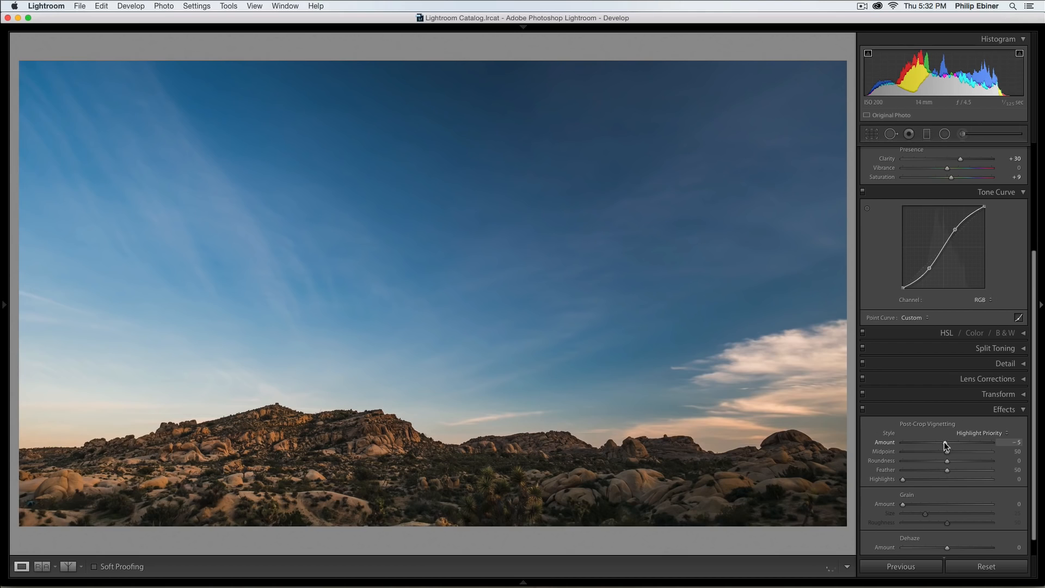
drag(962, 442, 941, 442)
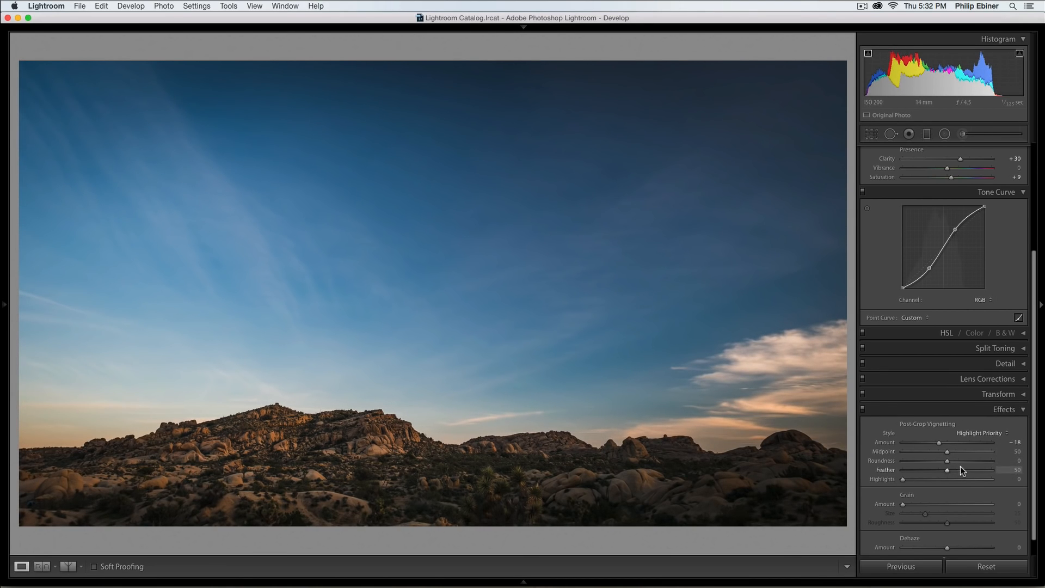
drag(947, 470, 979, 470)
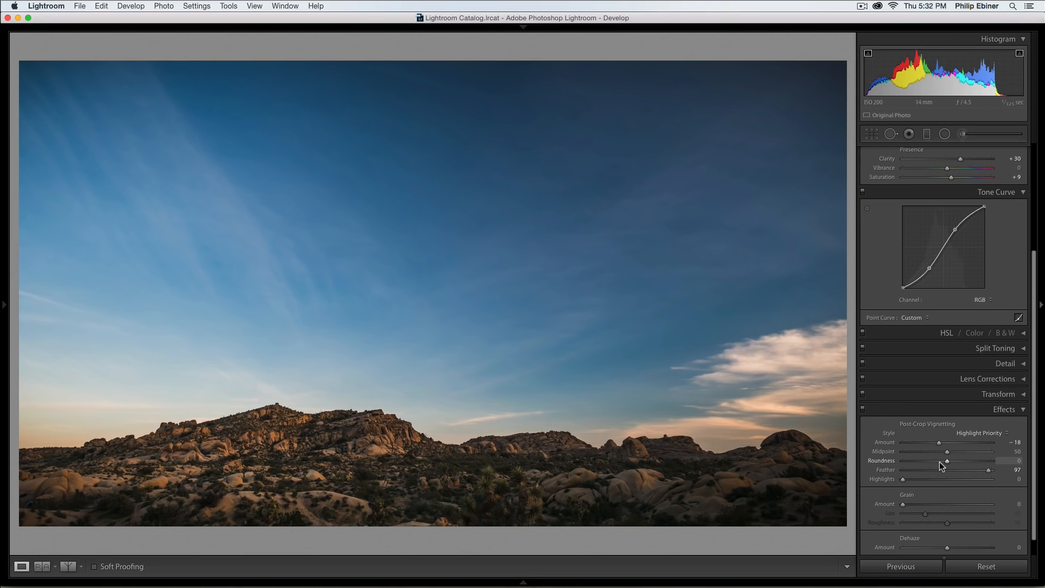
mouse_move(938, 457)
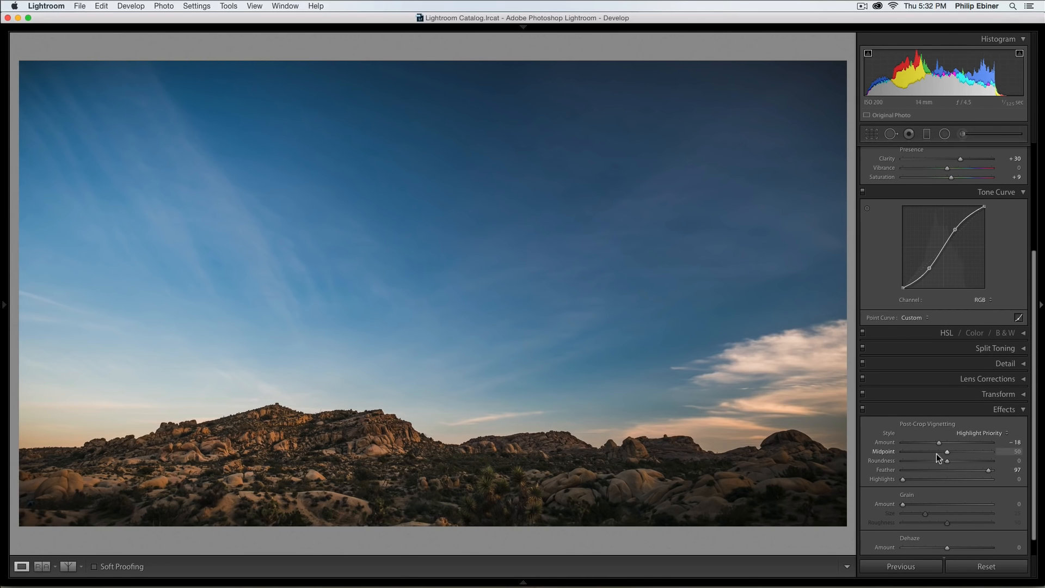
drag(942, 442, 925, 442)
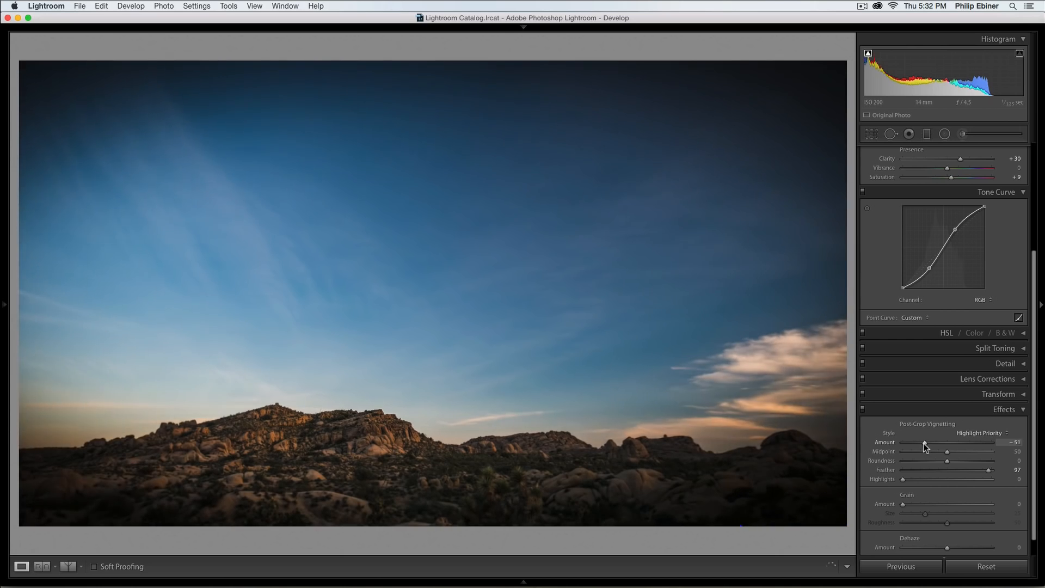
drag(925, 442, 930, 442)
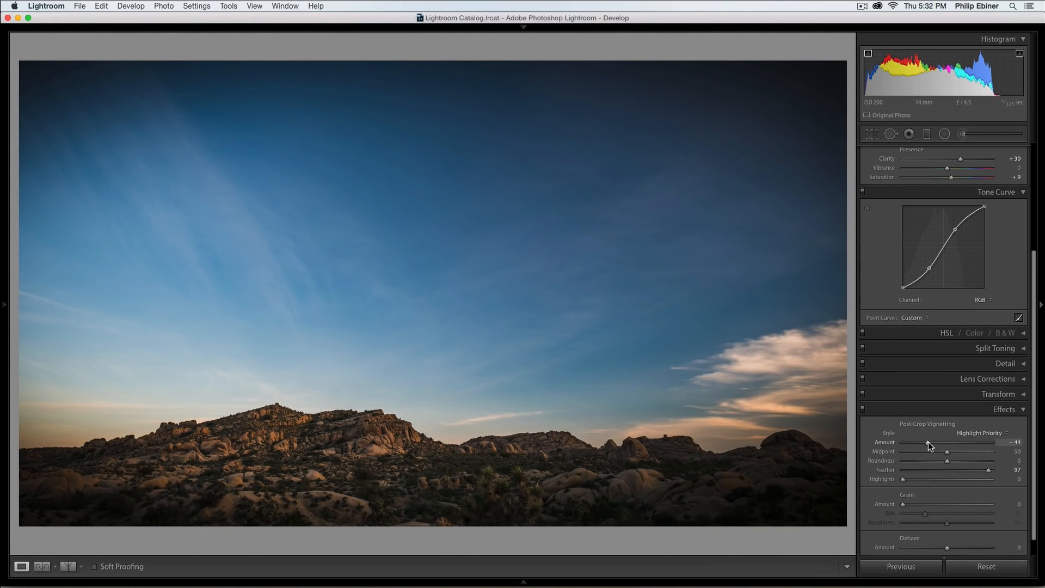
drag(927, 442, 934, 442)
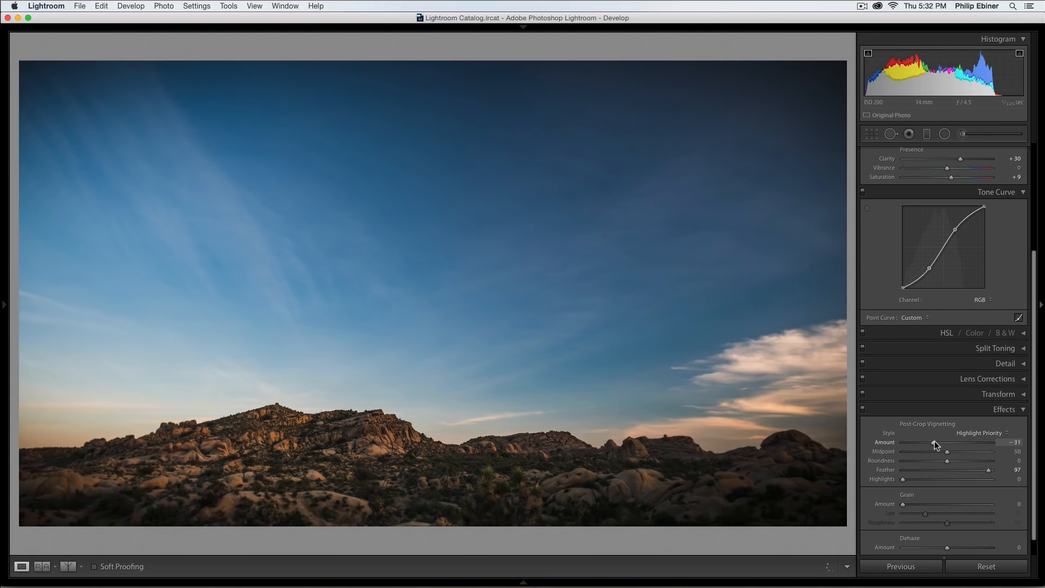
drag(933, 442, 942, 442)
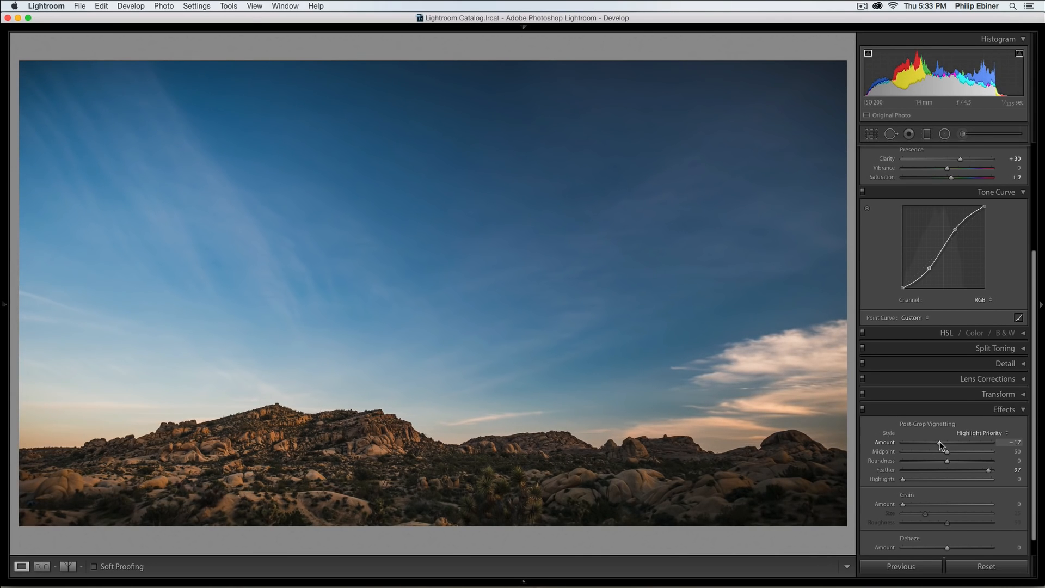
drag(992, 469, 976, 469)
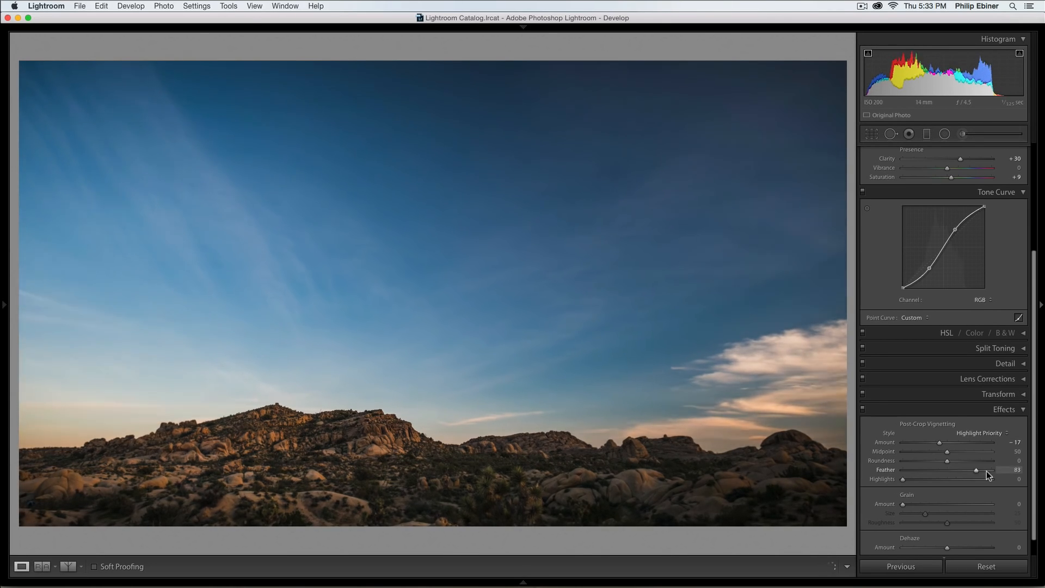
drag(977, 470, 986, 470)
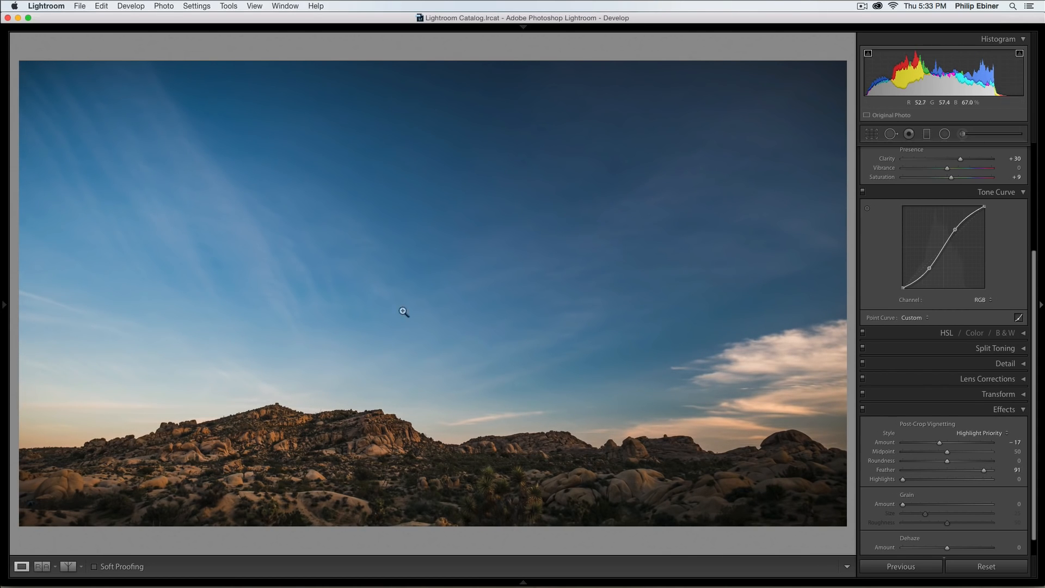
drag(936, 442, 933, 442)
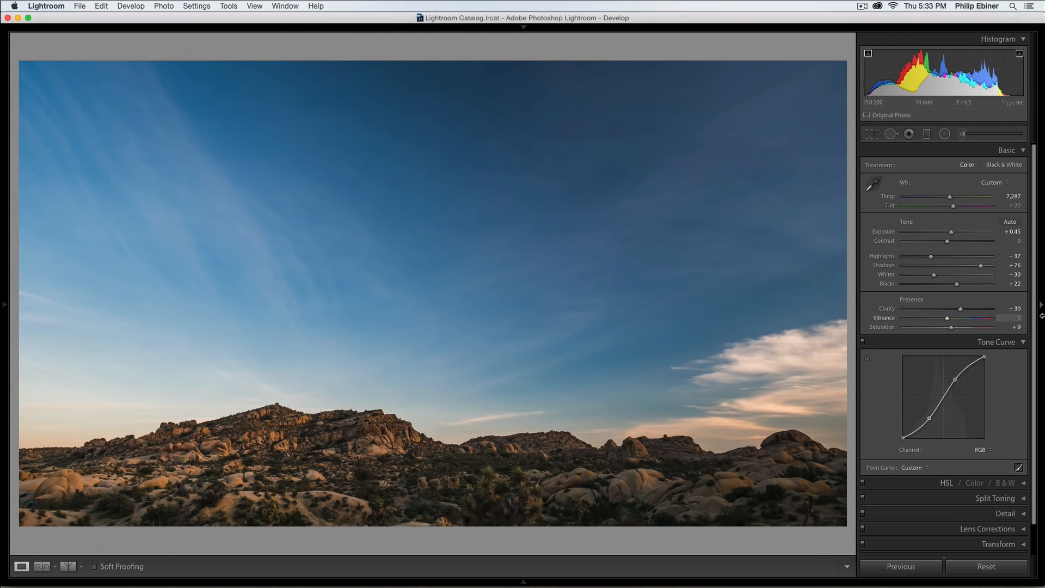
Try brighter exposure values up to +0.85, then settle Exposure at +0.60.
drag(965, 236, 967, 235)
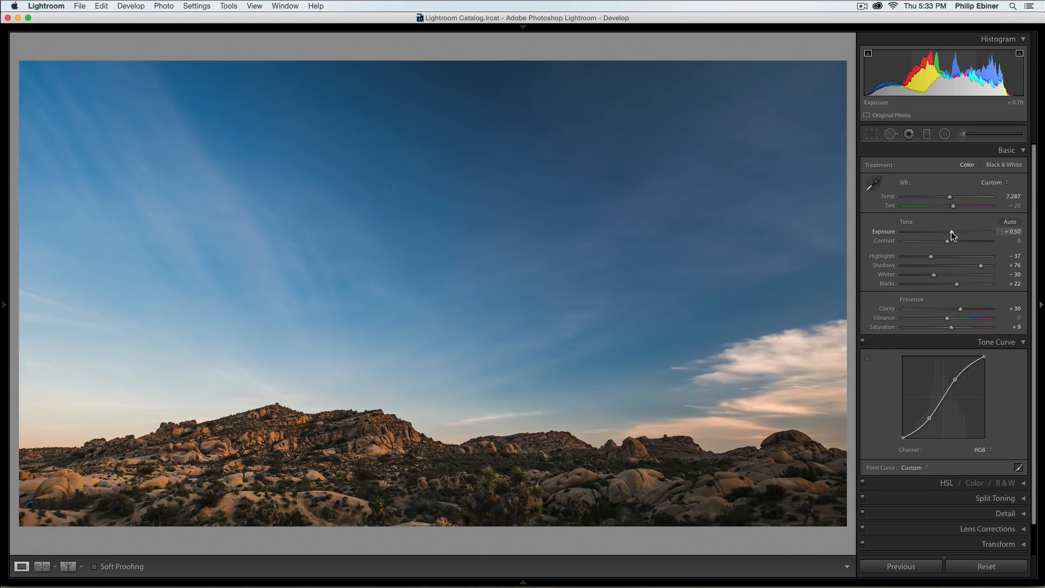
drag(953, 231, 950, 231)
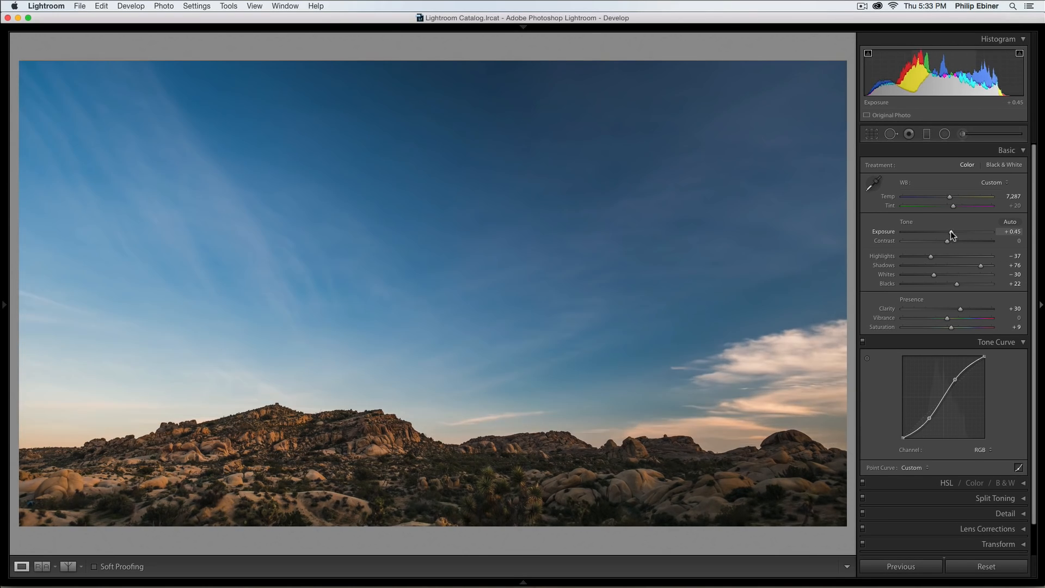
drag(947, 240, 973, 241)
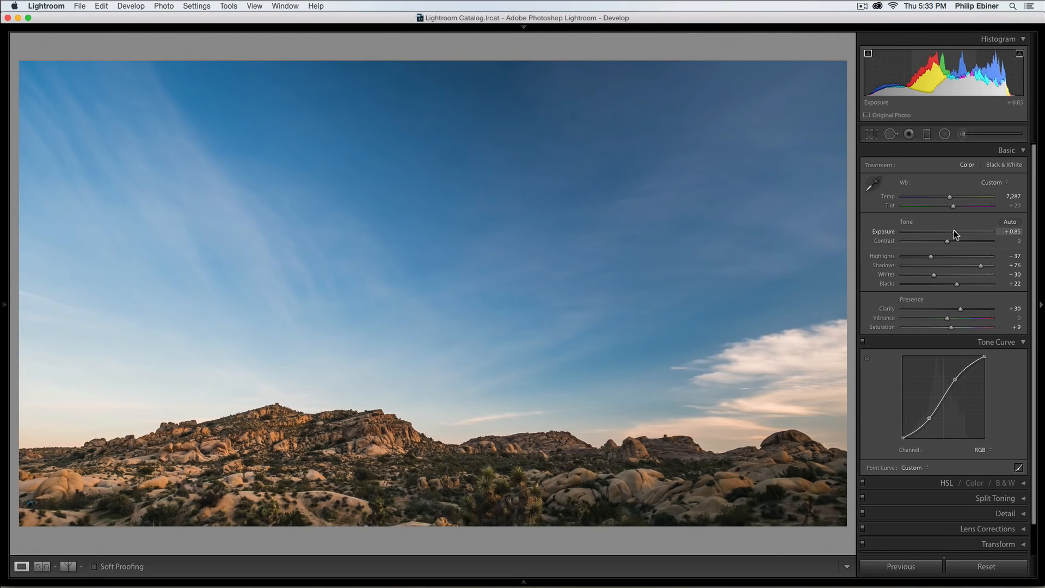
drag(967, 234, 946, 234)
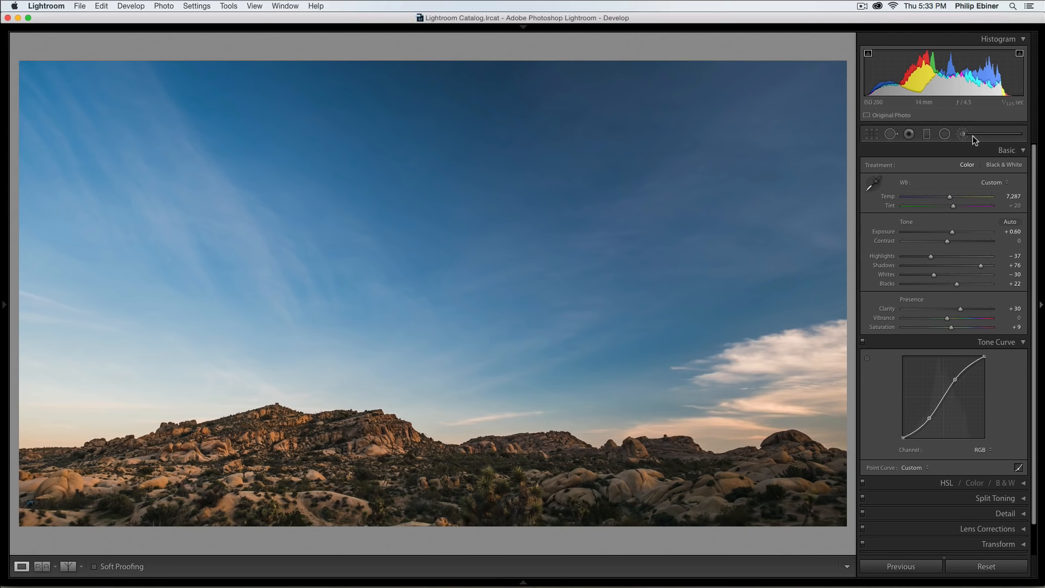
mouse_move(962, 134)
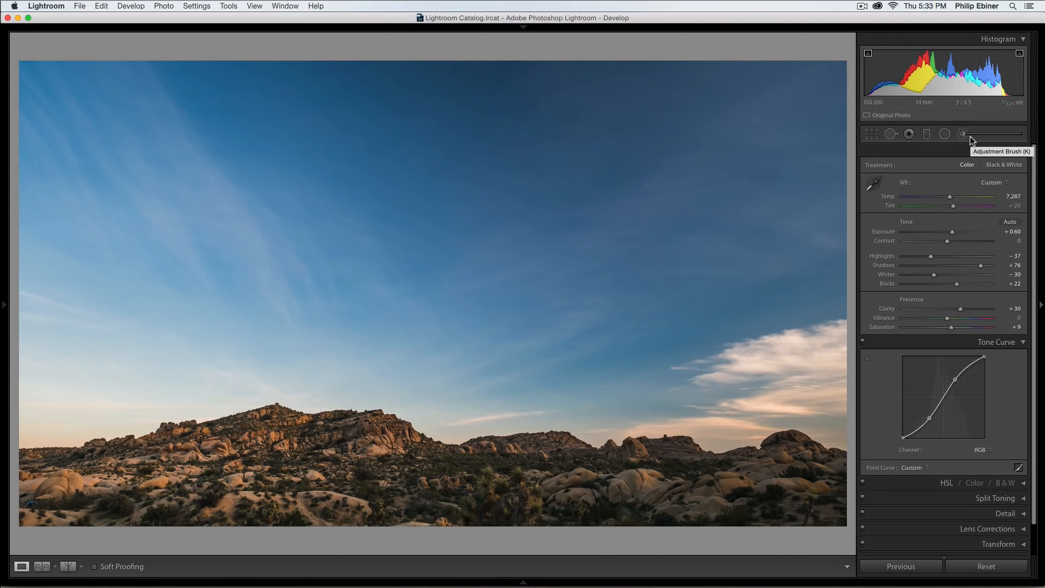